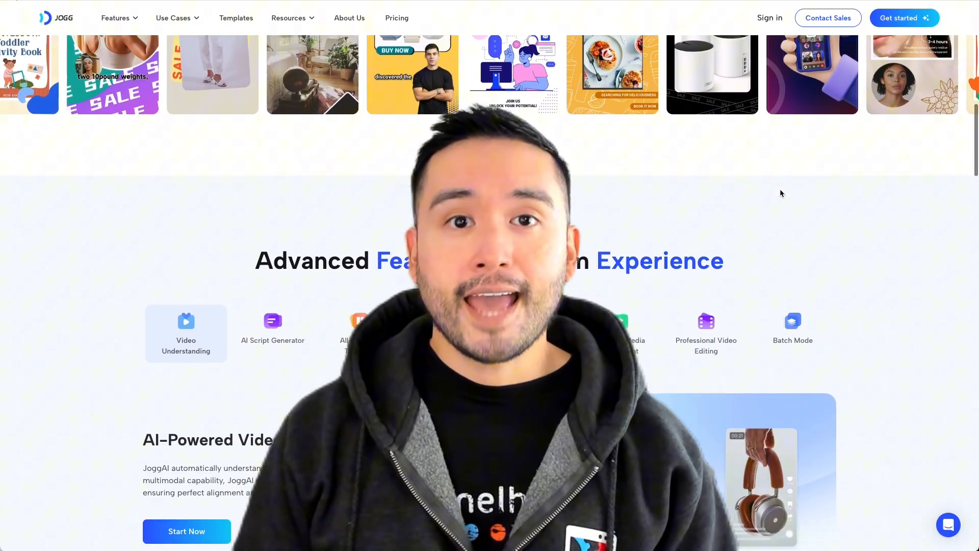
# Scroll the JoggAI deal page down through its description to the pricing section
pyautogui.scroll(-3)
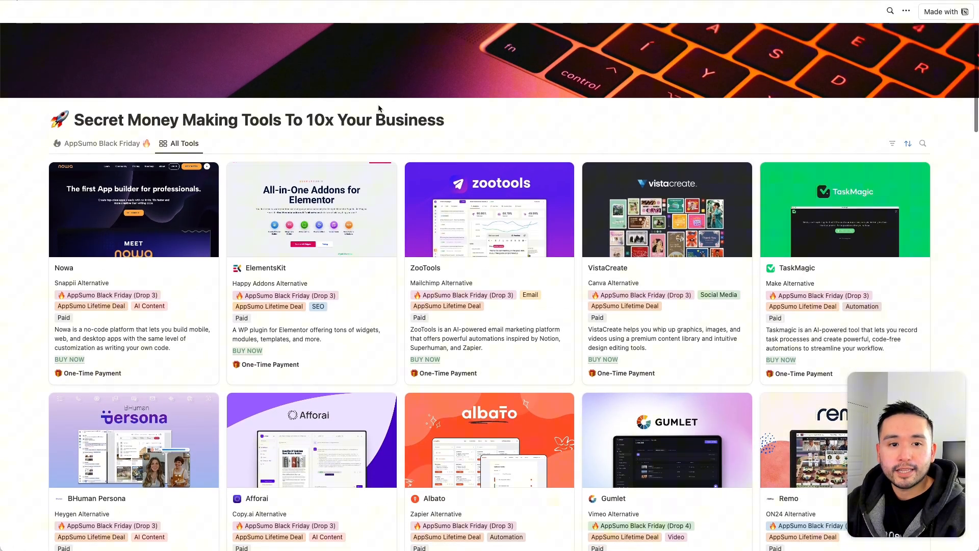
pyautogui.scroll(-3)
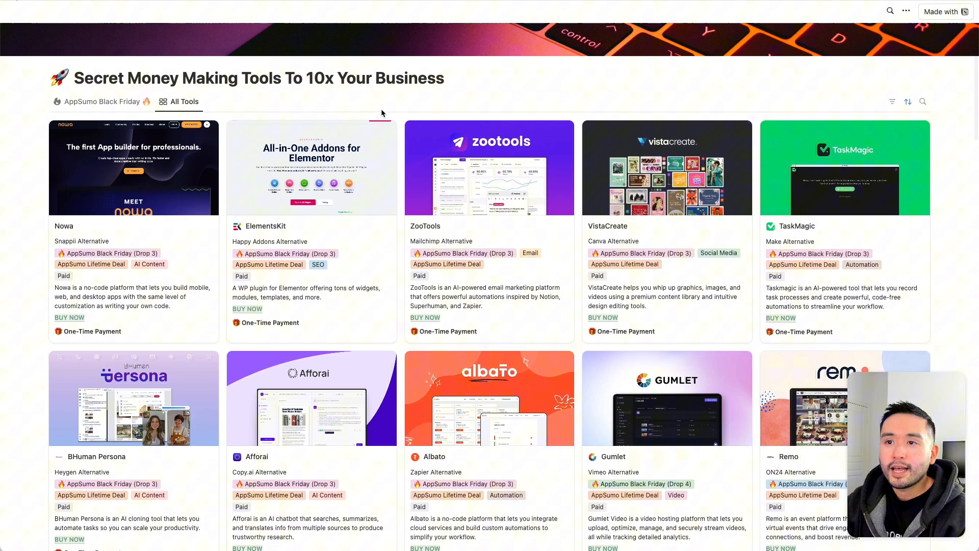
pyautogui.scroll(-3)
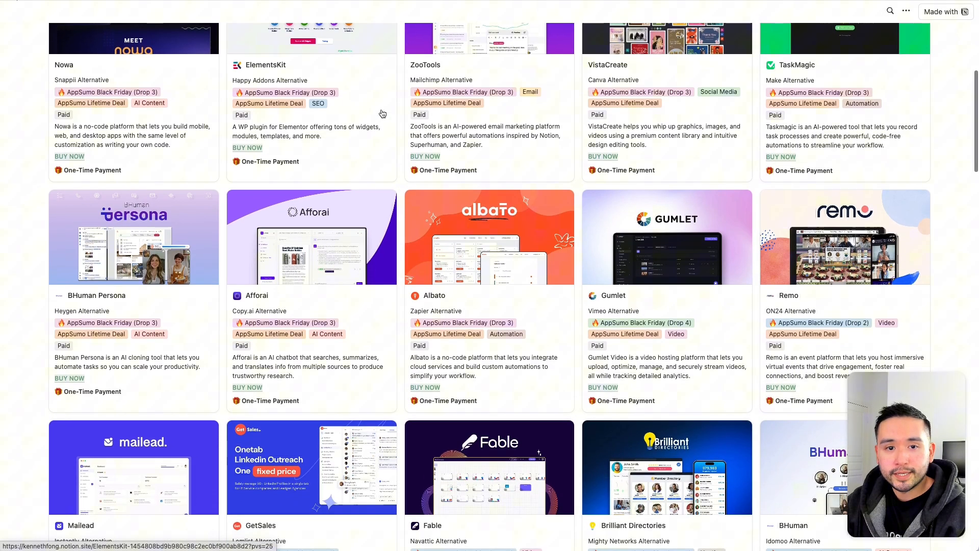
pyautogui.scroll(-3)
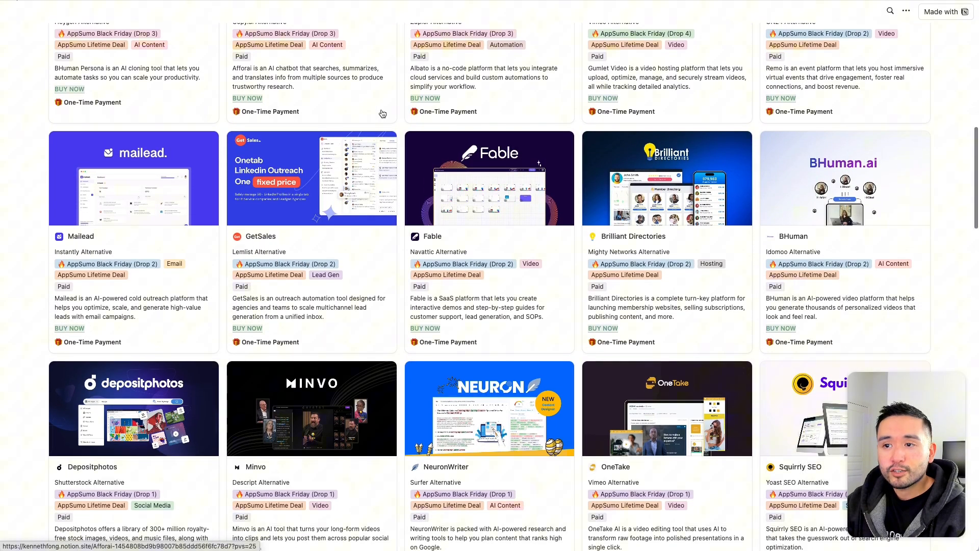
pyautogui.scroll(-3)
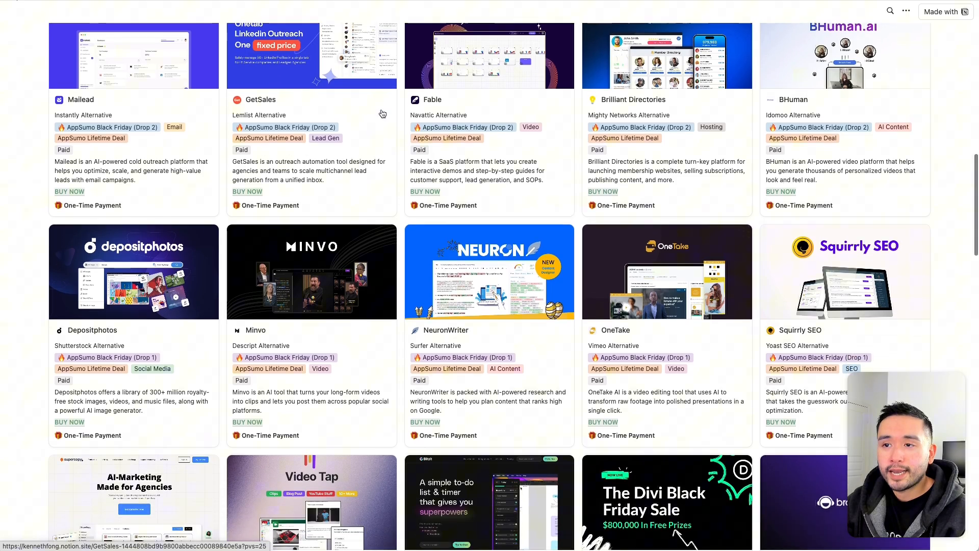
pyautogui.scroll(-3)
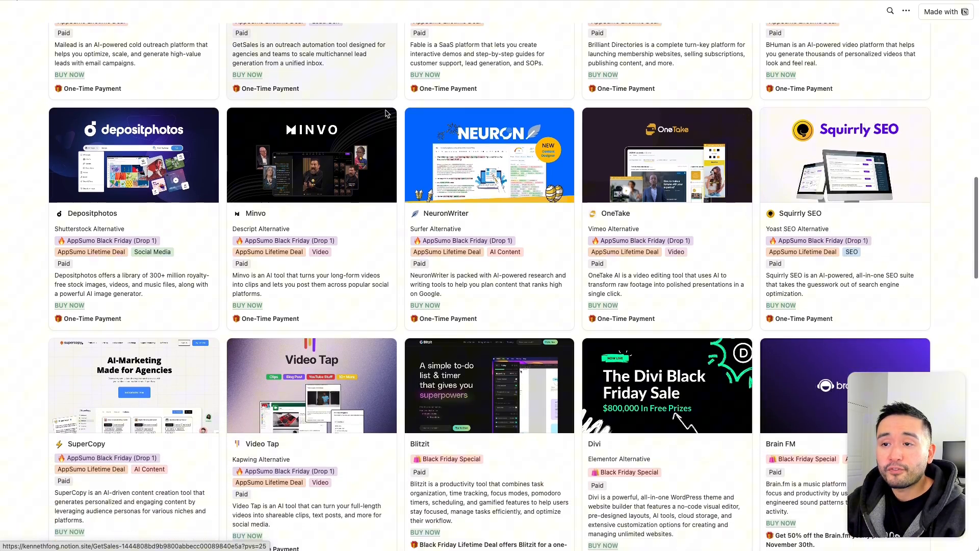
pyautogui.scroll(-3)
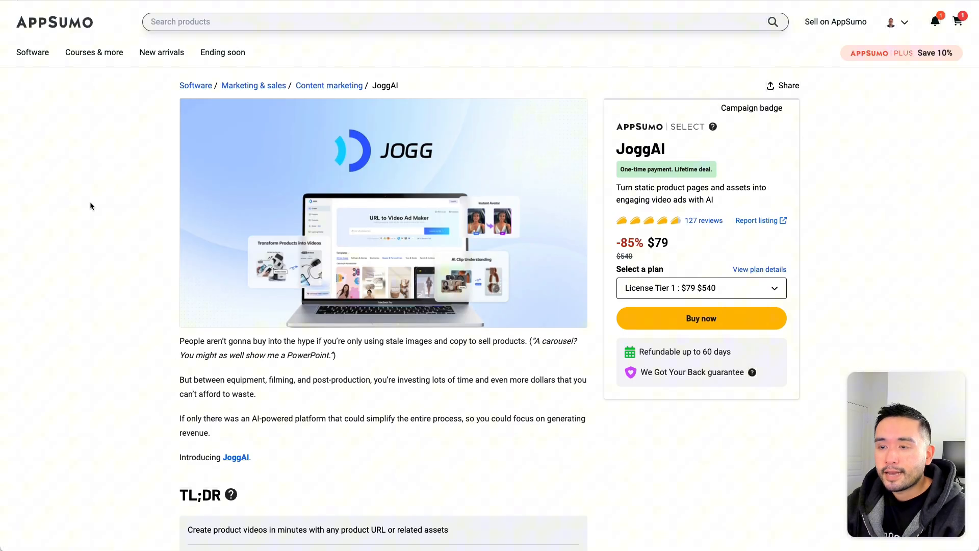
pyautogui.scroll(-3)
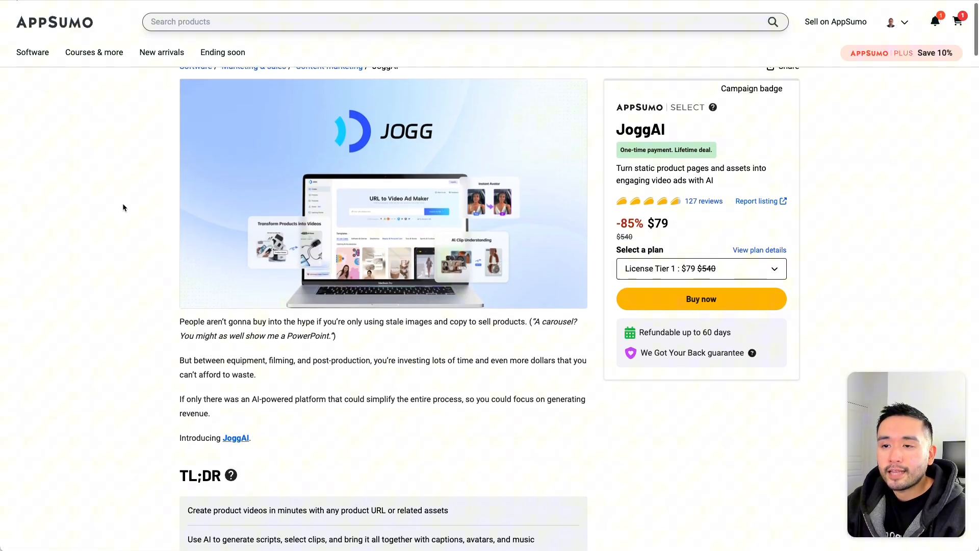
pyautogui.scroll(-3)
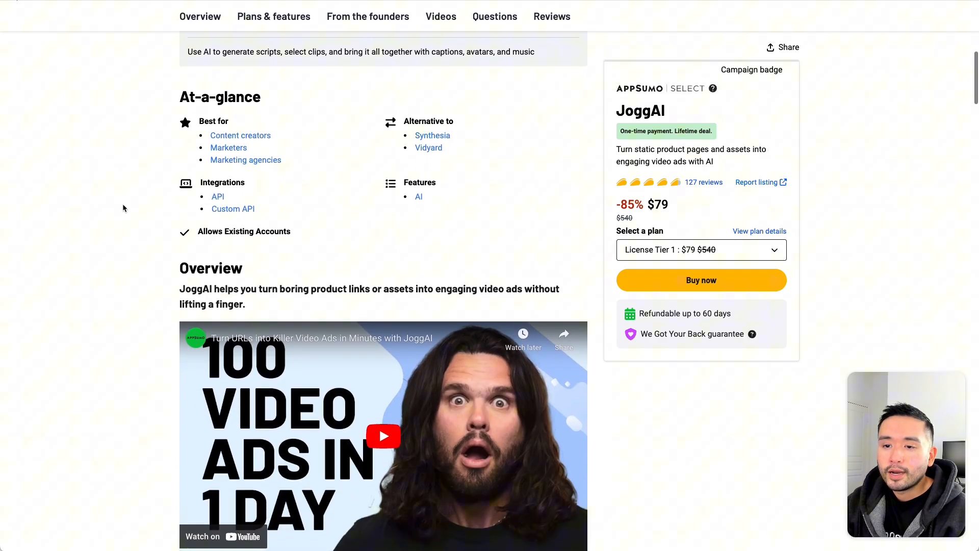
pyautogui.scroll(-3)
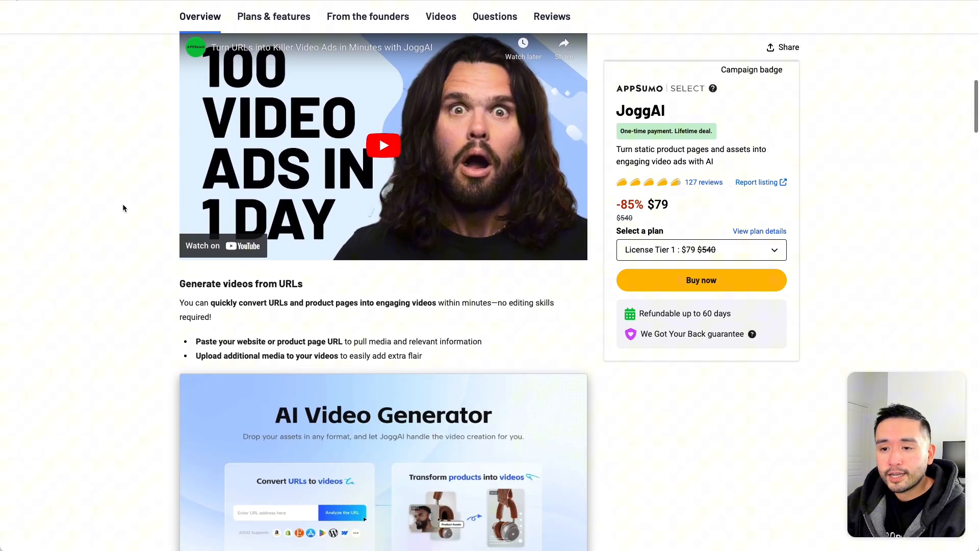
pyautogui.scroll(-3)
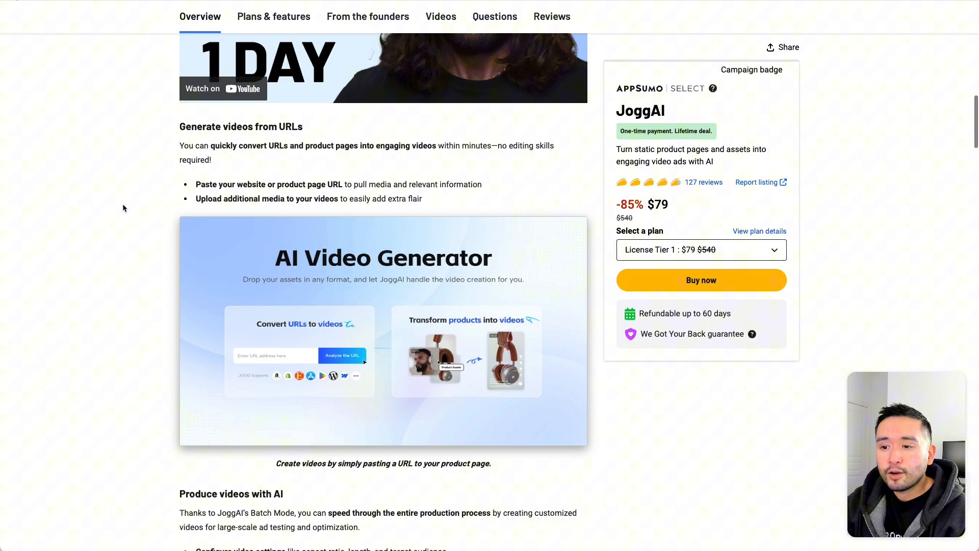
pyautogui.scroll(-3)
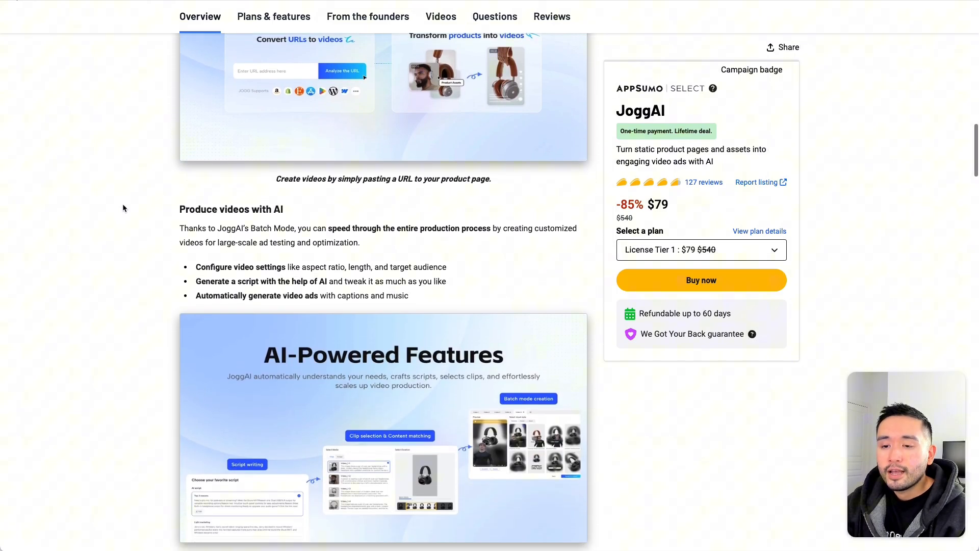
pyautogui.scroll(-3)
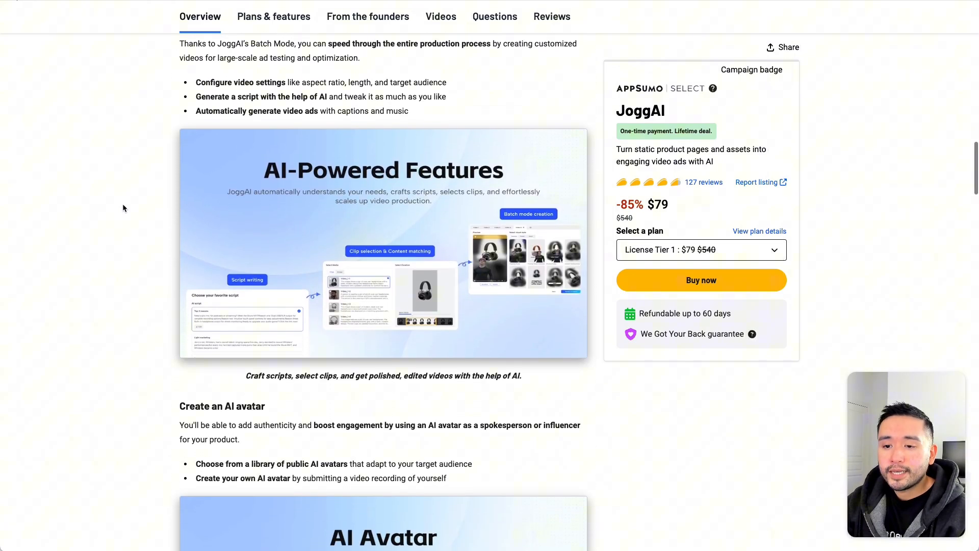
pyautogui.scroll(-3)
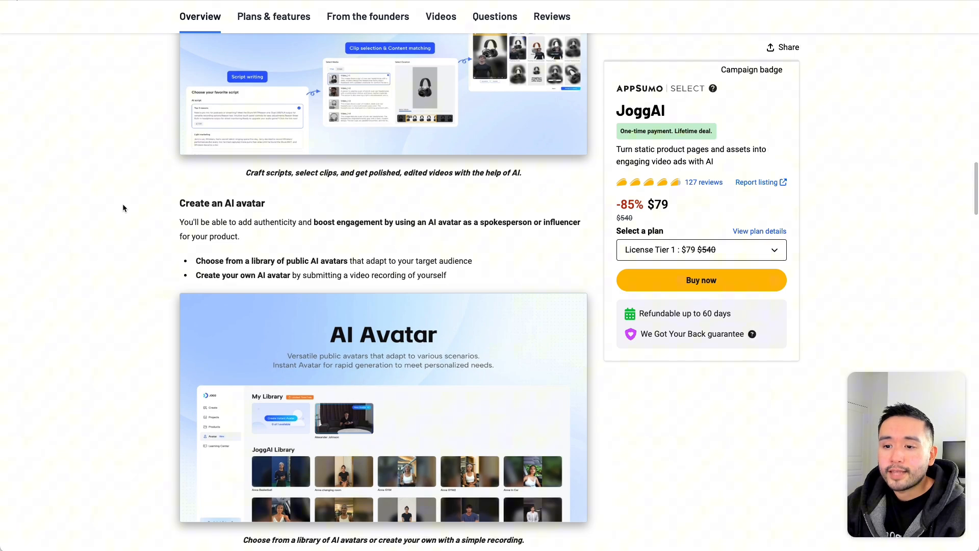
pyautogui.scroll(-3)
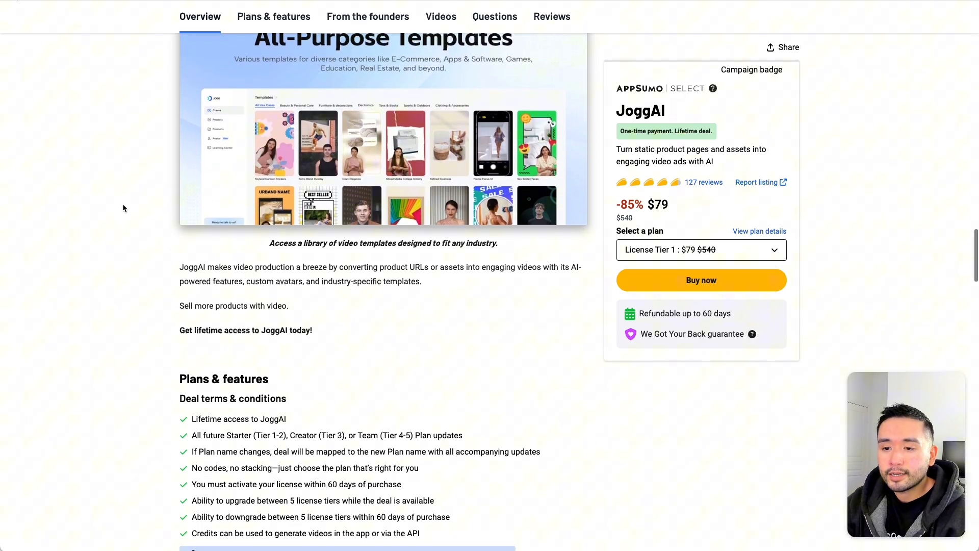
pyautogui.scroll(-3)
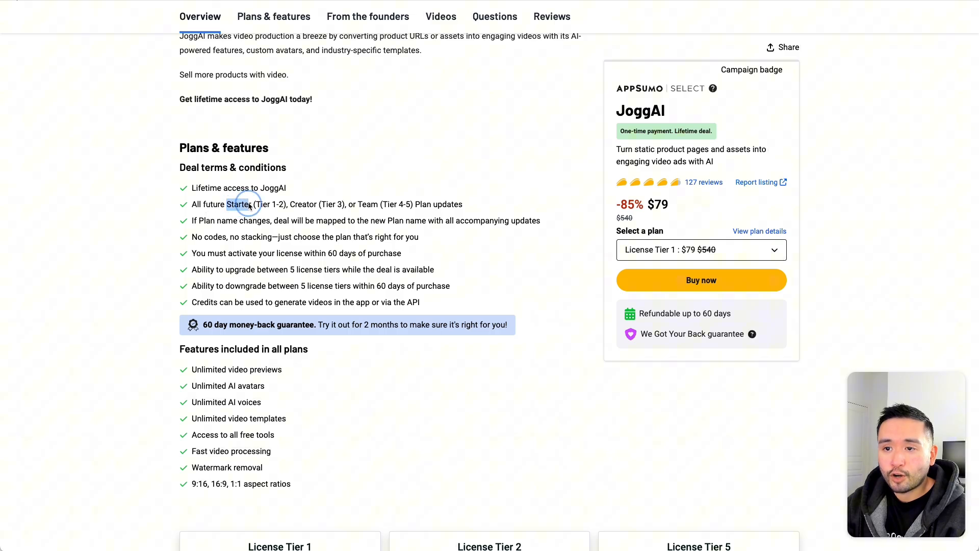
# Highlight the future-plan-updates deal term and choose License Tier 5 ($999) on the third pricing card
pyautogui.moveTo(226, 204); pyautogui.dragTo(459, 204)
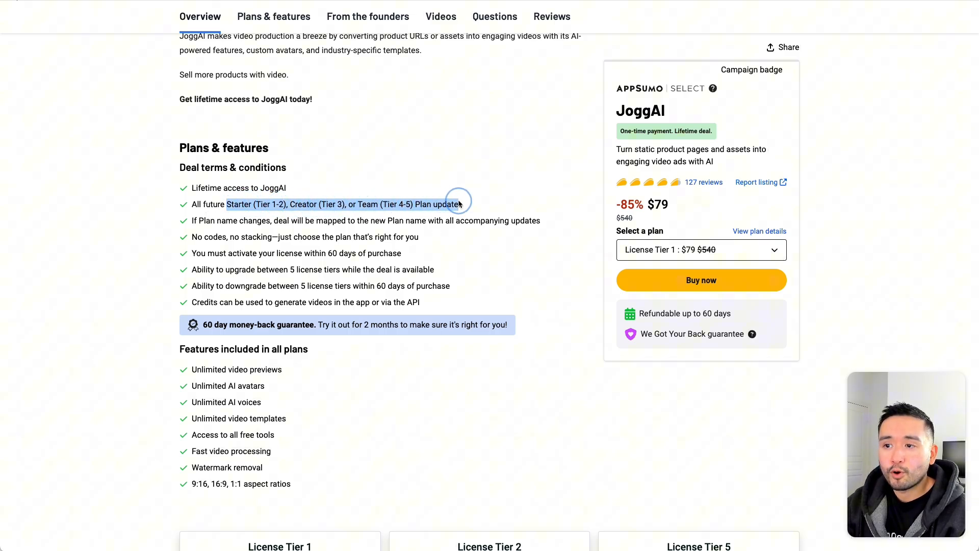
pyautogui.scroll(-3)
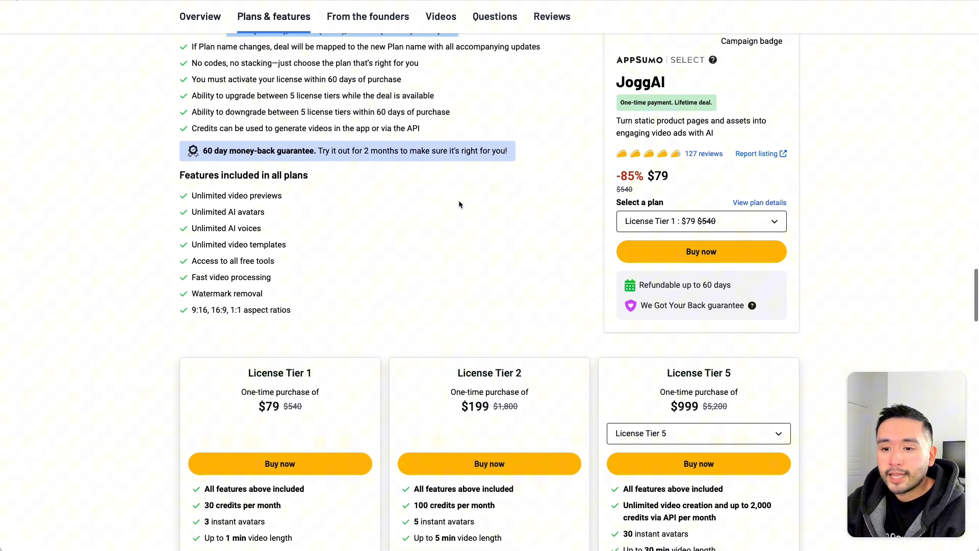
pyautogui.scroll(-3)
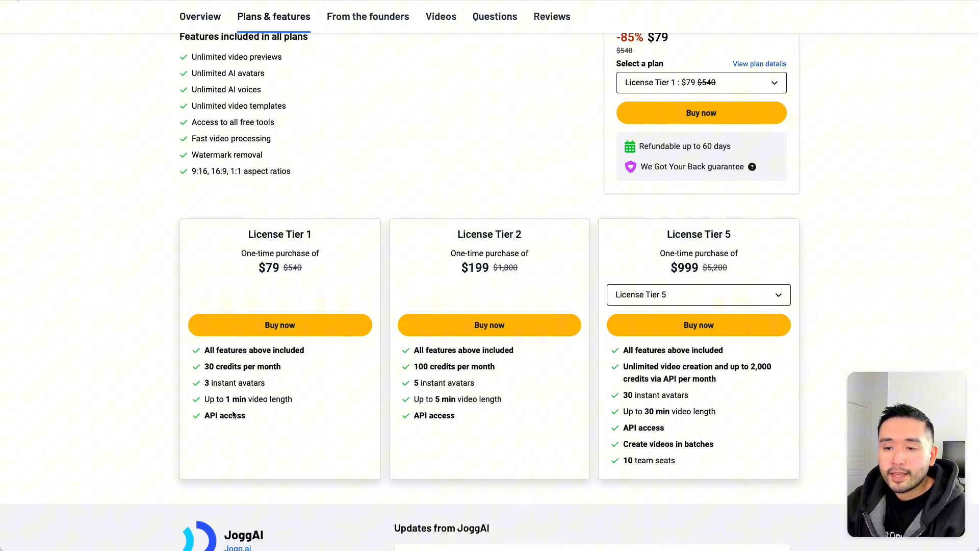
pyautogui.moveTo(226, 408)
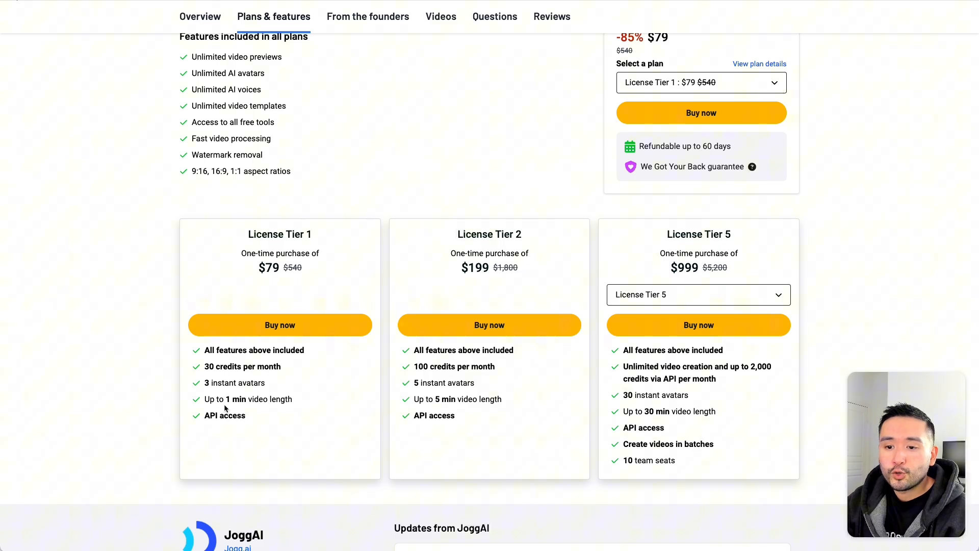
pyautogui.doubleClick(279, 234)
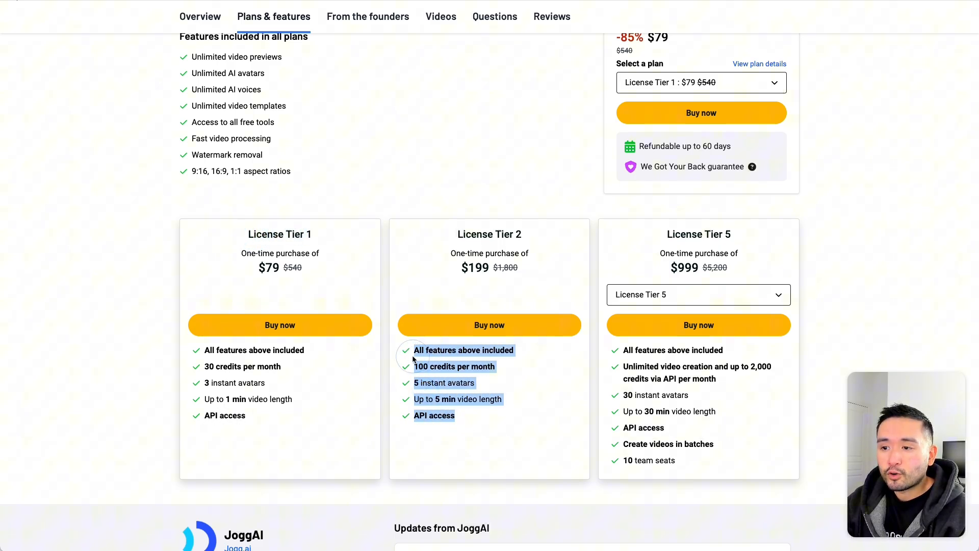
pyautogui.click(698, 295)
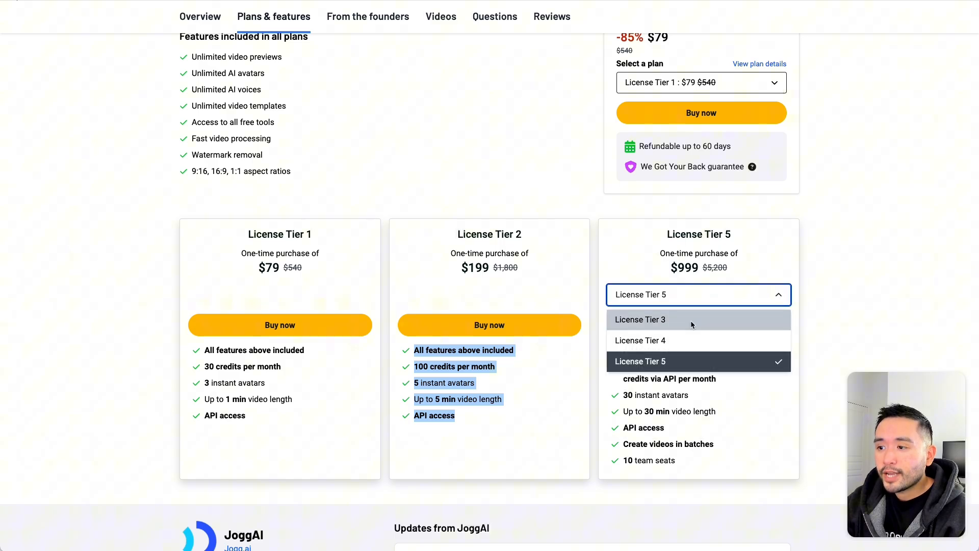
pyautogui.click(640, 319)
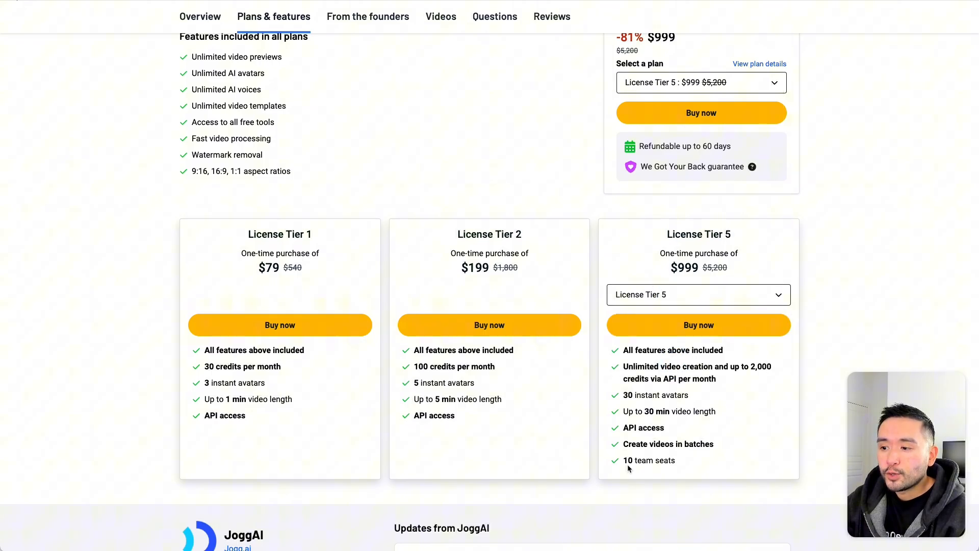
pyautogui.doubleClick(648, 460)
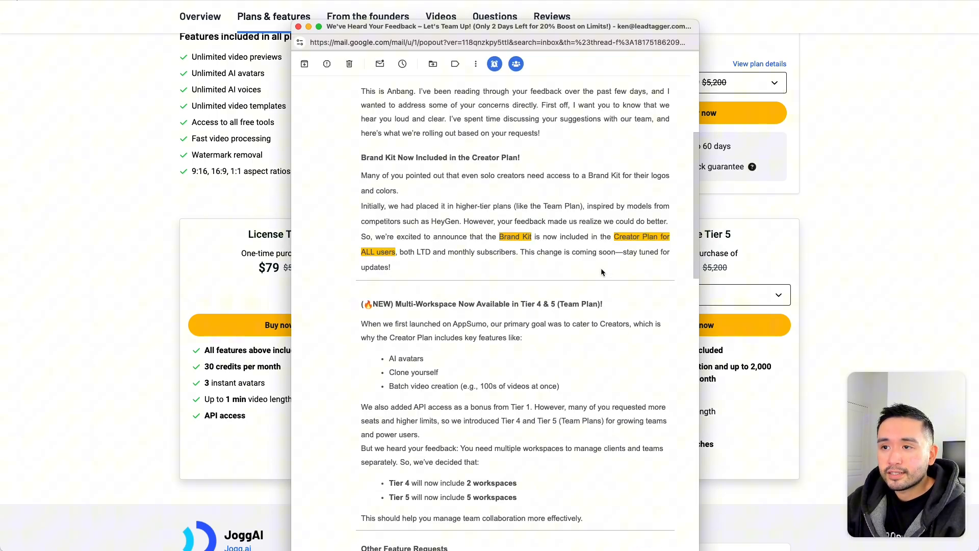
# Read the email from the Brand Kit heading down to the 20% Boost offer and launch bonus table
pyautogui.doubleClick(405, 157)
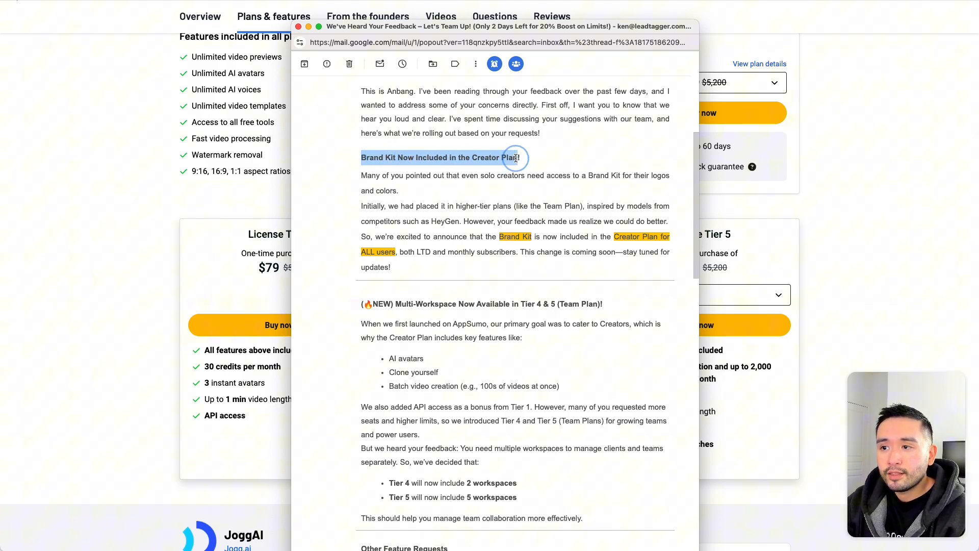
pyautogui.click(298, 27)
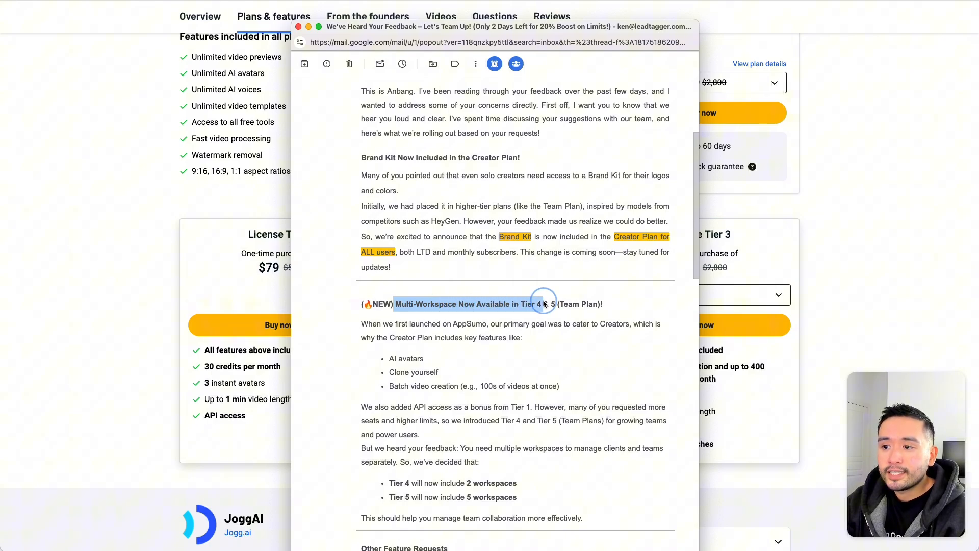
pyautogui.scroll(-3)
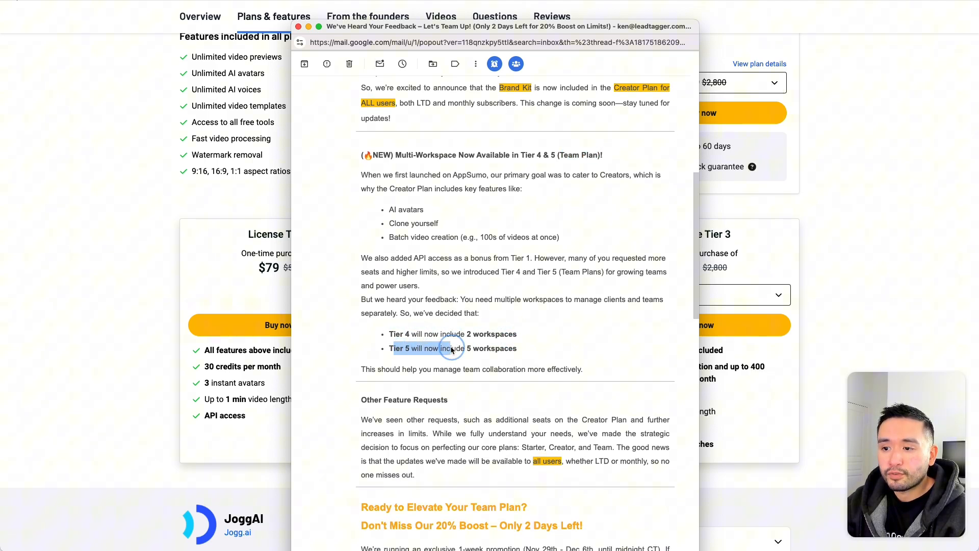
pyautogui.scroll(-3)
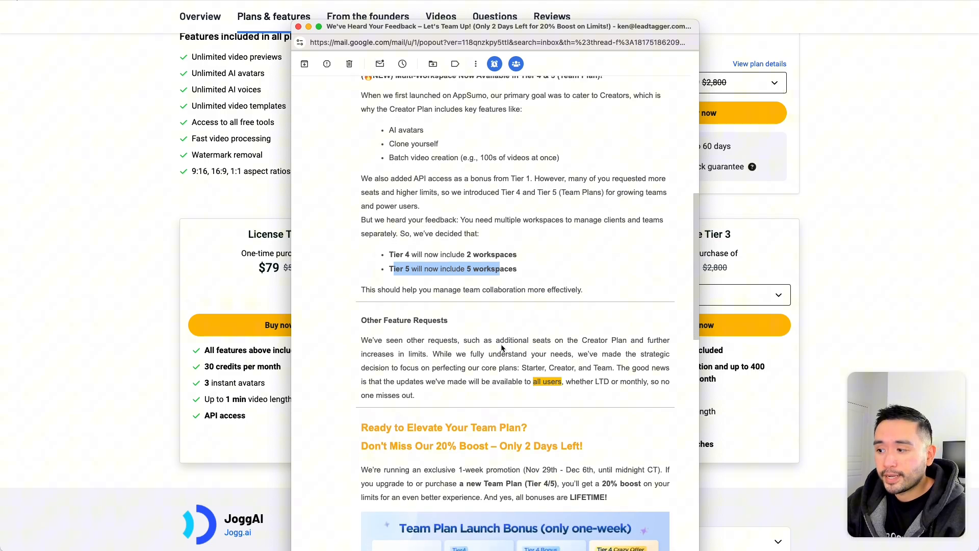
pyautogui.moveTo(494, 344)
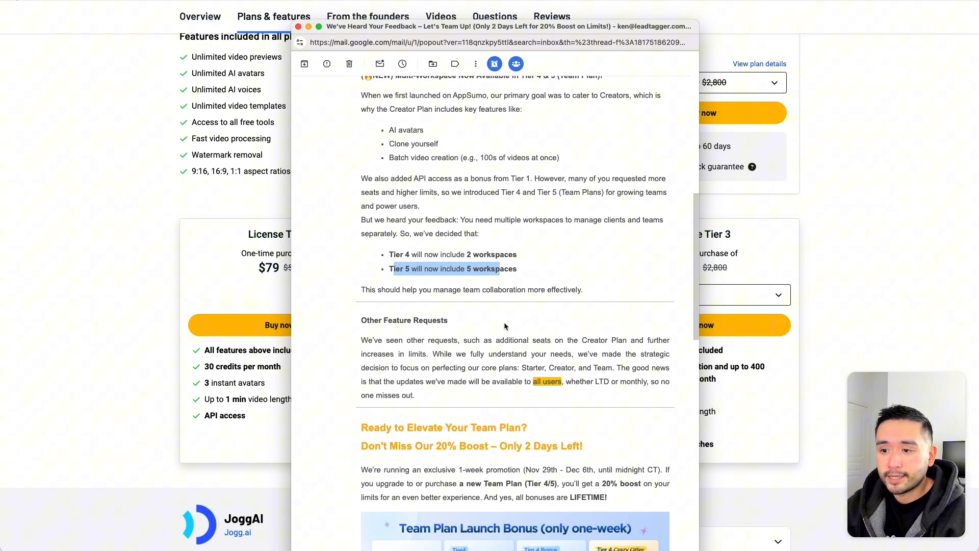
pyautogui.scroll(-3)
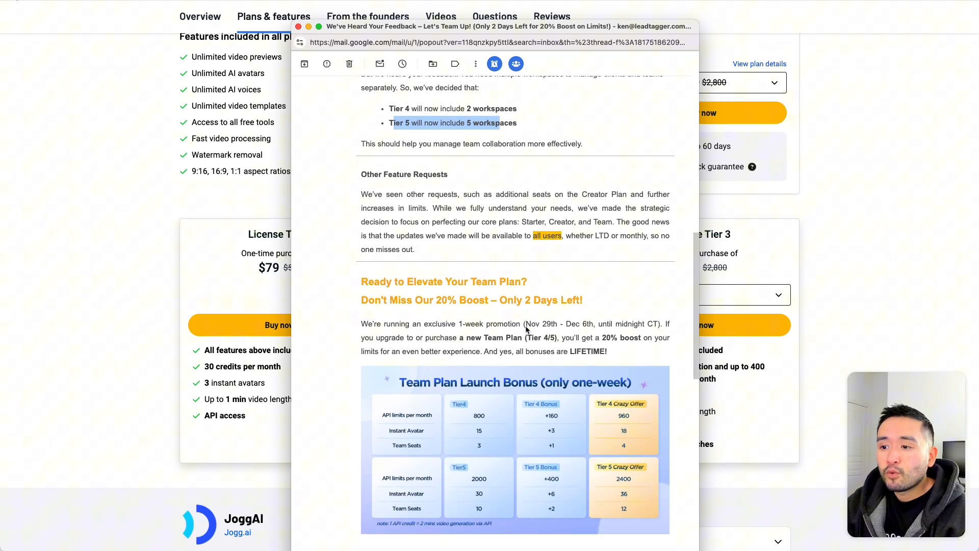
pyautogui.moveTo(525, 323); pyautogui.dragTo(608, 323)
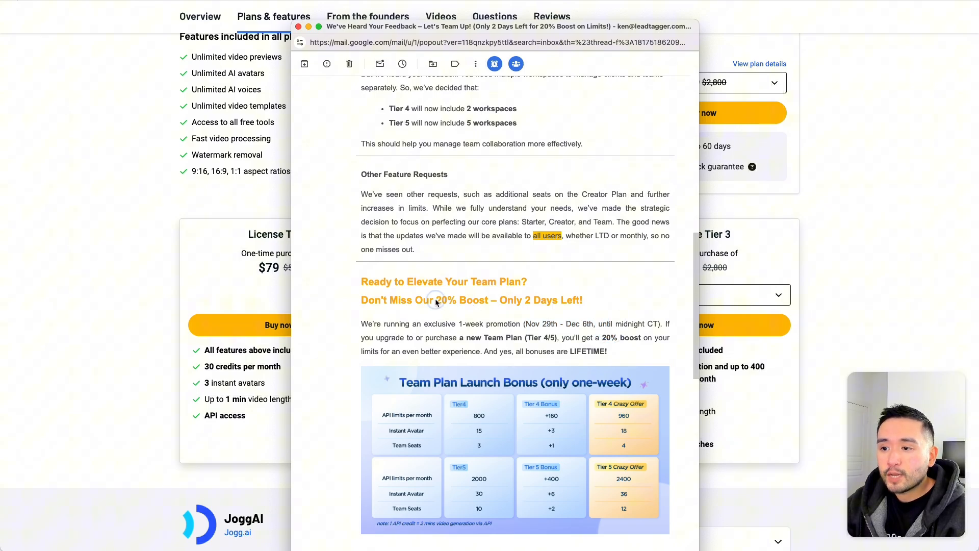
pyautogui.doubleClick(454, 300)
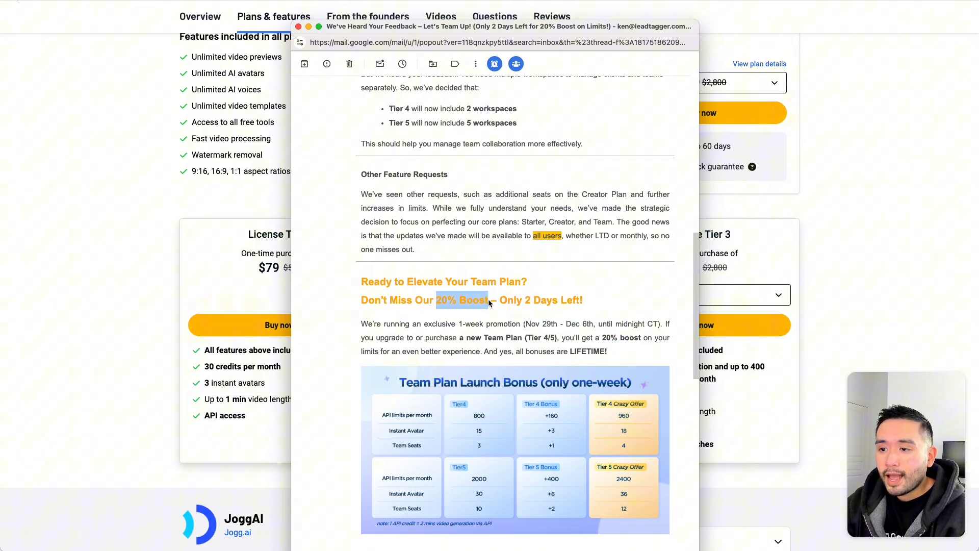
pyautogui.scroll(-3)
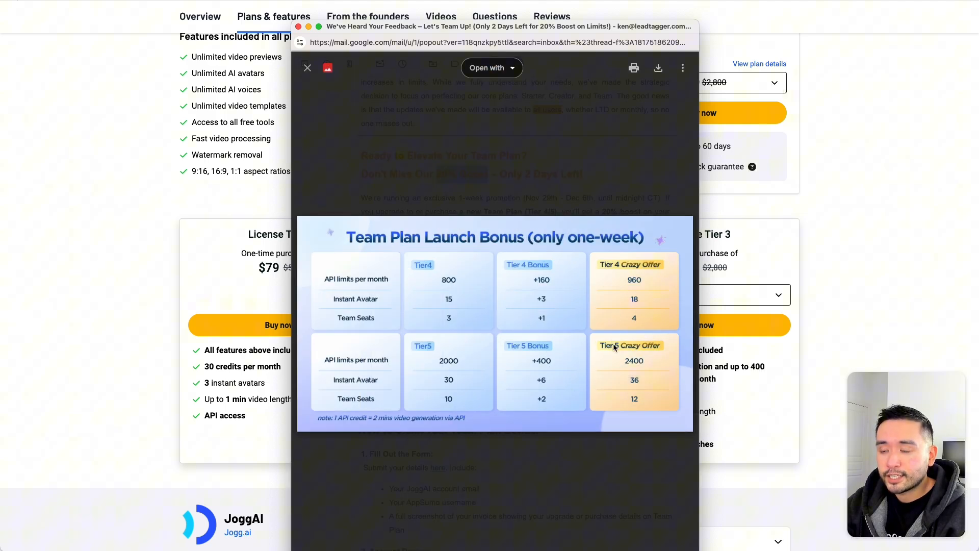
pyautogui.moveTo(612, 347)
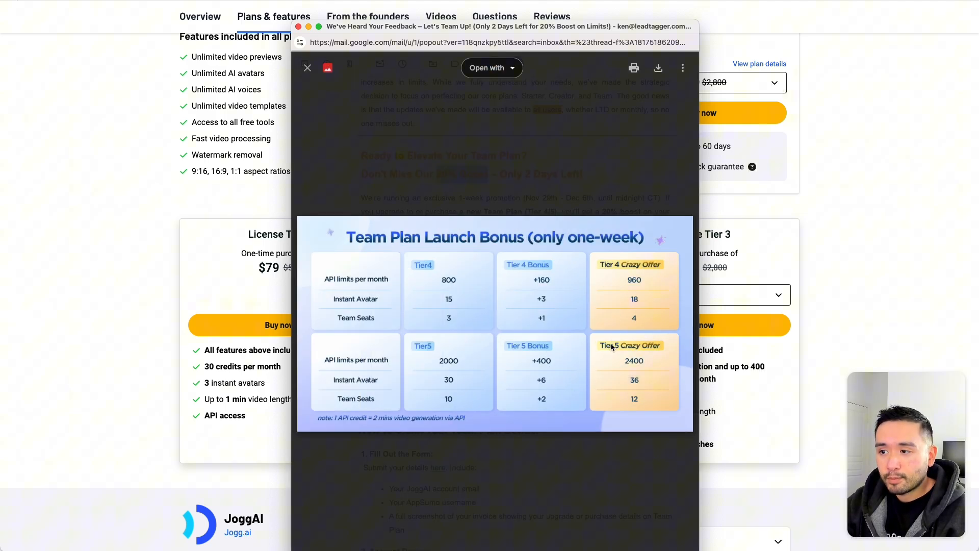
pyautogui.moveTo(334, 287)
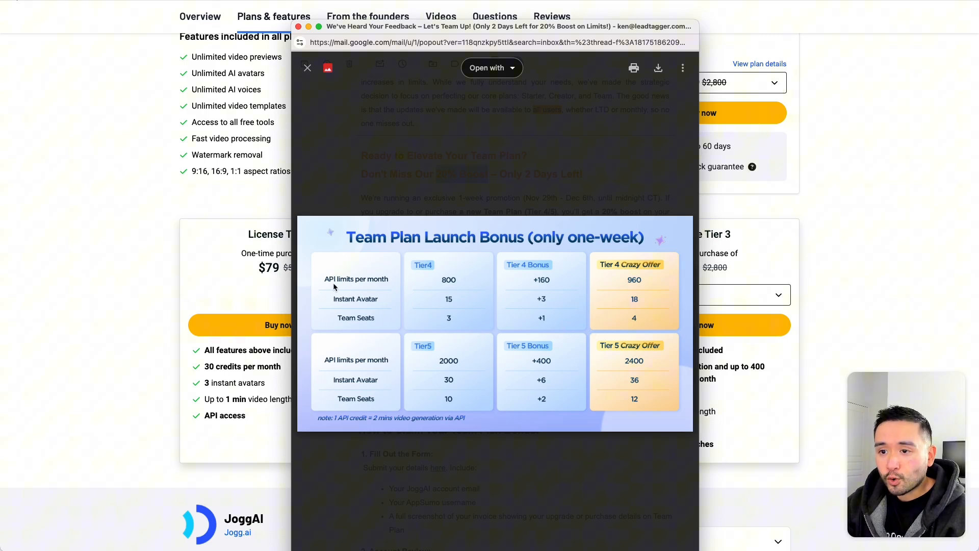
pyautogui.moveTo(373, 300)
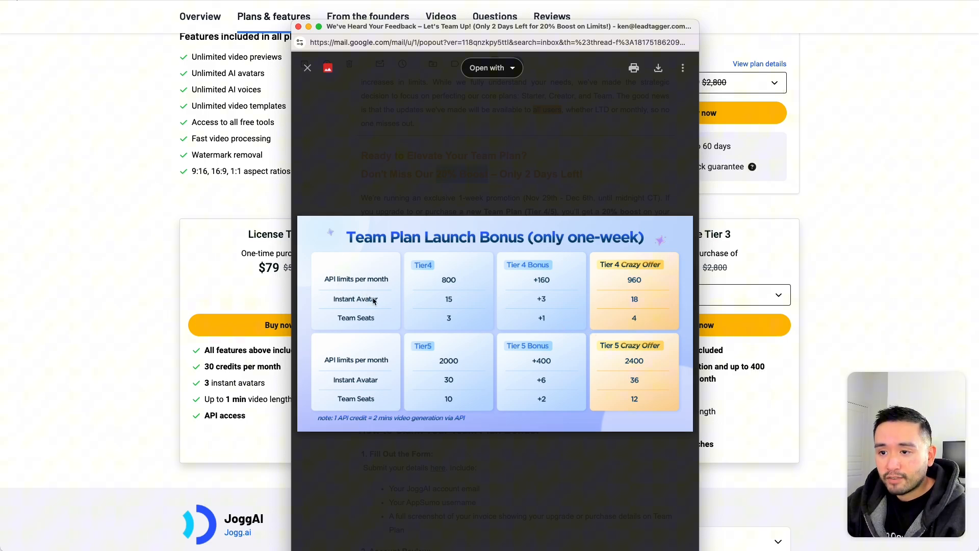
pyautogui.moveTo(472, 404)
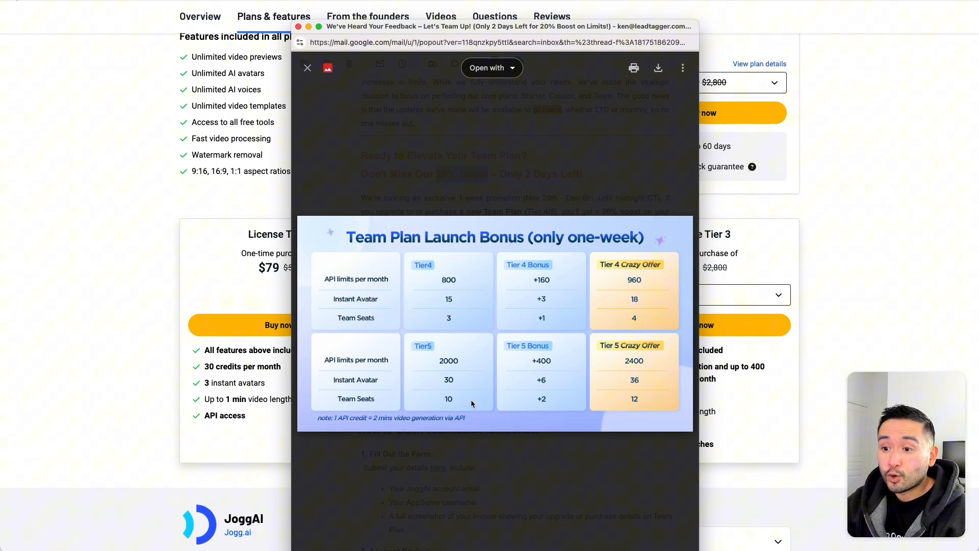
pyautogui.moveTo(606, 373)
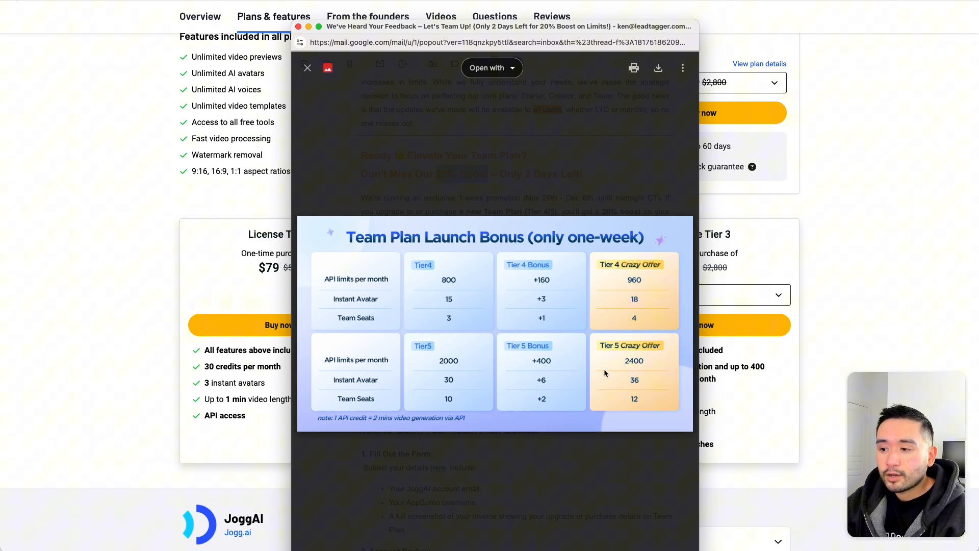
pyautogui.moveTo(641, 281)
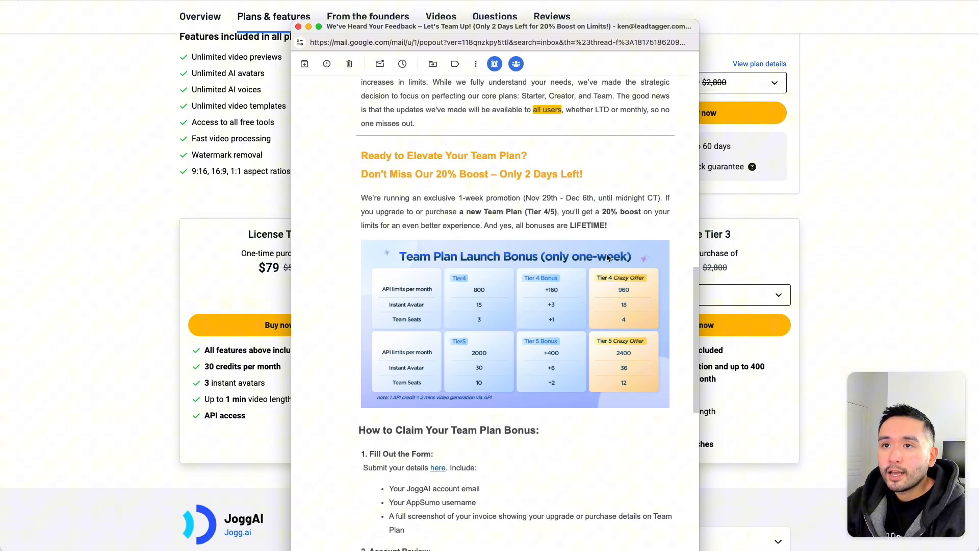
# Follow the email's link to the Google Forms bonus-claim form and skim its required fields
pyautogui.click(438, 467)
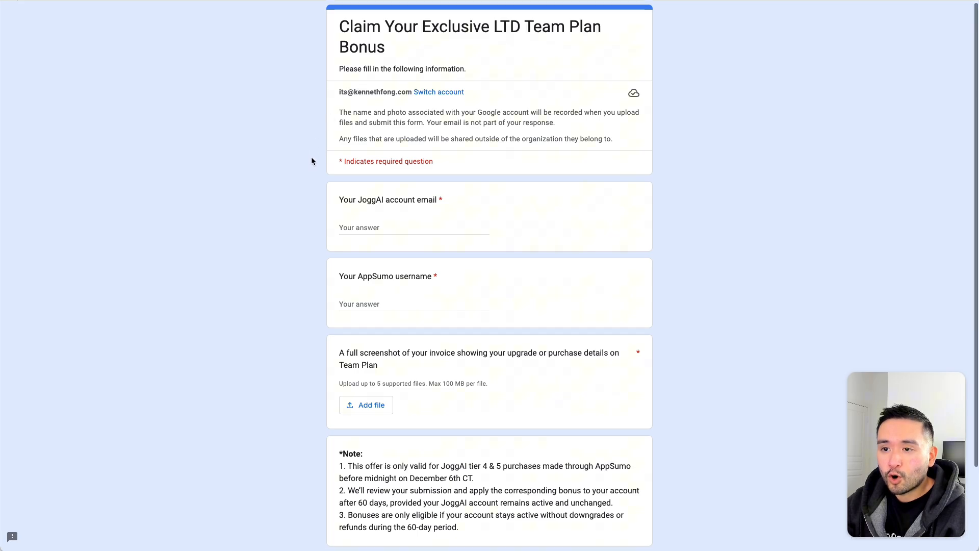
pyautogui.scroll(-3)
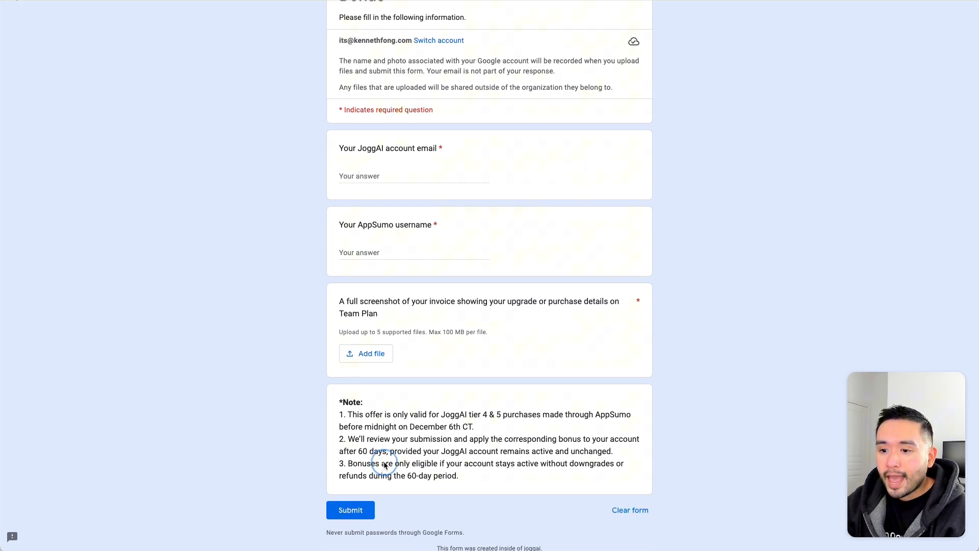
pyautogui.moveTo(381, 463); pyautogui.dragTo(459, 475)
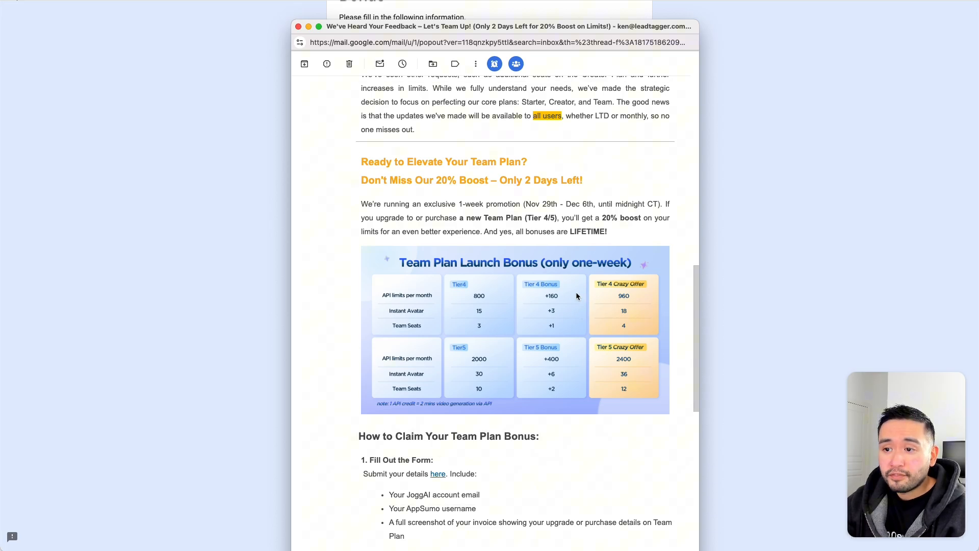
pyautogui.moveTo(453, 271)
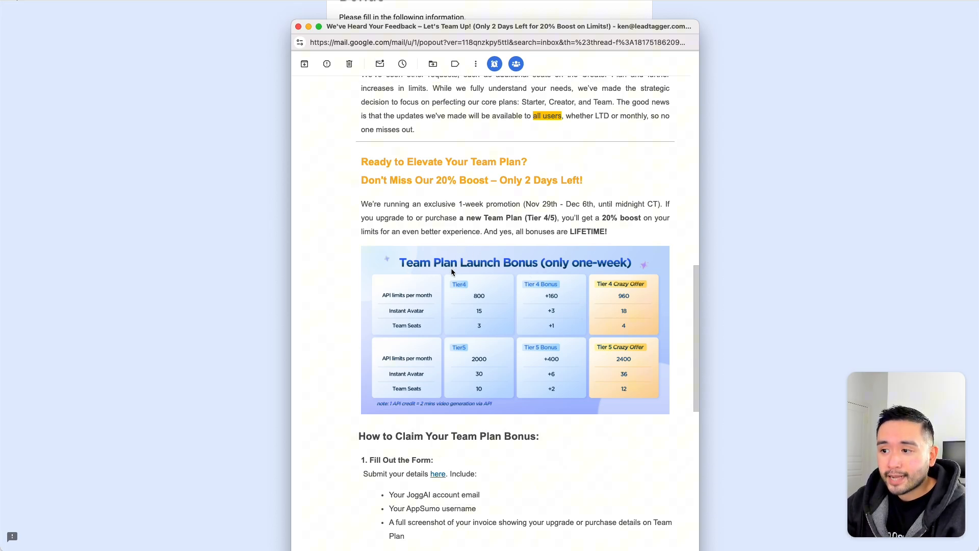
pyautogui.moveTo(594, 291)
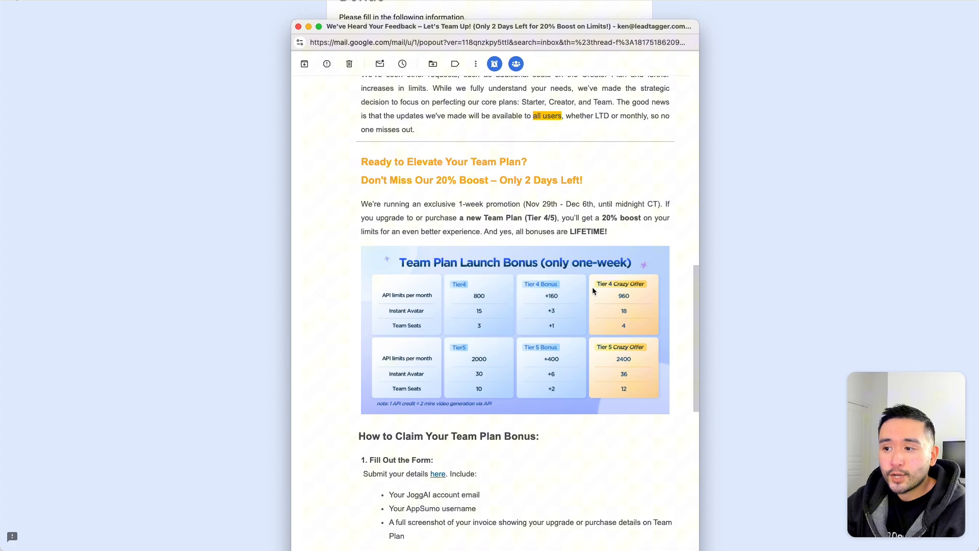
pyautogui.moveTo(208, 223)
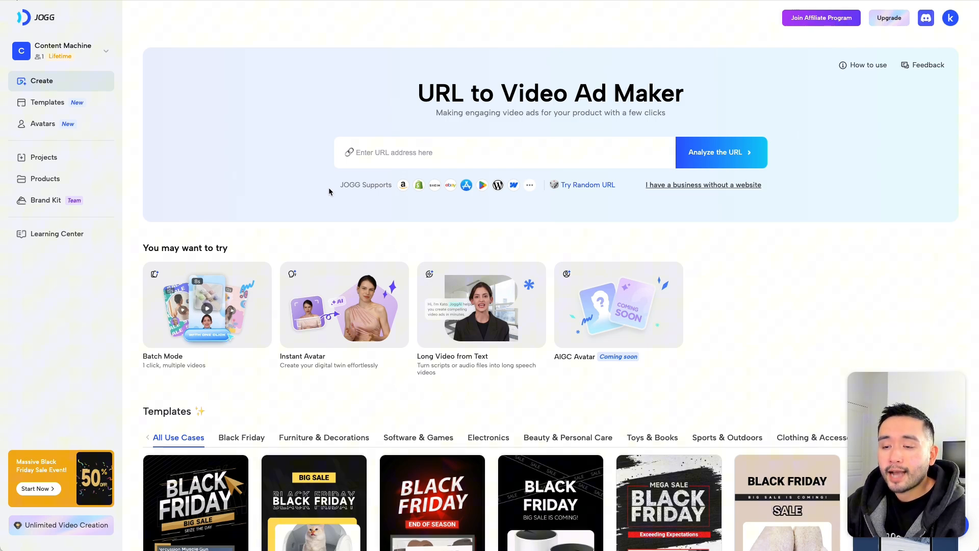
pyautogui.moveTo(336, 193)
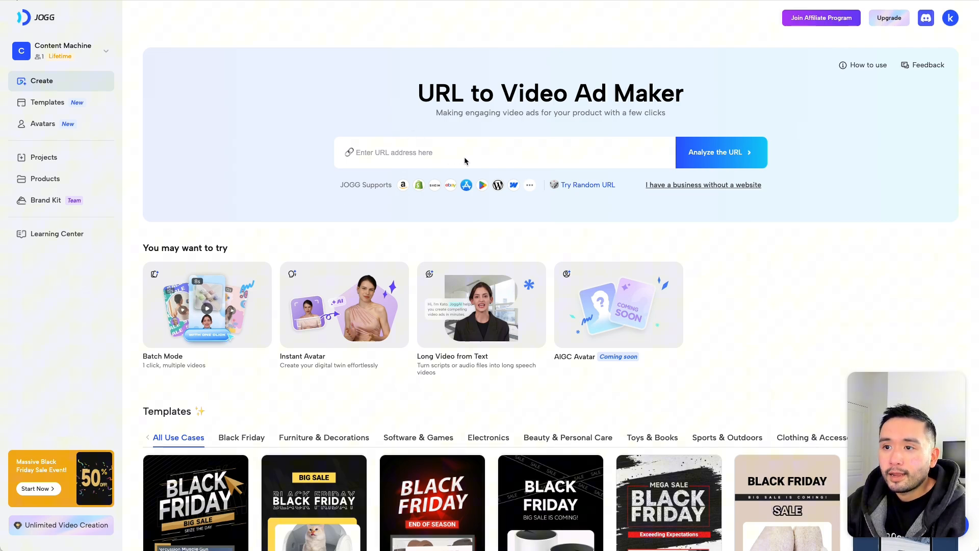
pyautogui.moveTo(540, 216)
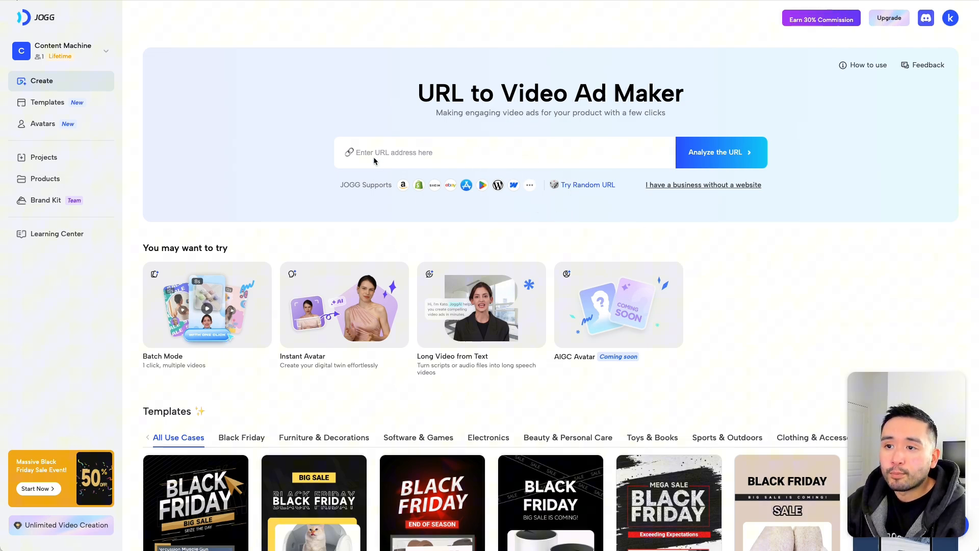
pyautogui.moveTo(419, 187)
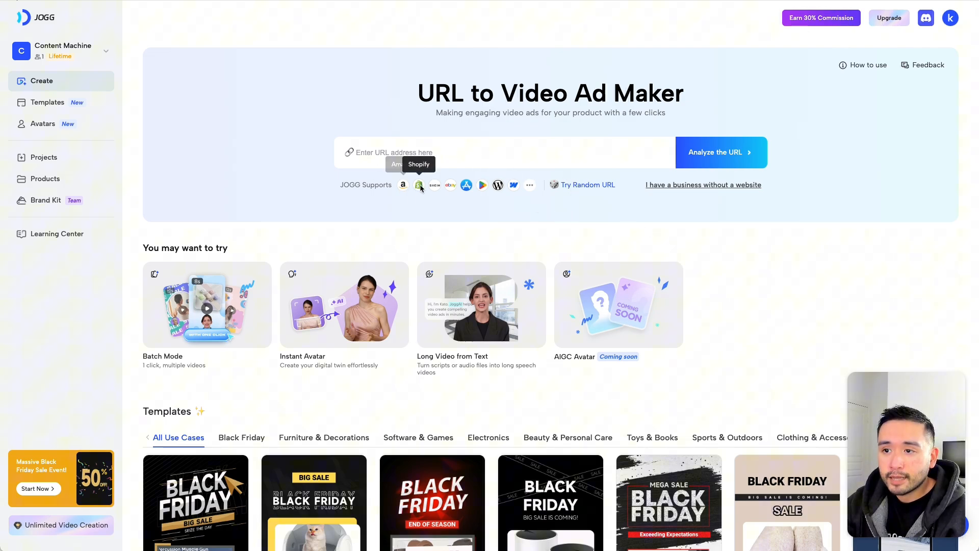
pyautogui.moveTo(451, 185)
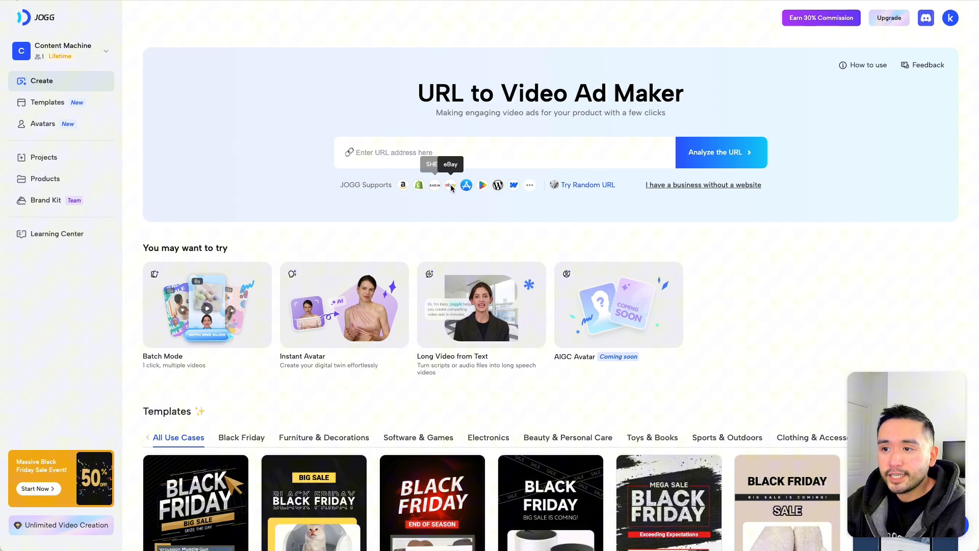
pyautogui.moveTo(481, 185)
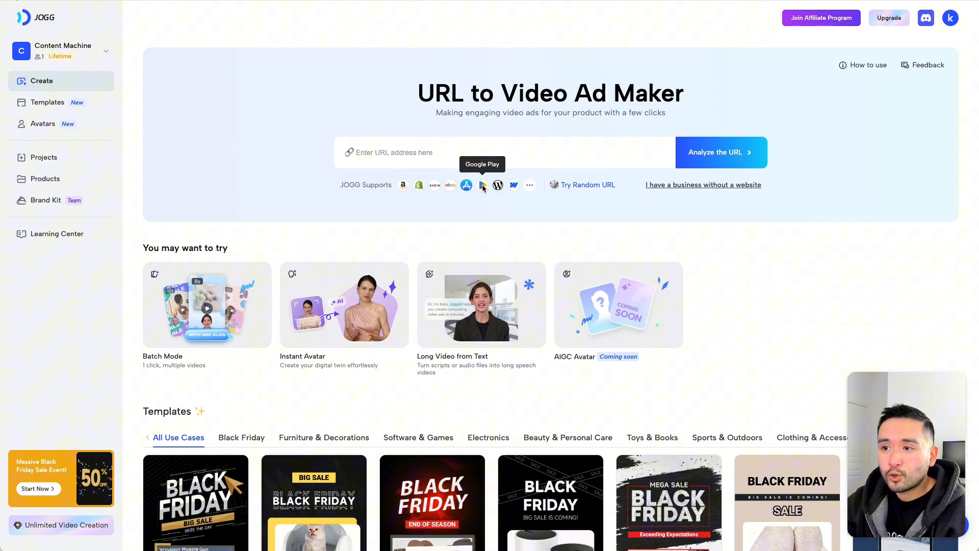
pyautogui.moveTo(513, 184)
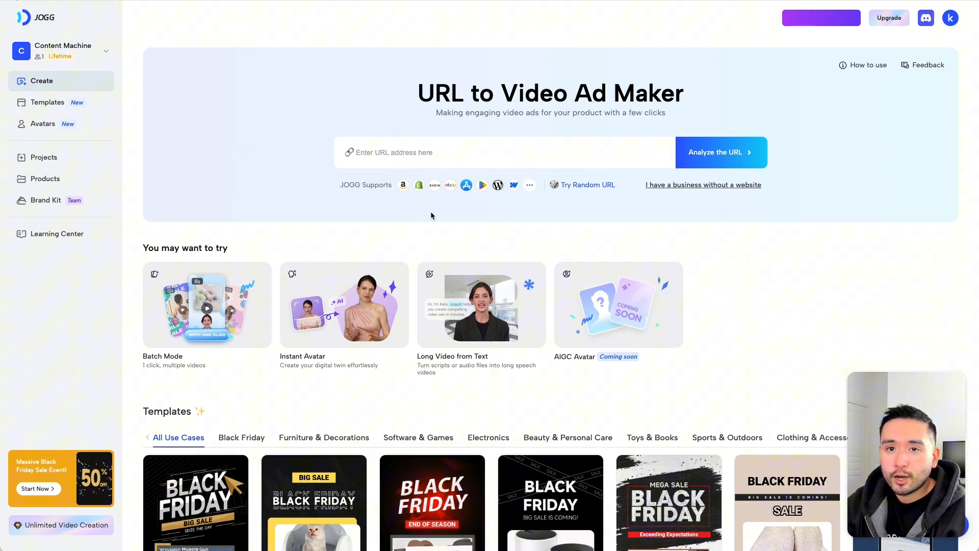
# Browse the Templates gallery down to the education and sale-themed ad templates
pyautogui.click(47, 102)
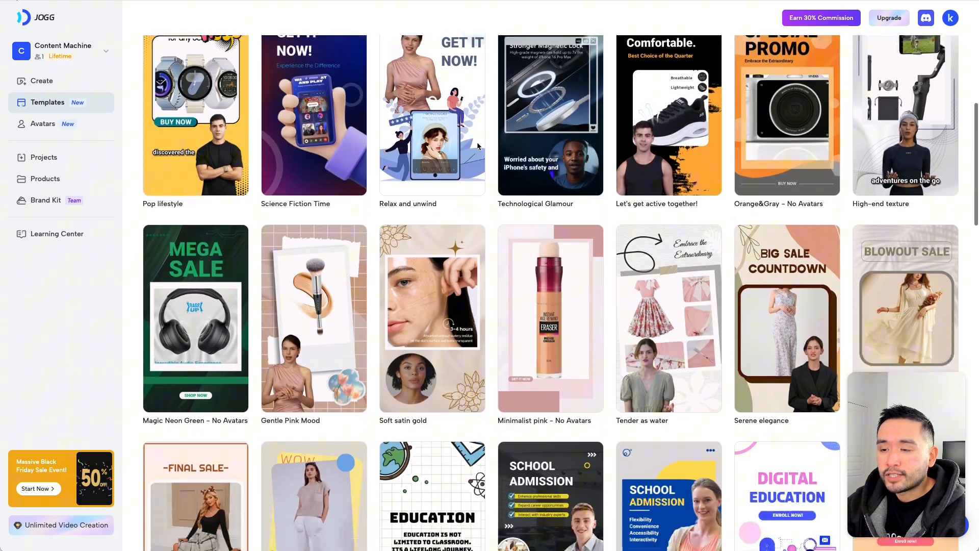
pyautogui.scroll(-3)
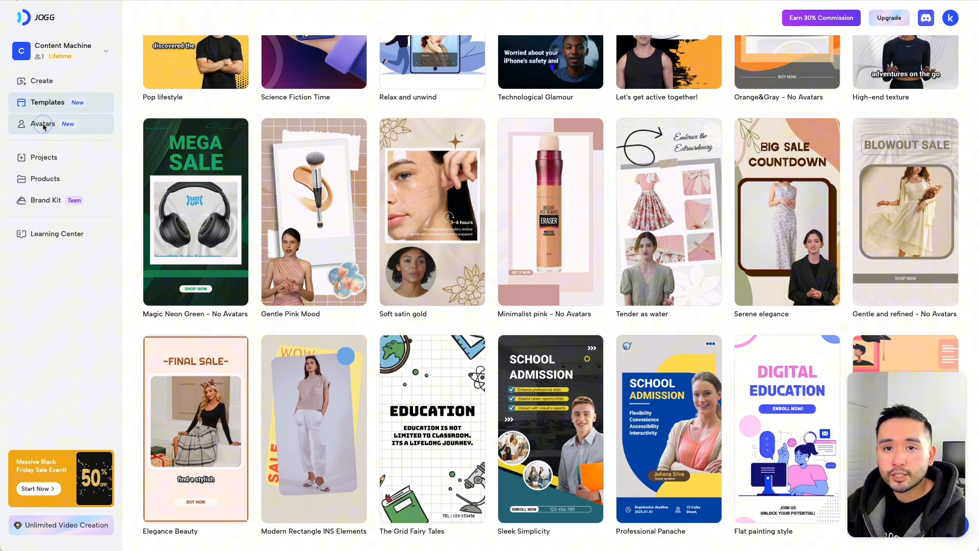
# Browse the Avatars page from My Avatars' two instant avatars through the JoggAI stock library
pyautogui.click(43, 123)
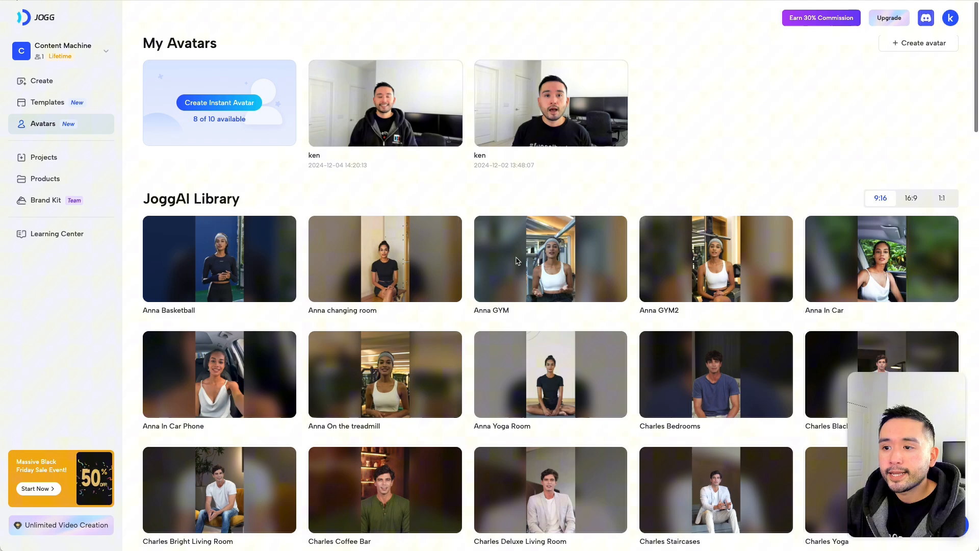
pyautogui.scroll(-3)
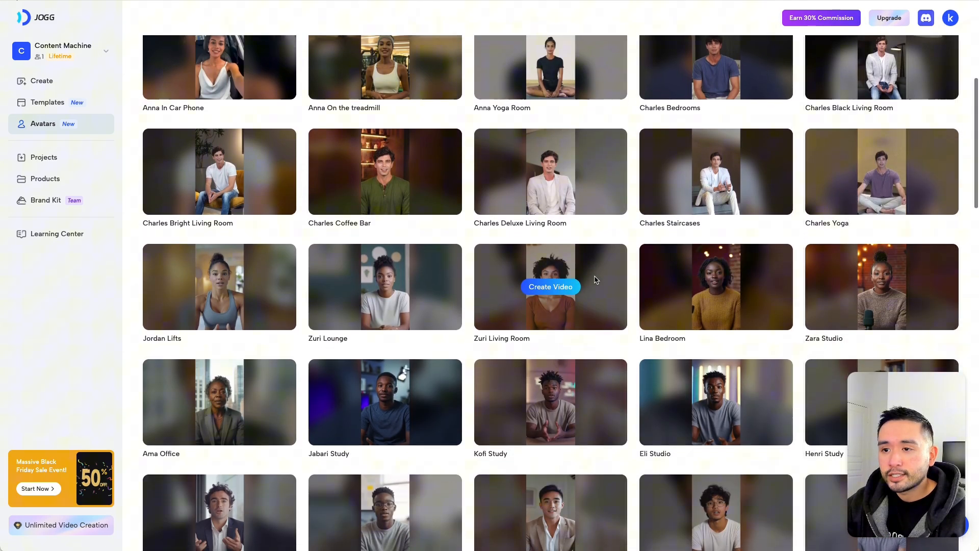
pyautogui.scroll(-3)
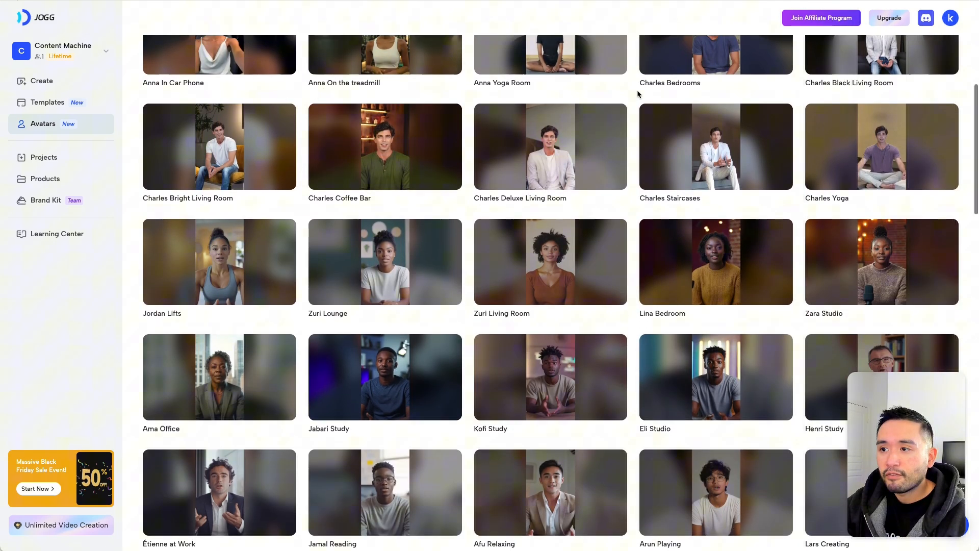
pyautogui.scroll(-3)
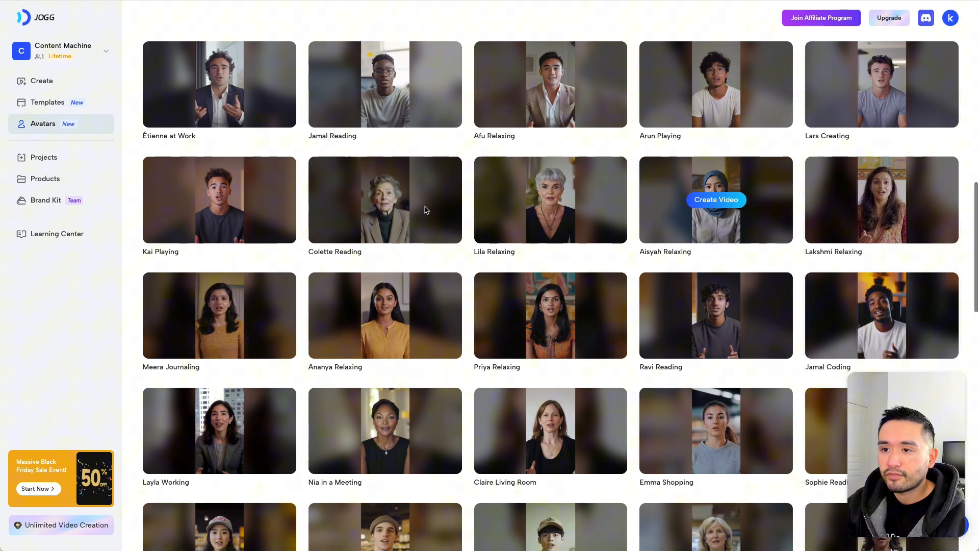
pyautogui.scroll(-3)
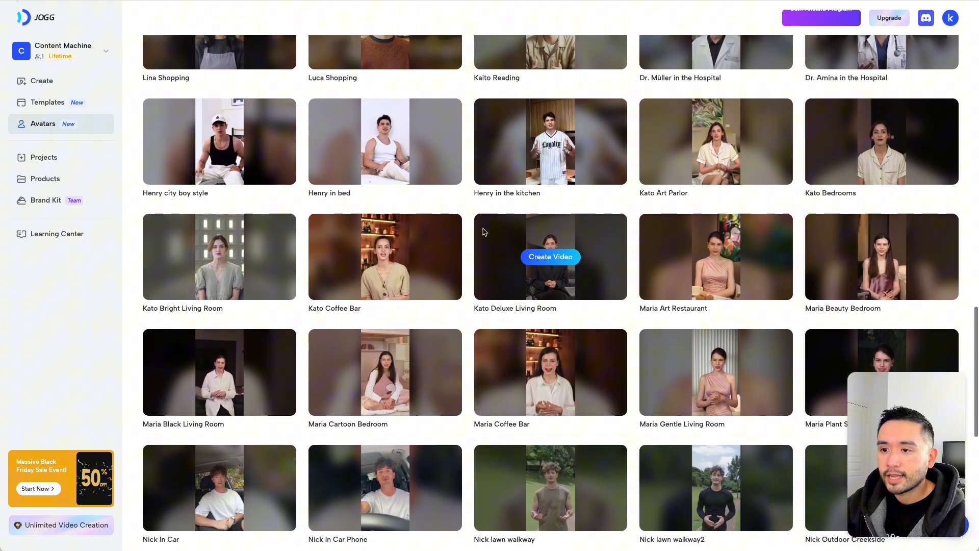
pyautogui.scroll(-3)
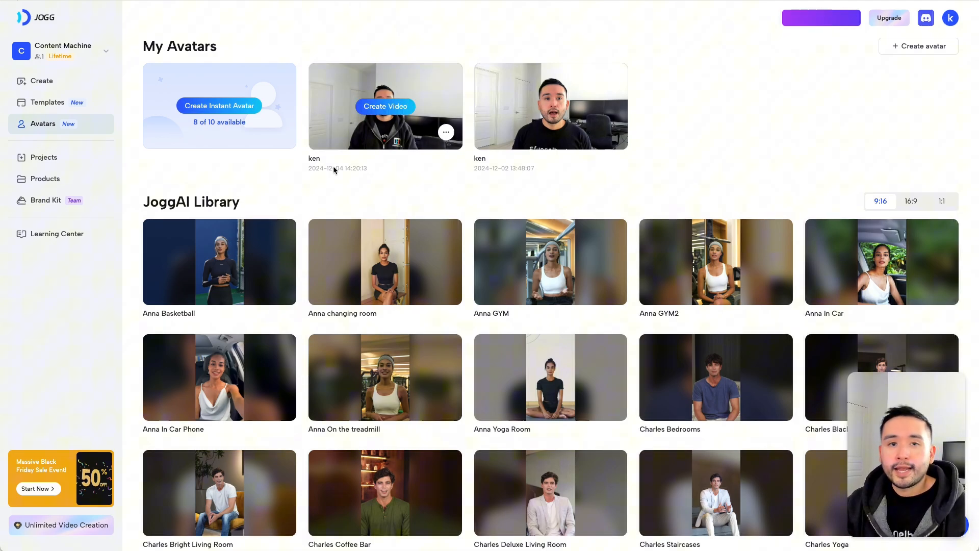
pyautogui.click(385, 106)
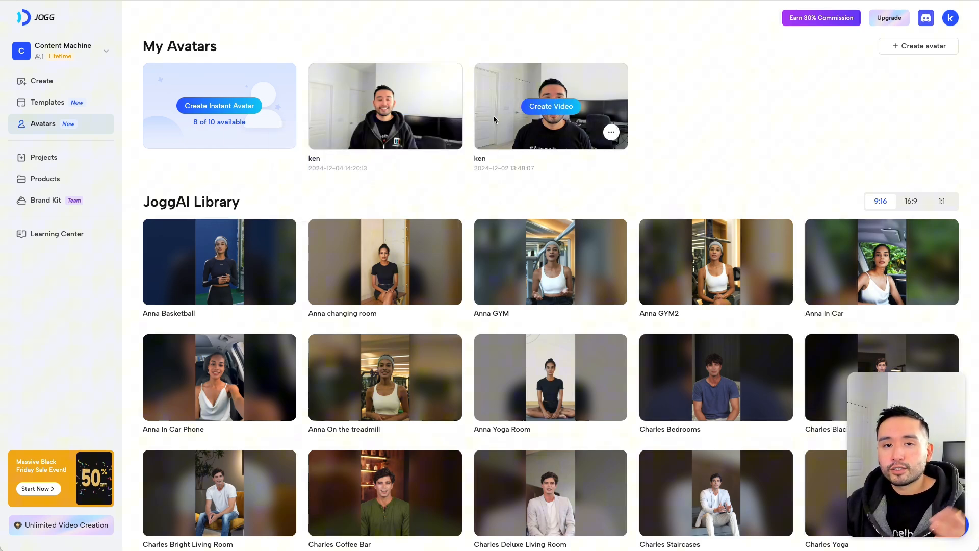
pyautogui.click(386, 106)
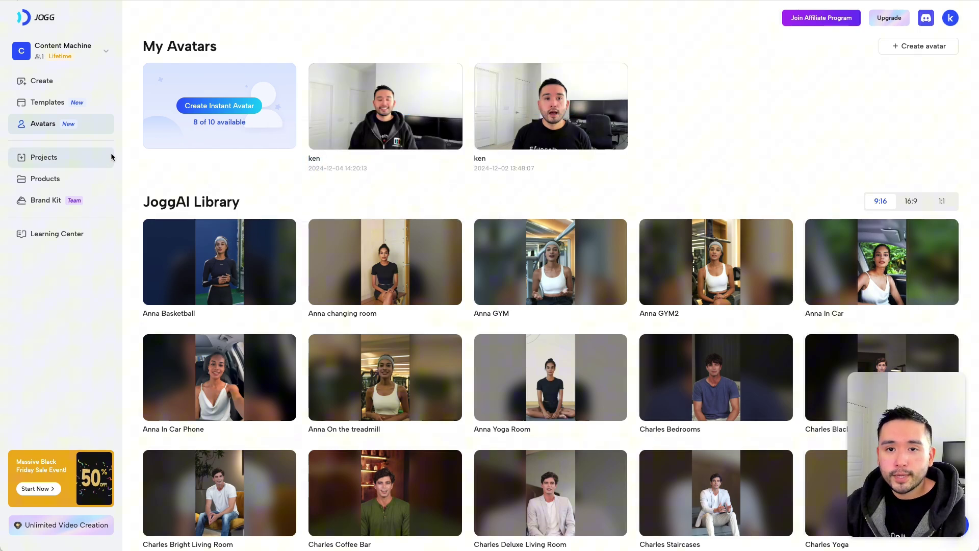
# Glance at Projects, then view the Products library with the diffuser, laptop stand, tripod and ring light
pyautogui.click(44, 157)
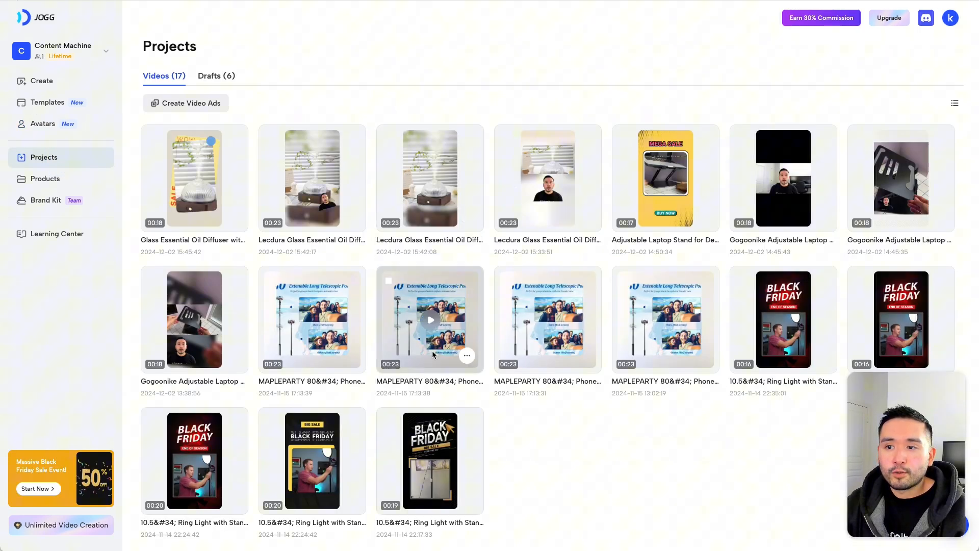
pyautogui.click(45, 178)
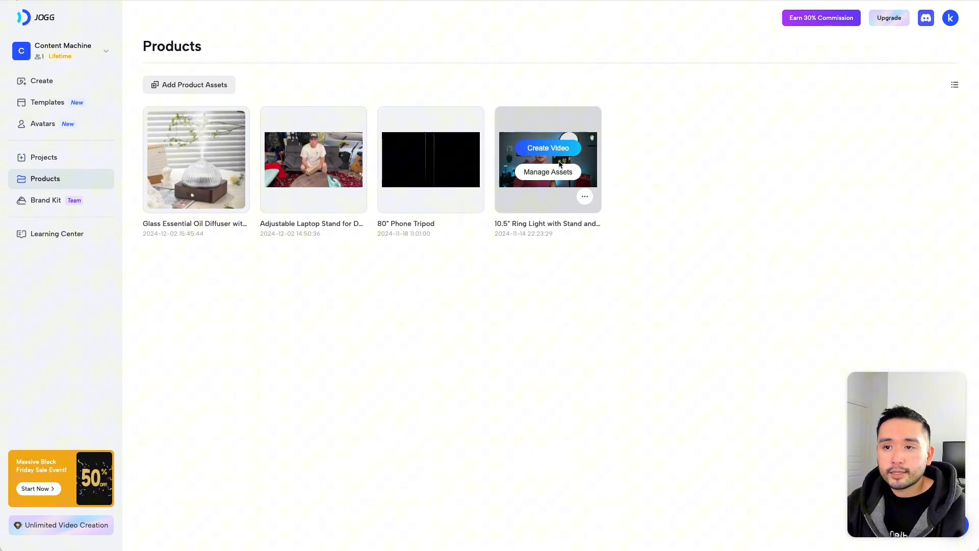
pyautogui.moveTo(195, 87)
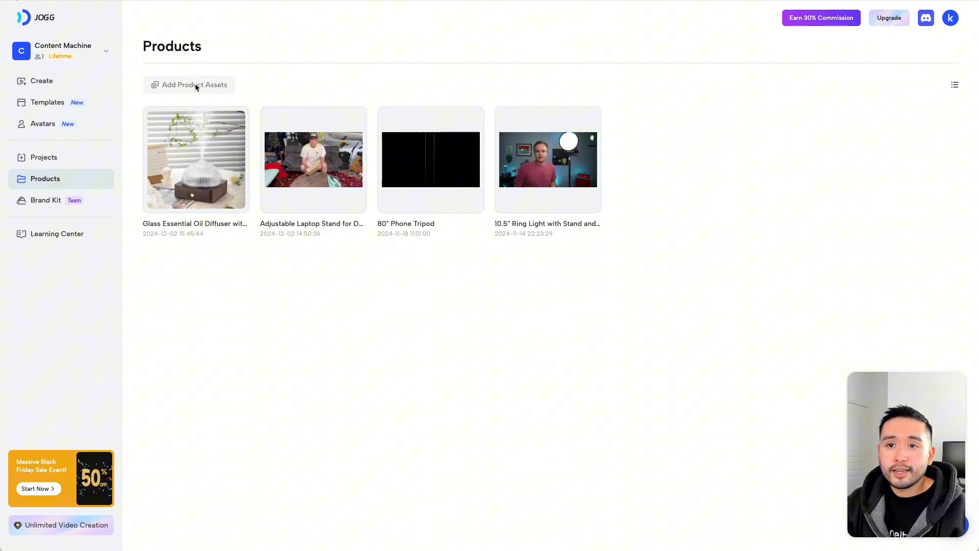
pyautogui.click(41, 80)
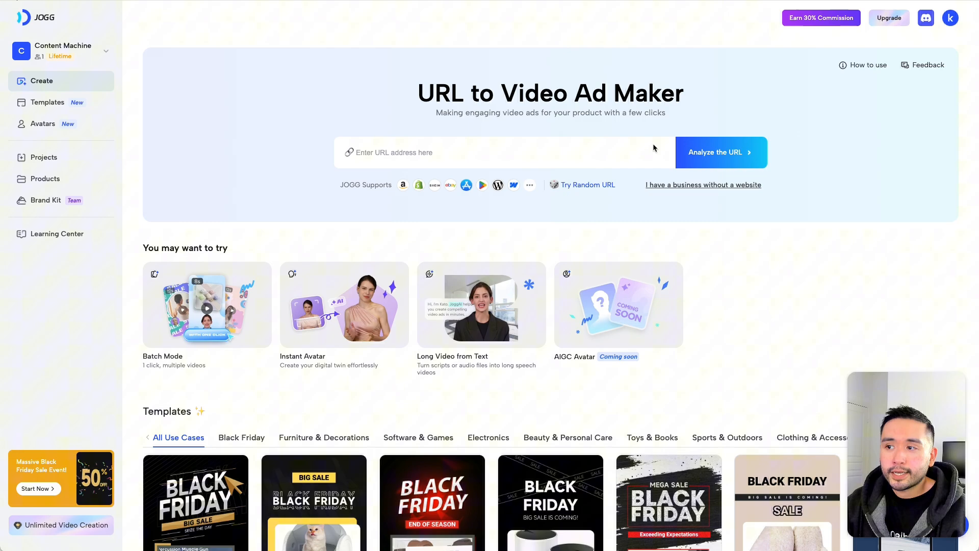
pyautogui.click(45, 179)
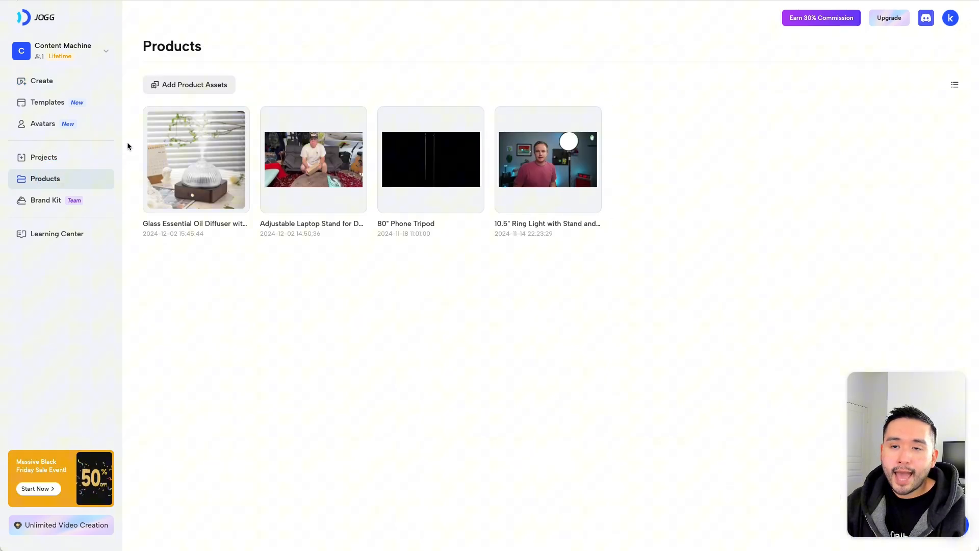
pyautogui.moveTo(51, 206)
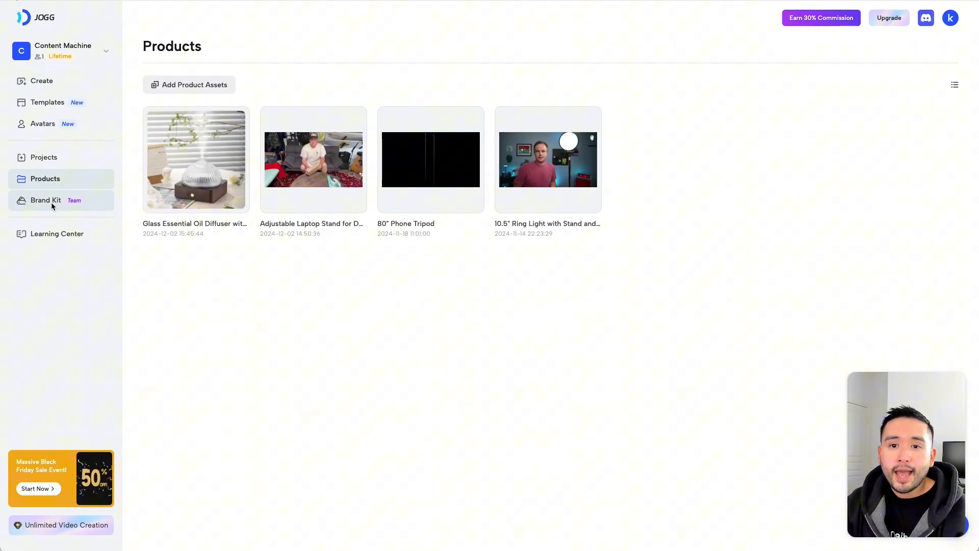
# Browse the Brand Kit's empty logos, videos, images, music and fonts sections
pyautogui.click(46, 200)
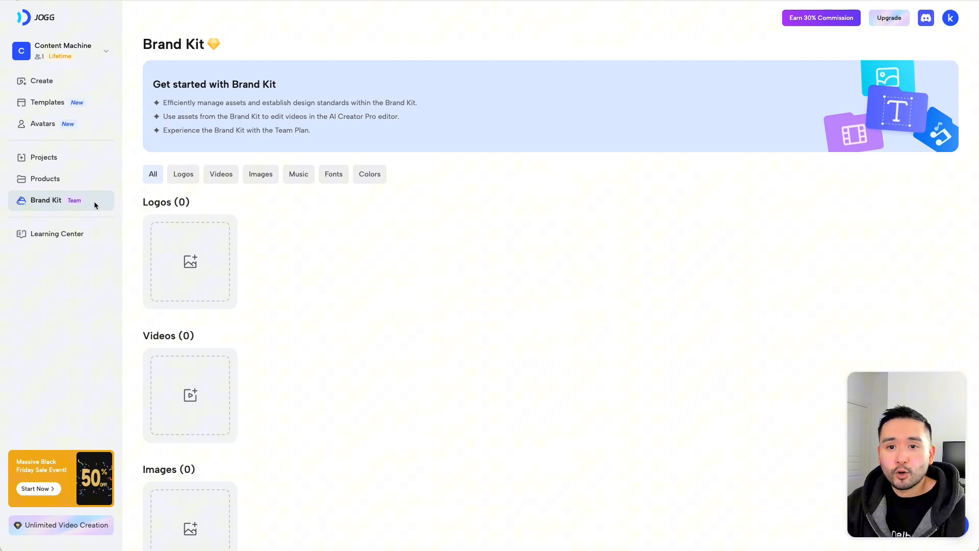
pyautogui.moveTo(76, 205)
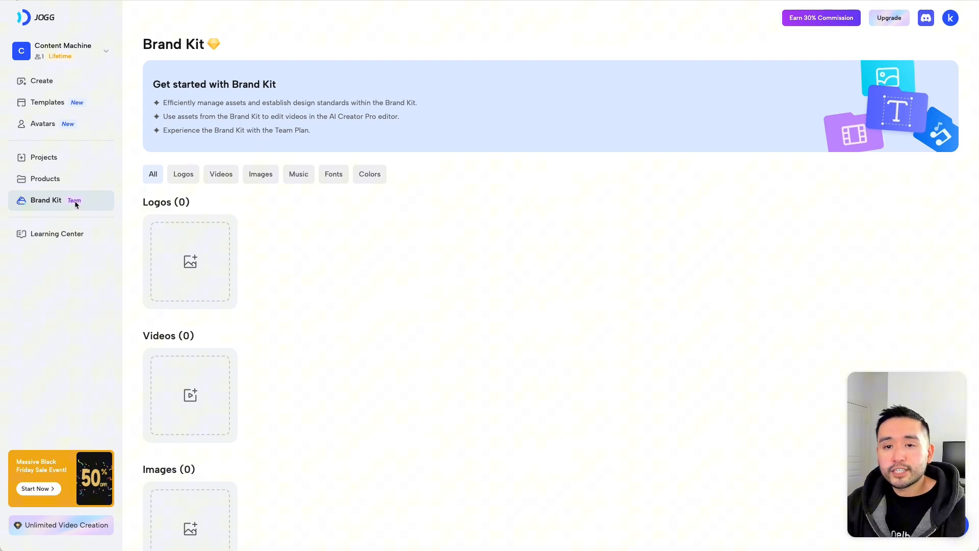
pyautogui.scroll(-3)
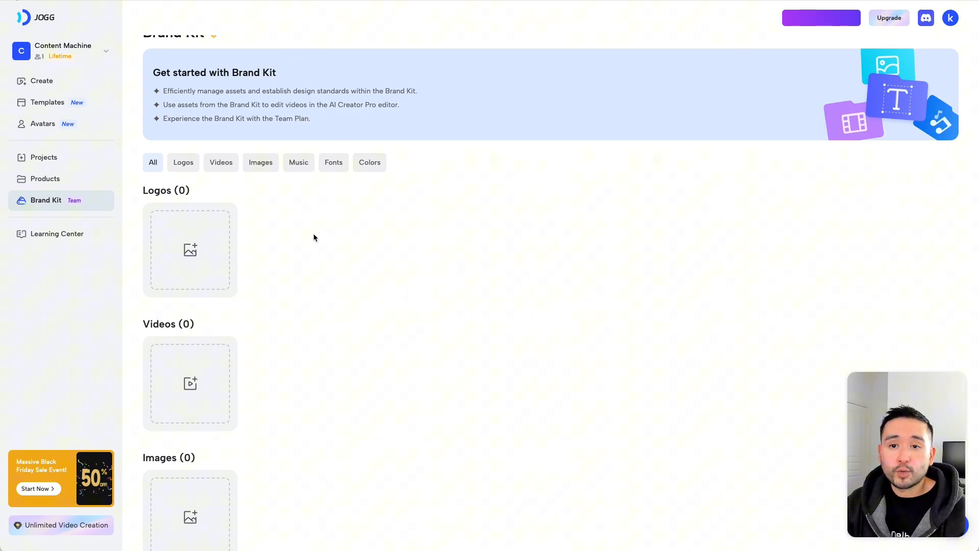
pyautogui.scroll(-3)
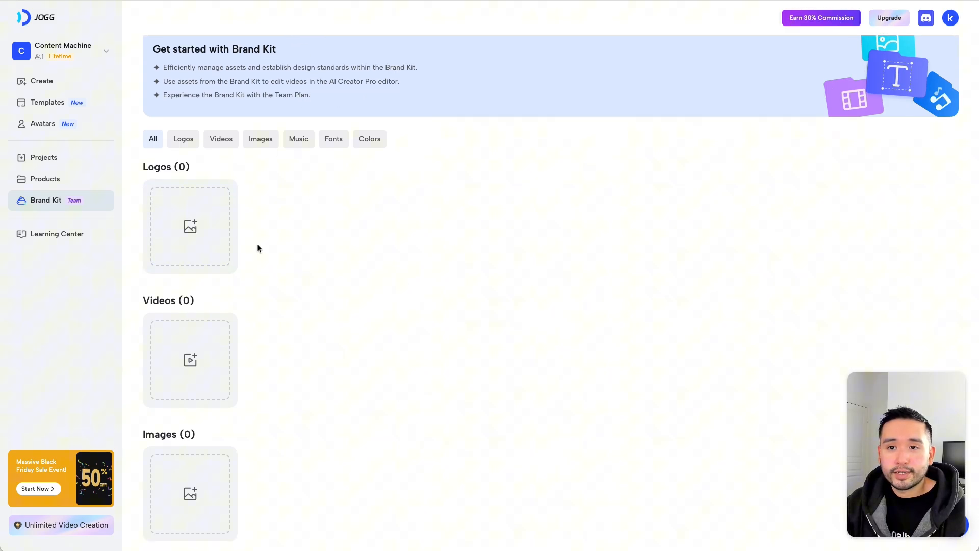
pyautogui.scroll(-3)
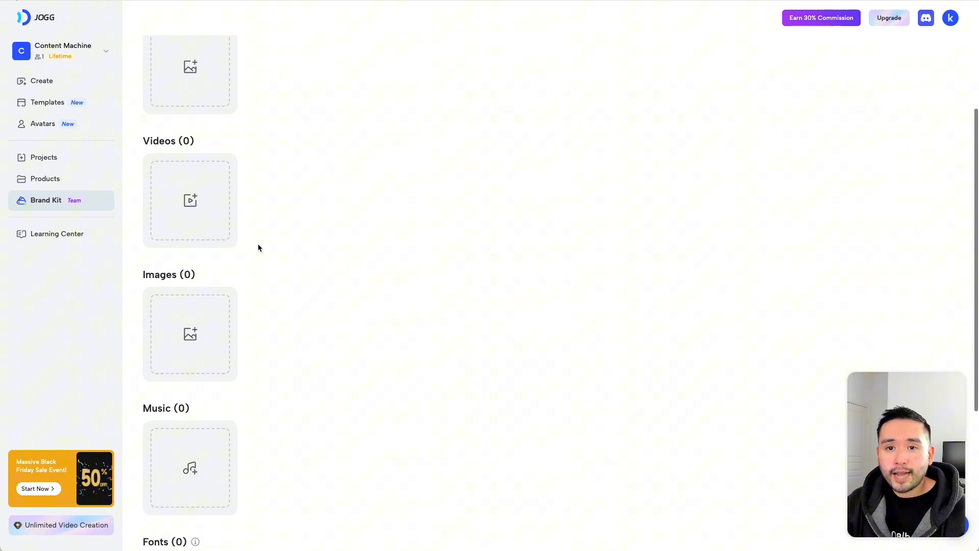
pyautogui.scroll(3)
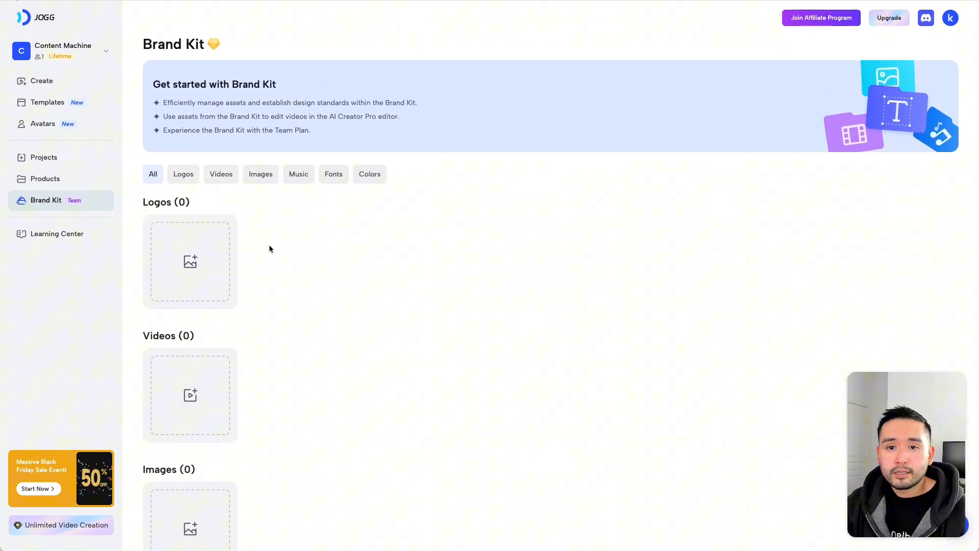
pyautogui.moveTo(67, 212)
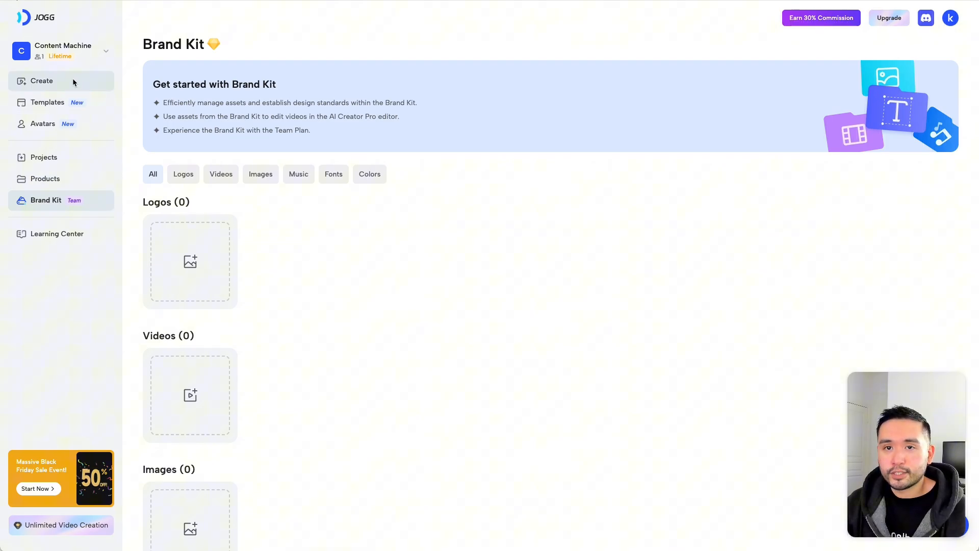
# Paste the Amazon carry-on luggage URL (dp/B0CMX8VNFN) into Create from URL and analyze it
pyautogui.click(42, 82)
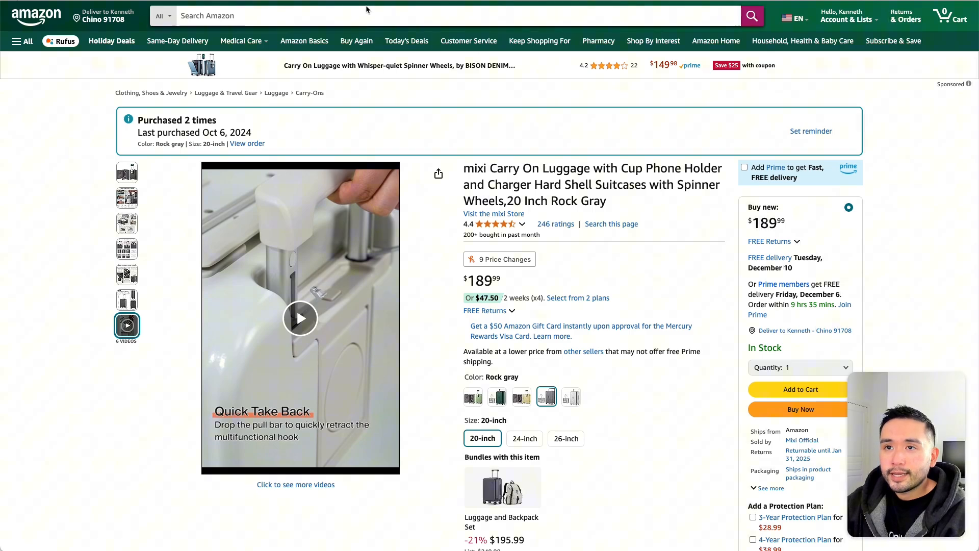
pyautogui.press('cmd+c')
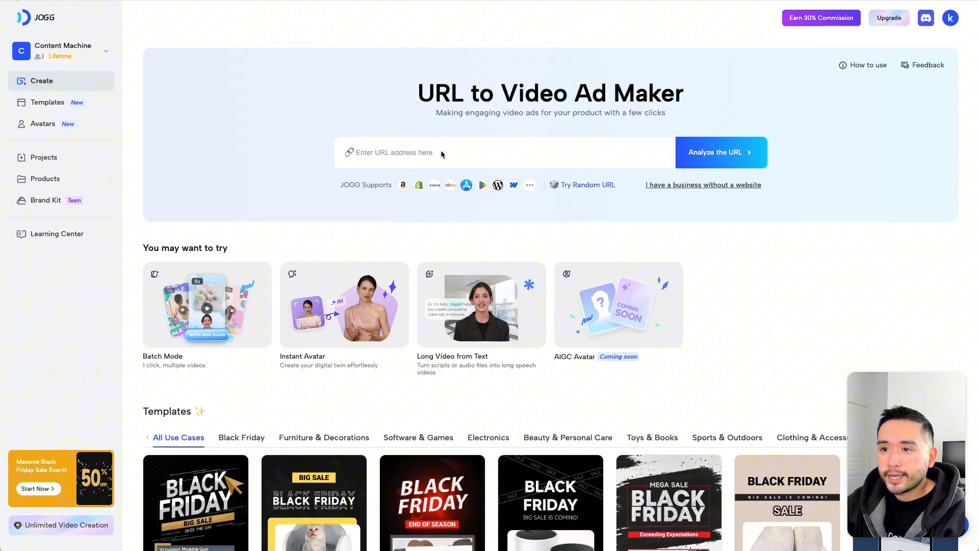
pyautogui.write('https://www.amazon.com/dp/B0CMX8VNFN?ref=ppx_yo2ov_dt_b_fed_asn_title&th=1')
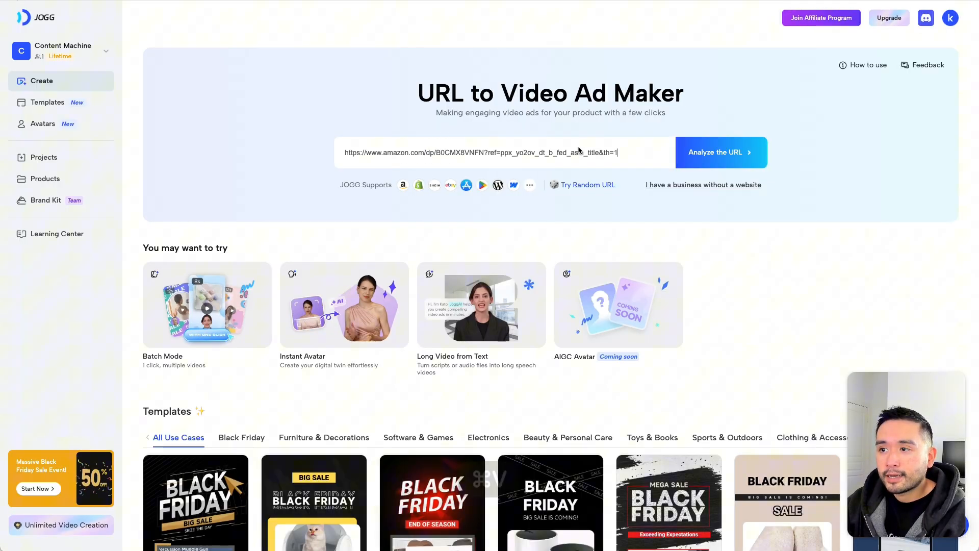
pyautogui.click(721, 153)
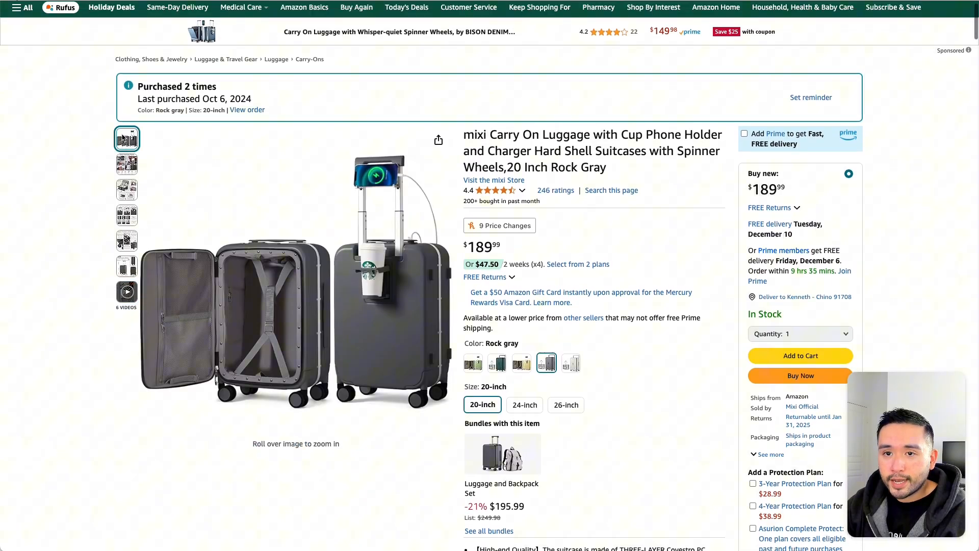
# Accept all extracted luggage materials and set the target audience to frequent domestic business travelers
pyautogui.click(126, 163)
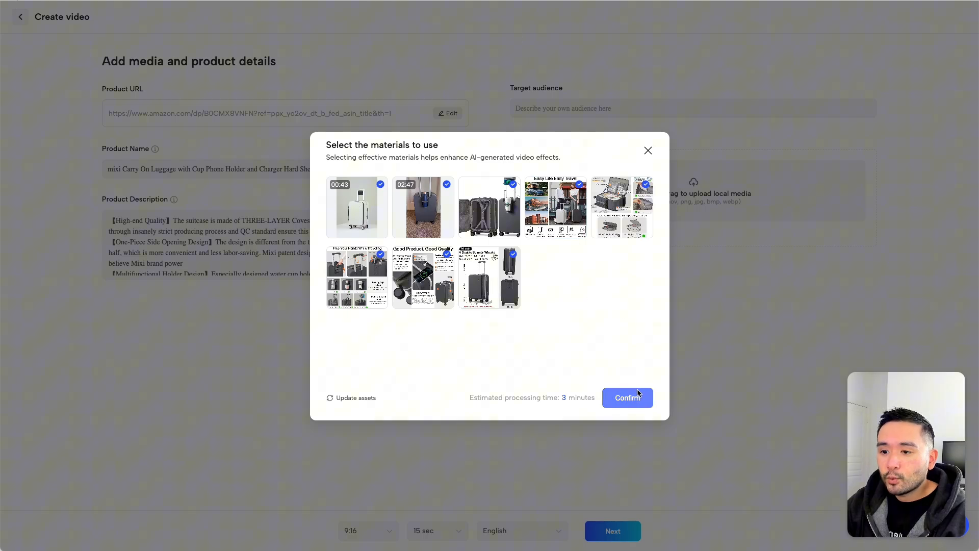
pyautogui.click(628, 398)
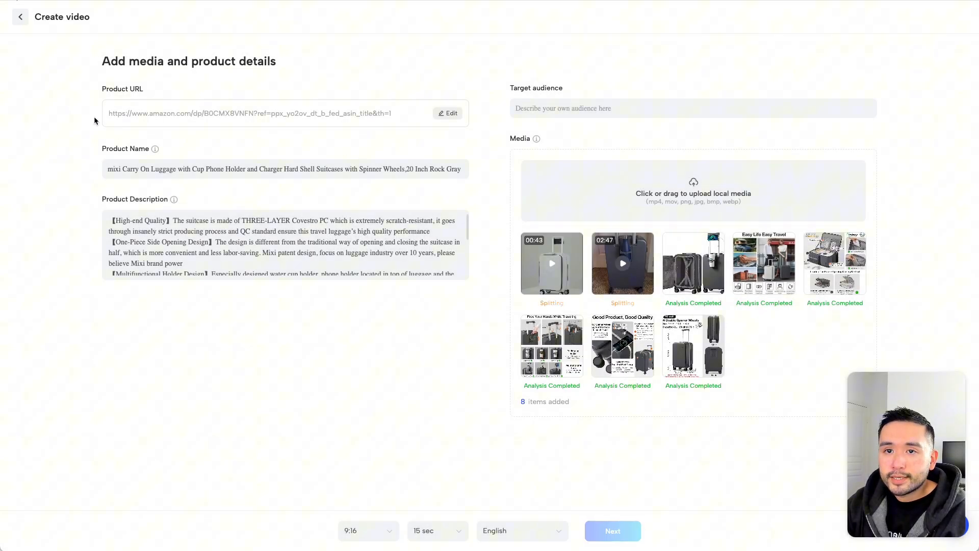
pyautogui.click(161, 169)
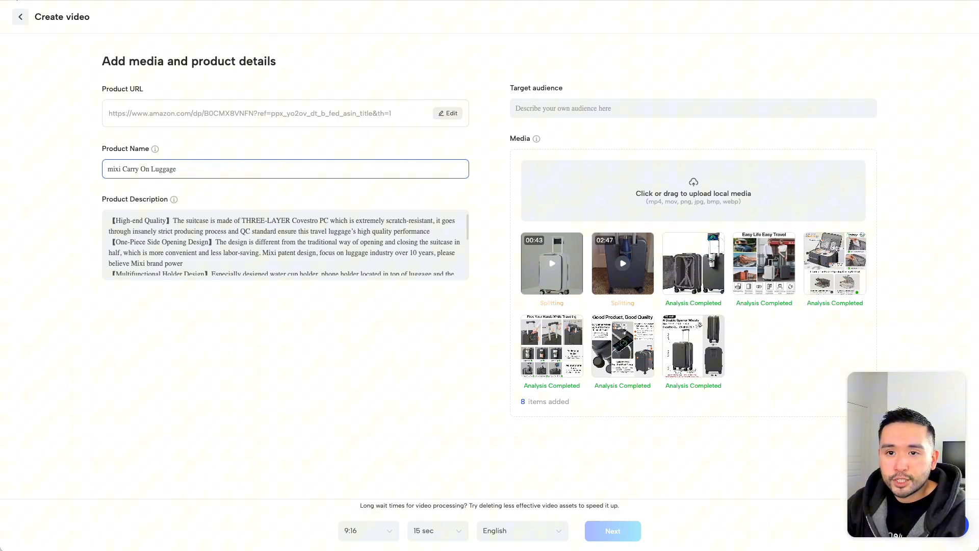
pyautogui.click(127, 220)
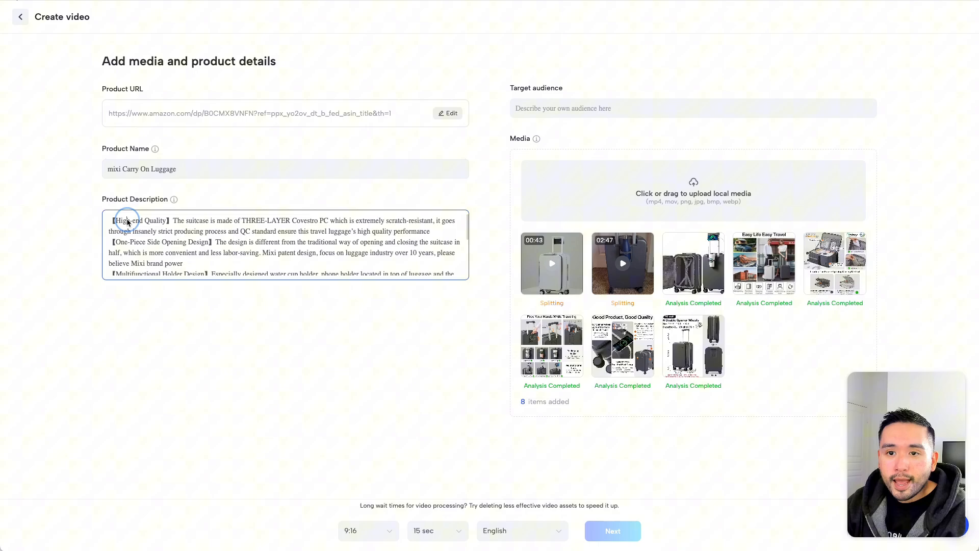
pyautogui.scroll(-3)
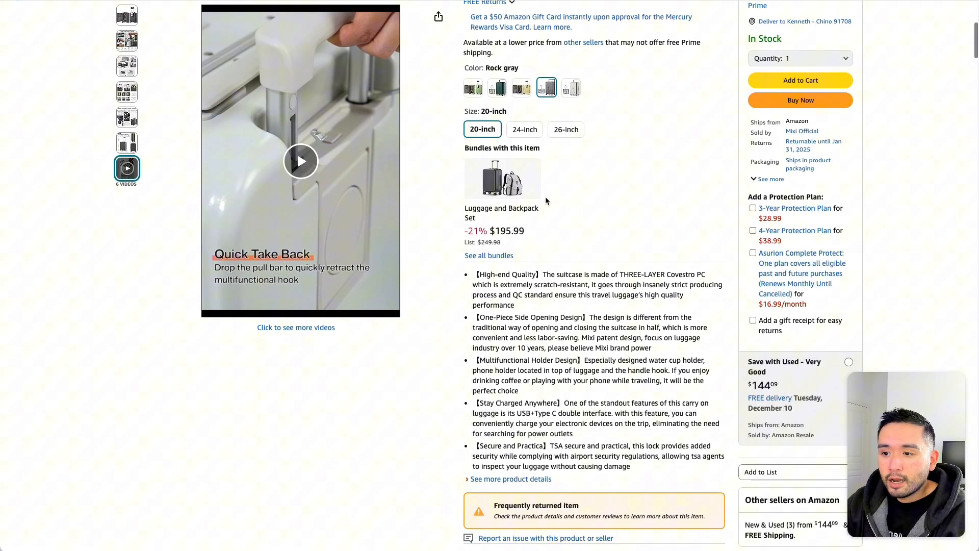
pyautogui.scroll(-3)
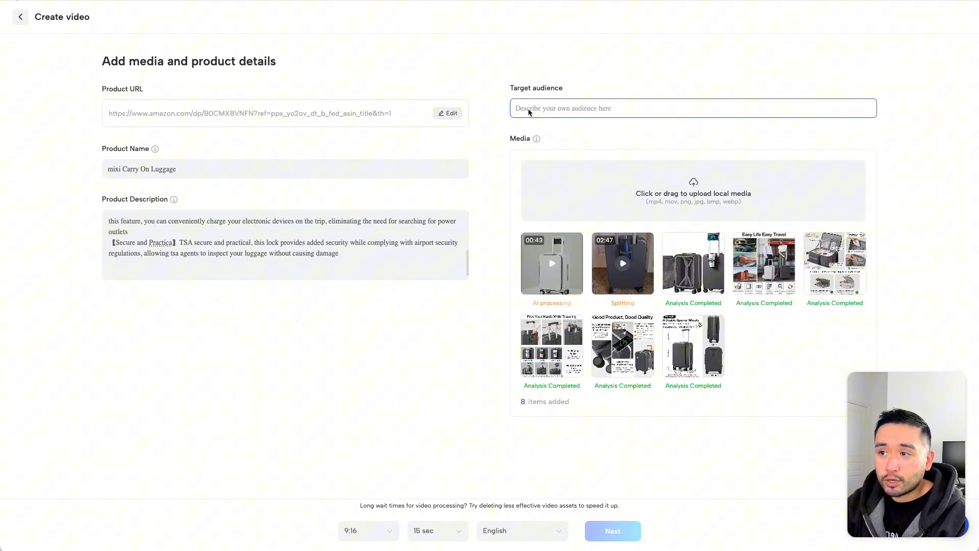
pyautogui.write('business travelers who do frequent domestic travel')
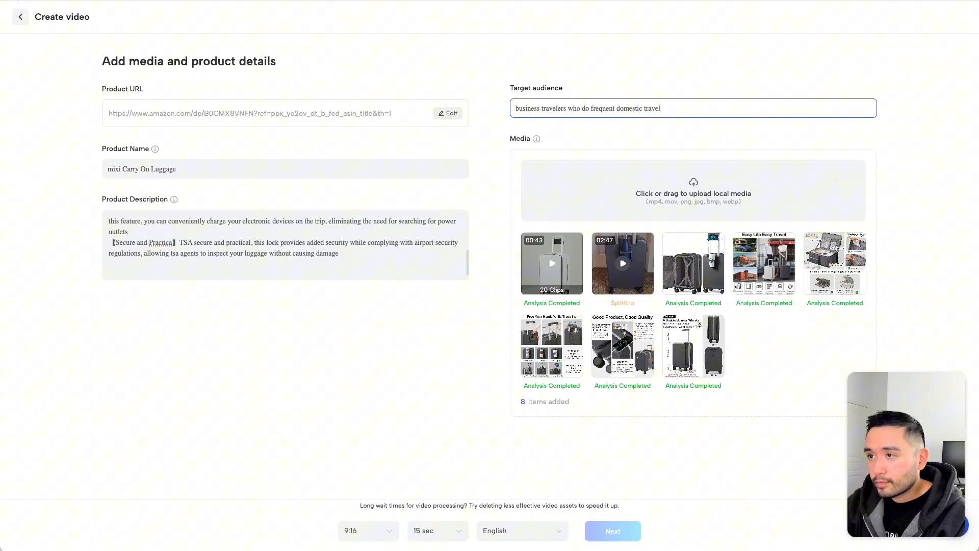
pyautogui.moveTo(639, 122)
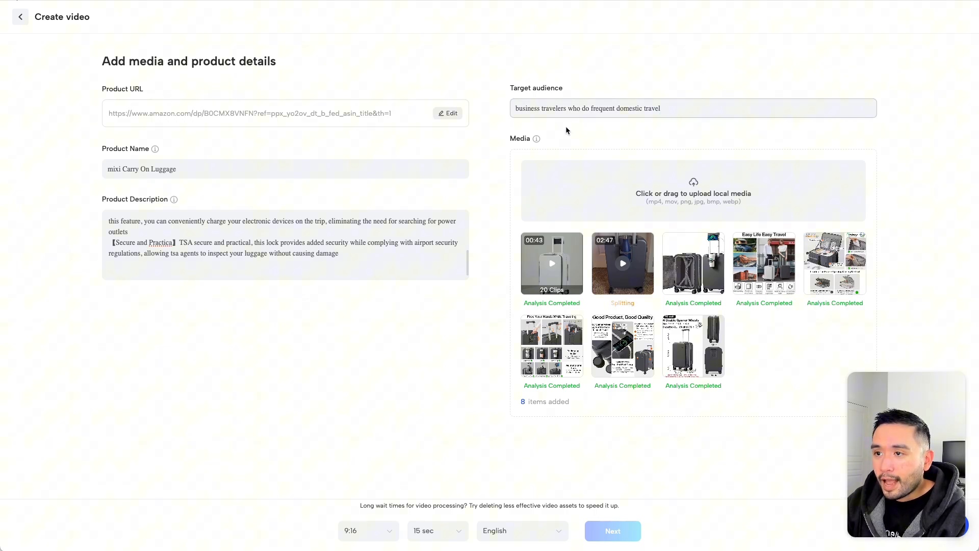
pyautogui.moveTo(700, 199)
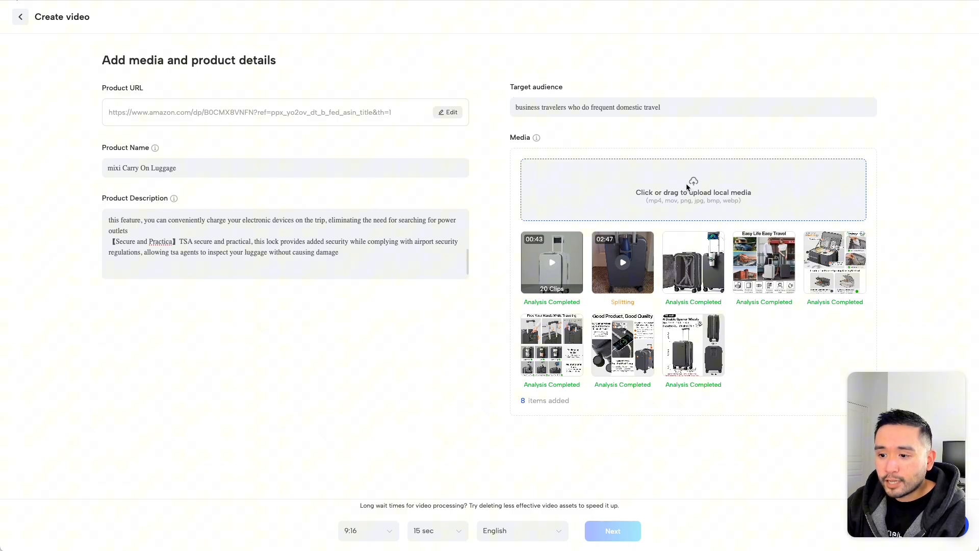
# Keep 9:16 aspect ratio, 15 sec length and English narration, then proceed to scripts
pyautogui.click(368, 531)
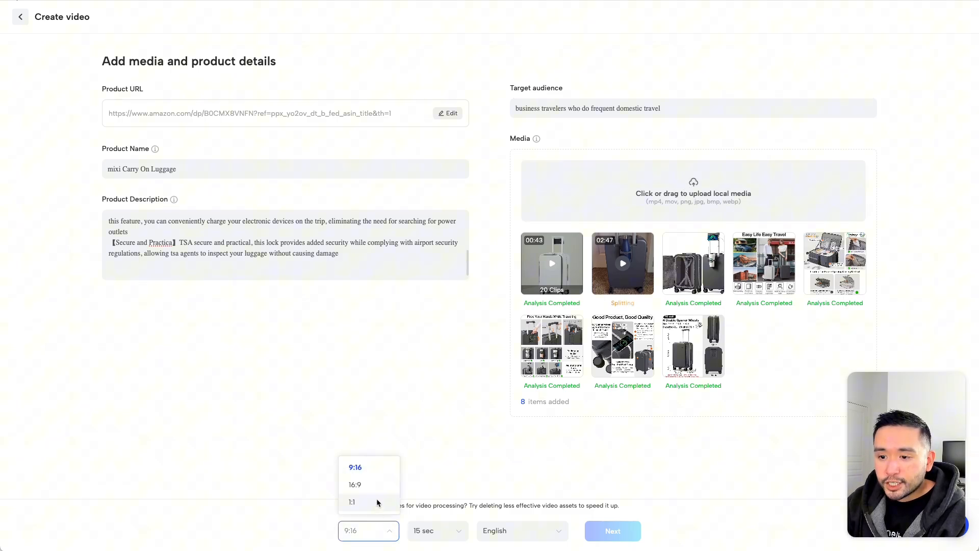
pyautogui.click(436, 531)
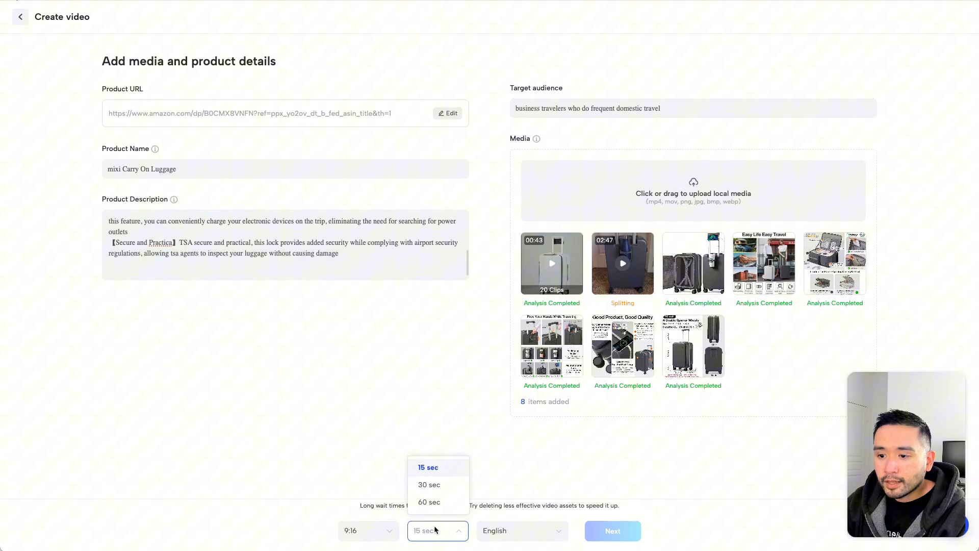
pyautogui.click(522, 530)
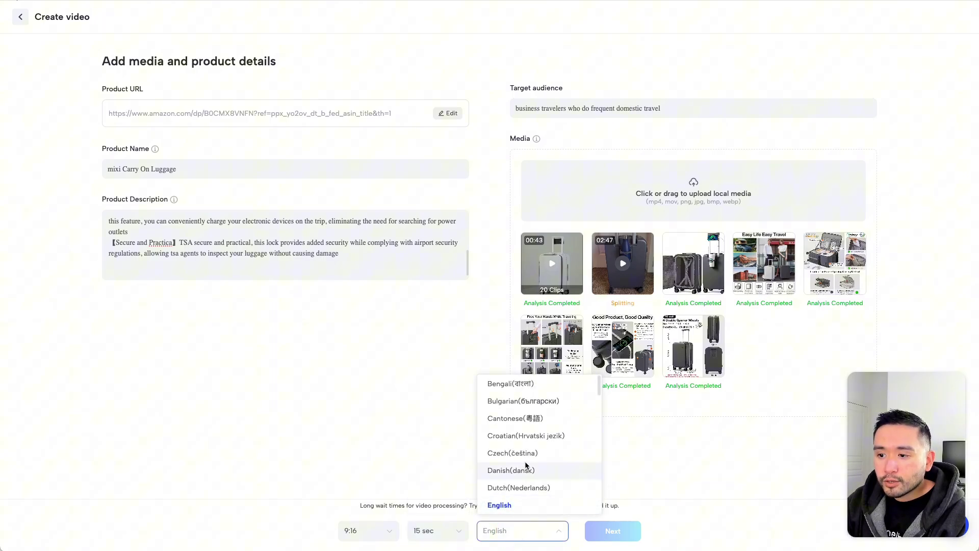
pyautogui.scroll(-3)
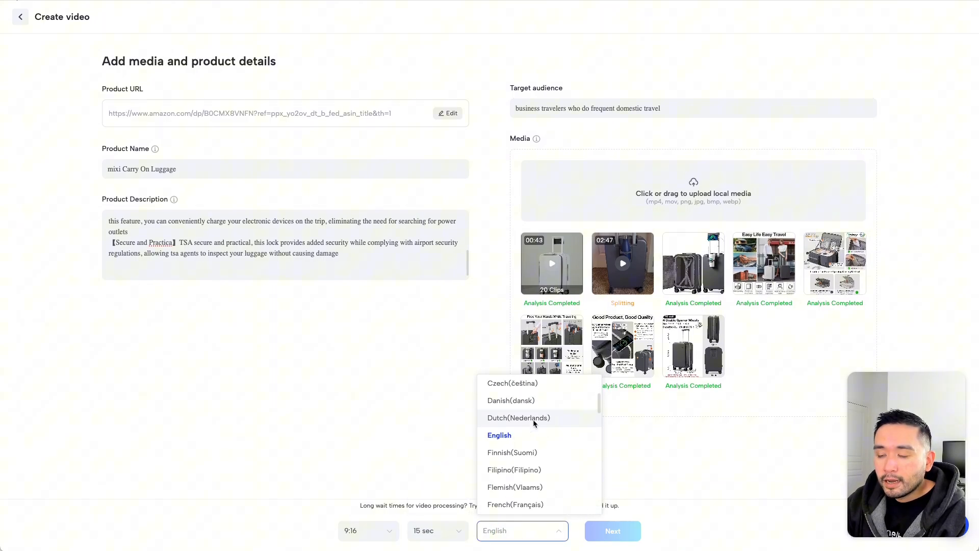
pyautogui.scroll(-3)
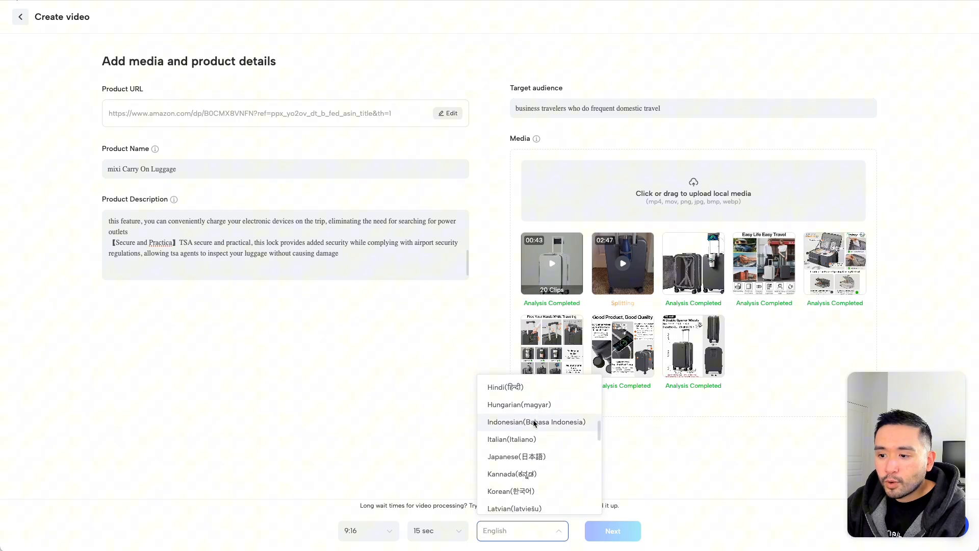
pyautogui.scroll(-3)
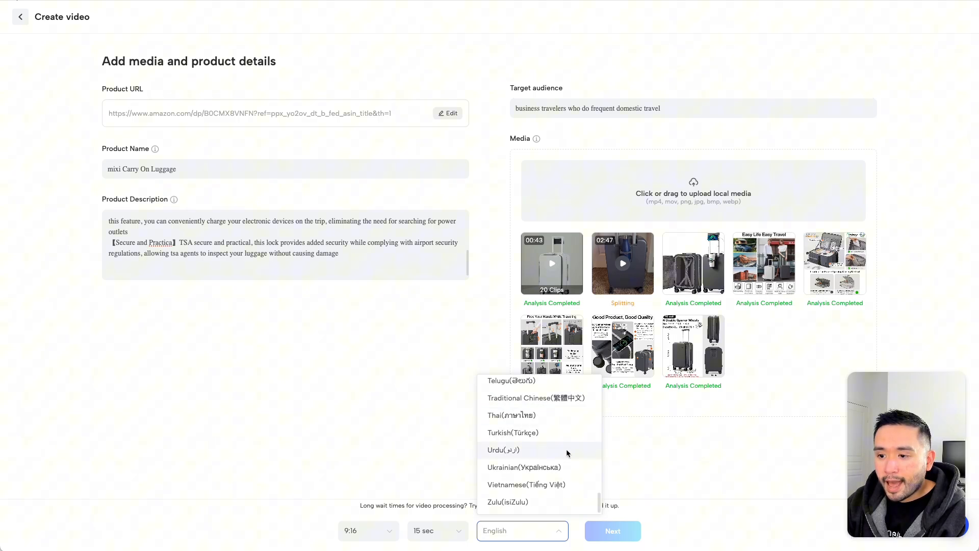
pyautogui.click(611, 531)
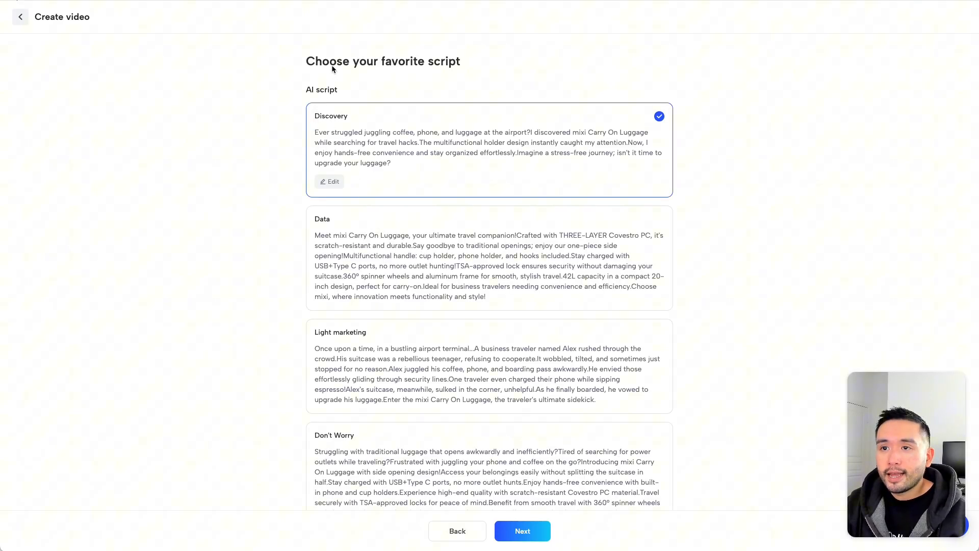
# Compare the Data script and read through the Don't Worry script text
pyautogui.scroll(-3)
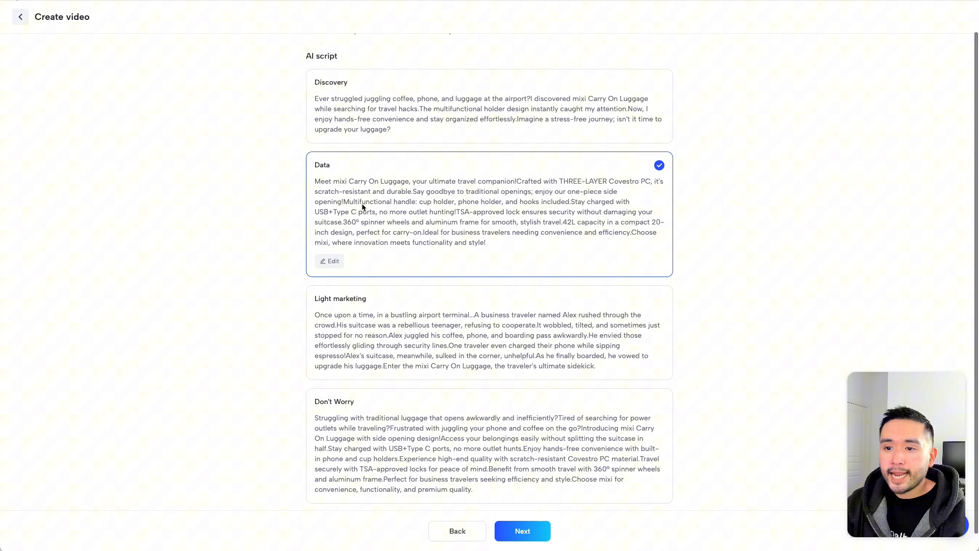
pyautogui.click(363, 391)
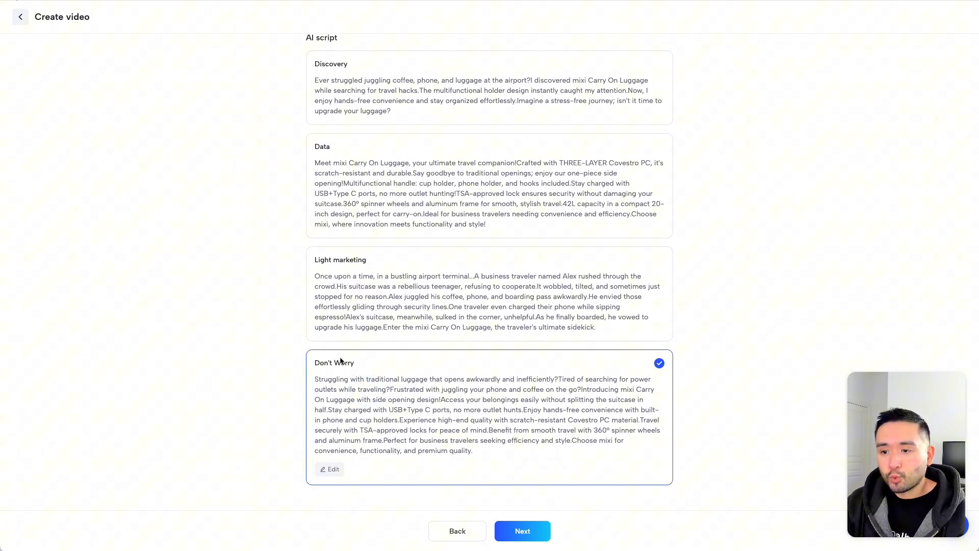
pyautogui.doubleClick(326, 378)
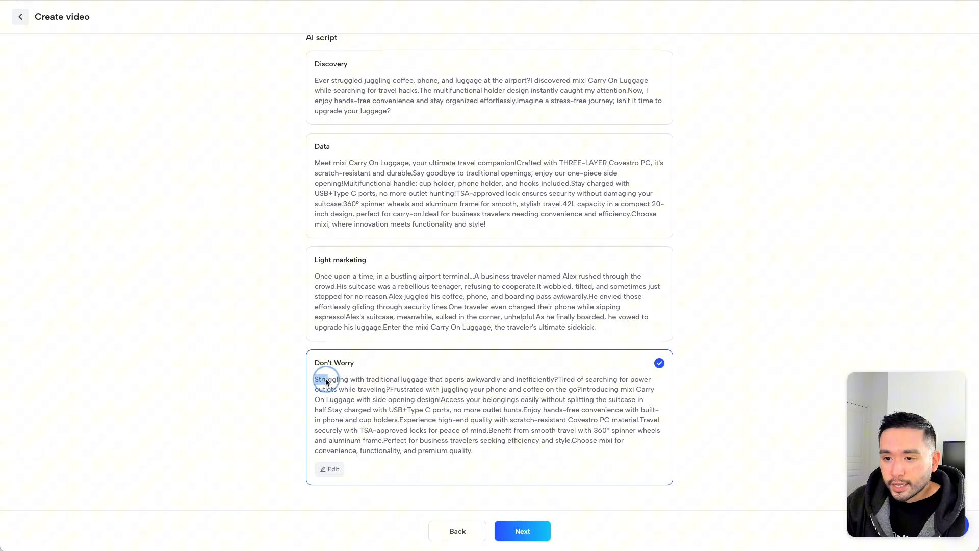
pyautogui.moveTo(320, 379); pyautogui.dragTo(434, 379)
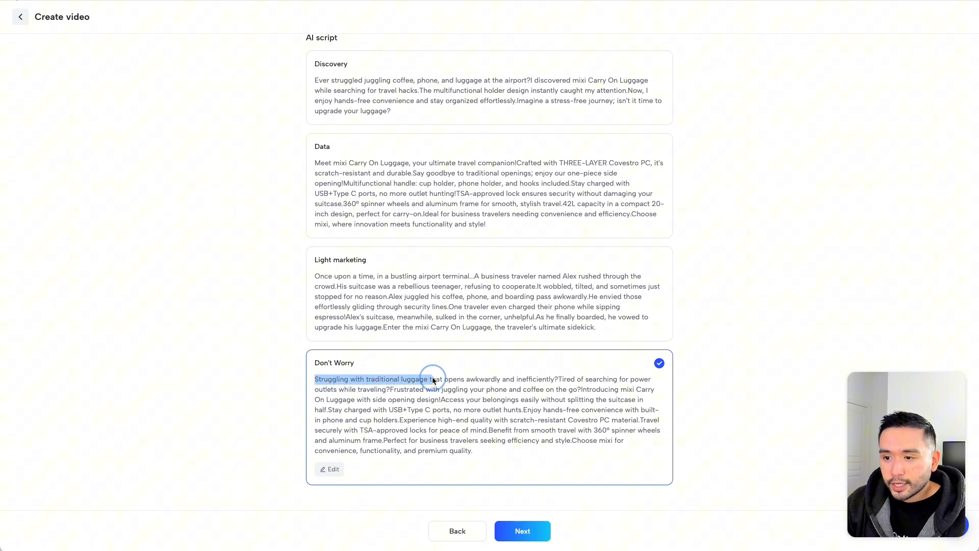
pyautogui.moveTo(433, 379); pyautogui.dragTo(570, 380)
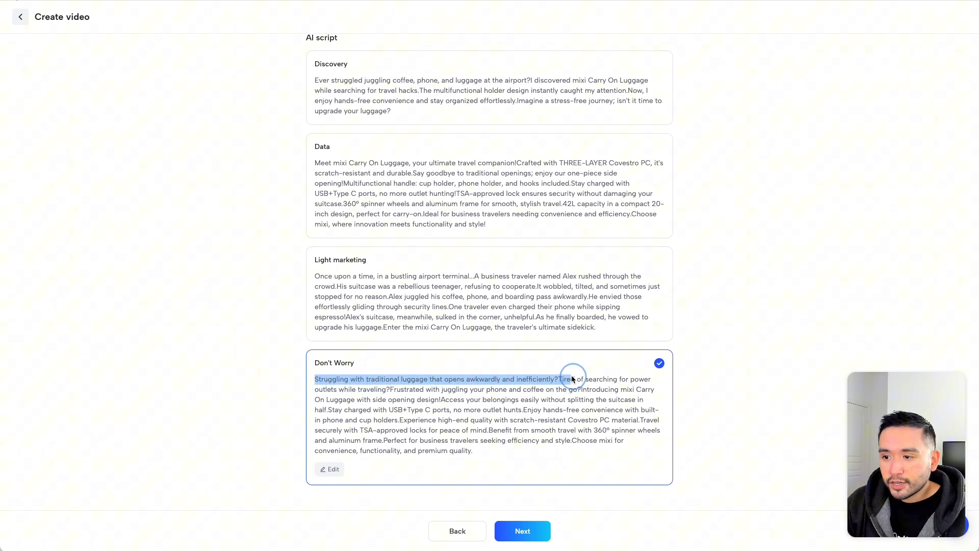
pyautogui.moveTo(568, 380); pyautogui.dragTo(512, 388)
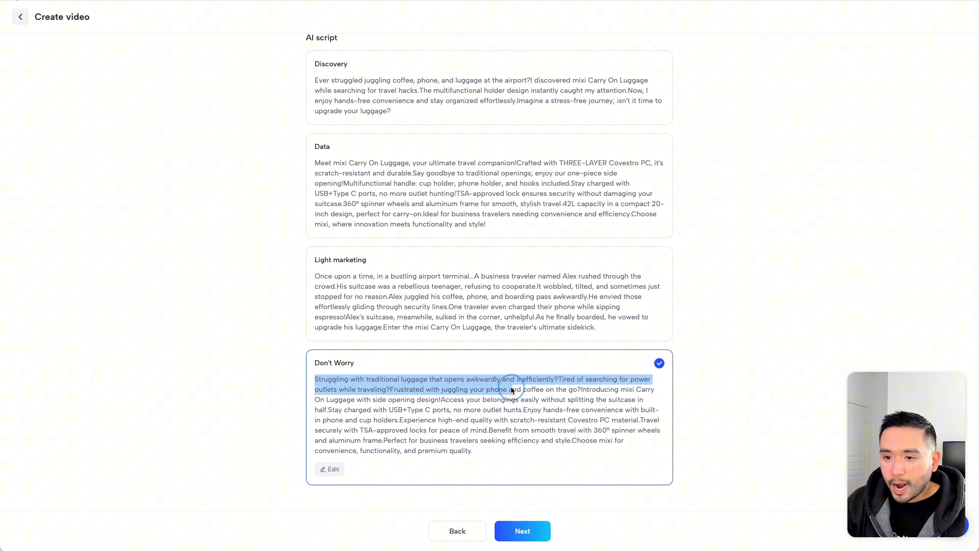
pyautogui.moveTo(512, 388); pyautogui.dragTo(465, 438)
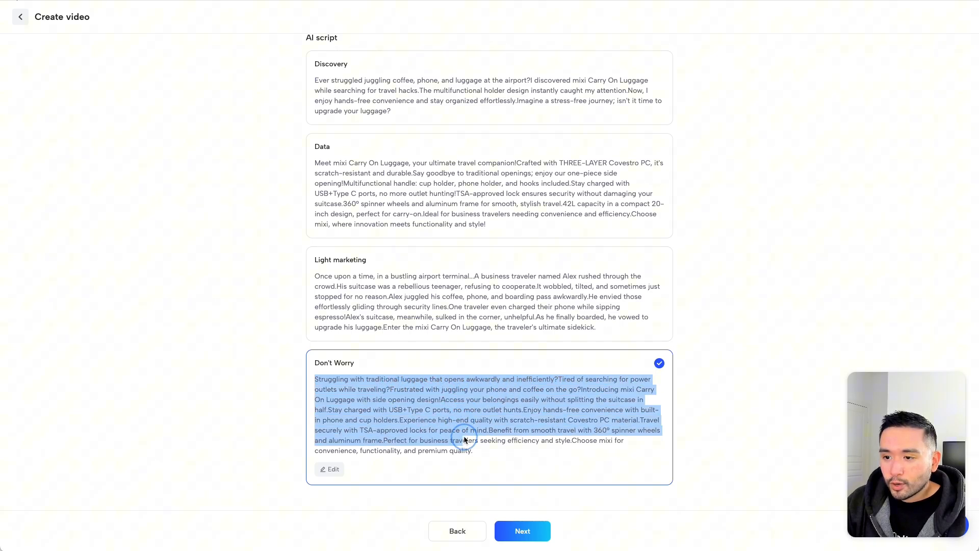
# Select the Don't Worry script, leaving its edit box unchanged, and proceed to template choice
pyautogui.click(330, 469)
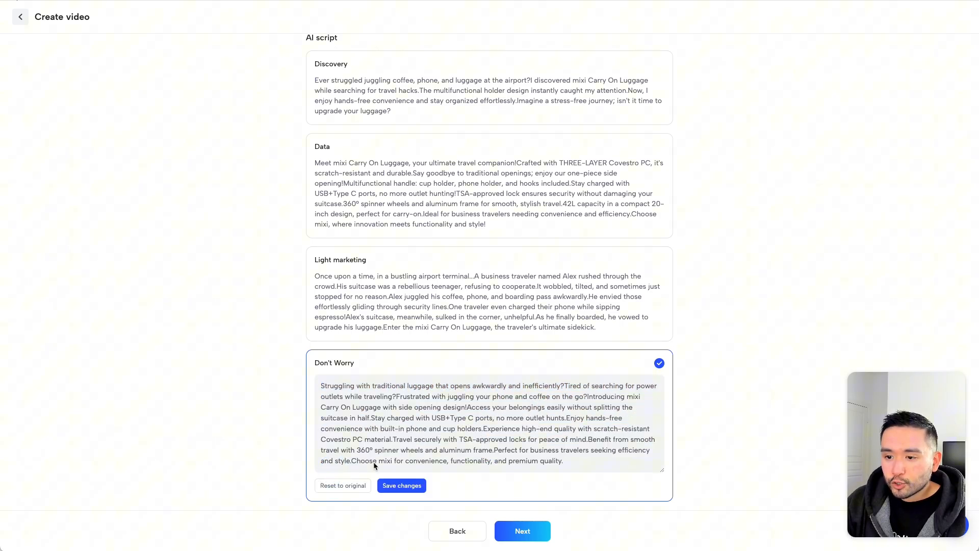
pyautogui.click(402, 485)
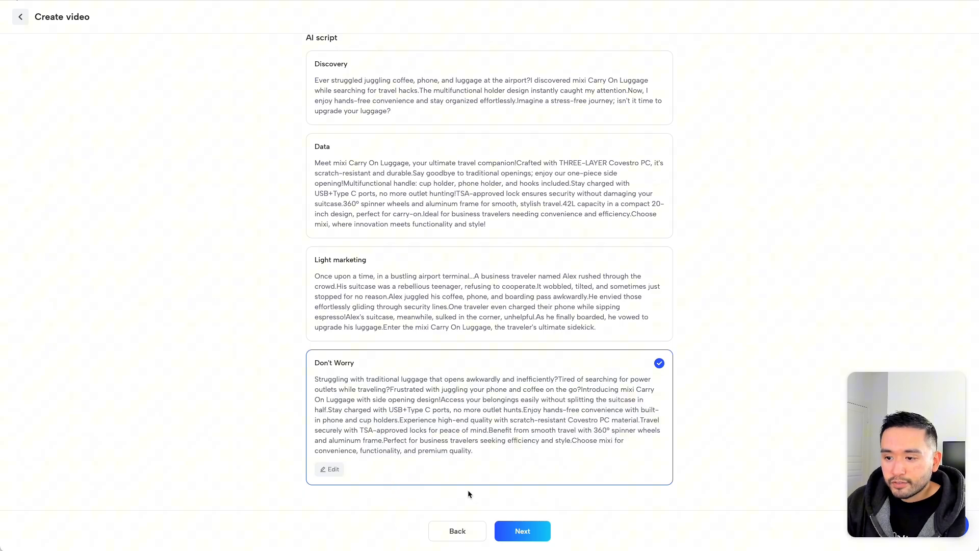
pyautogui.moveTo(398, 398)
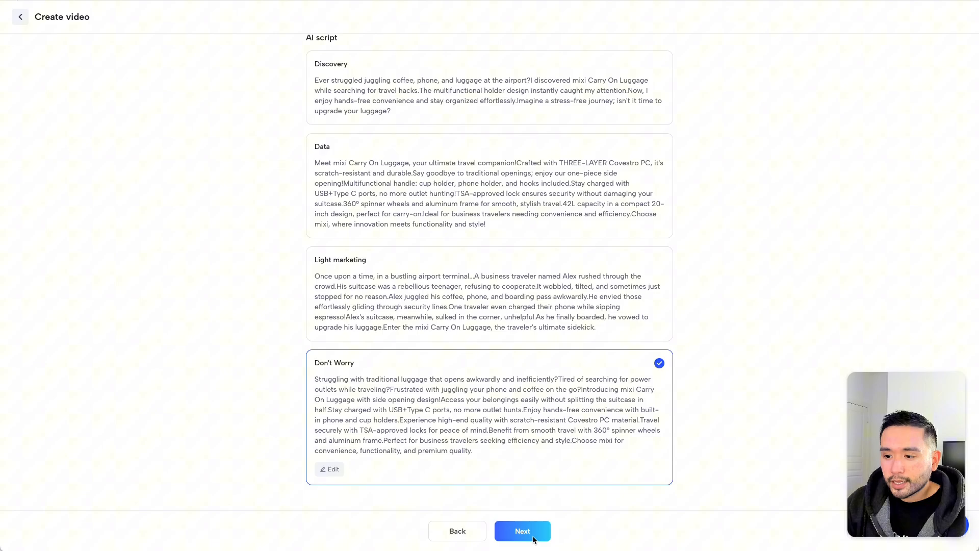
pyautogui.click(523, 530)
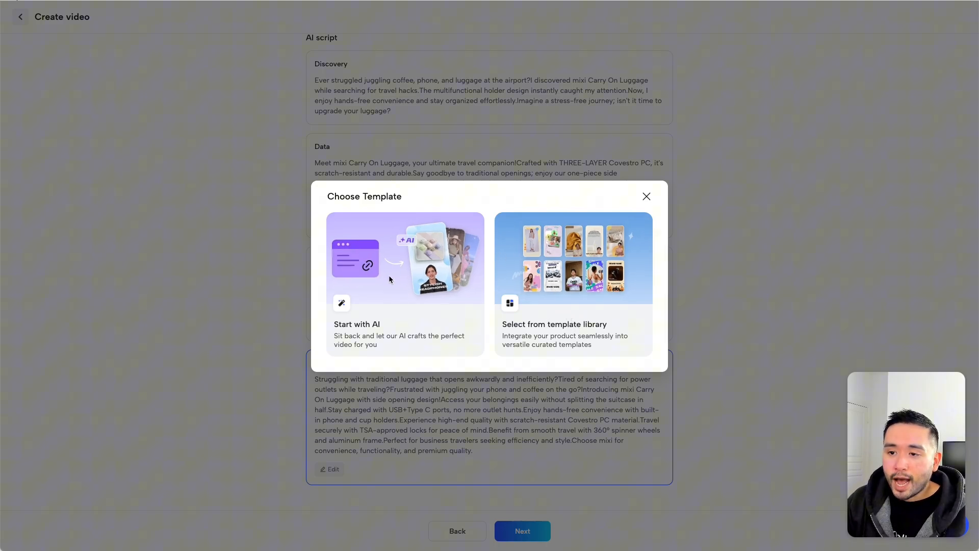
# Let the AI craft the luggage video, preview it, and switch its layout to Floating Avatar
pyautogui.click(406, 282)
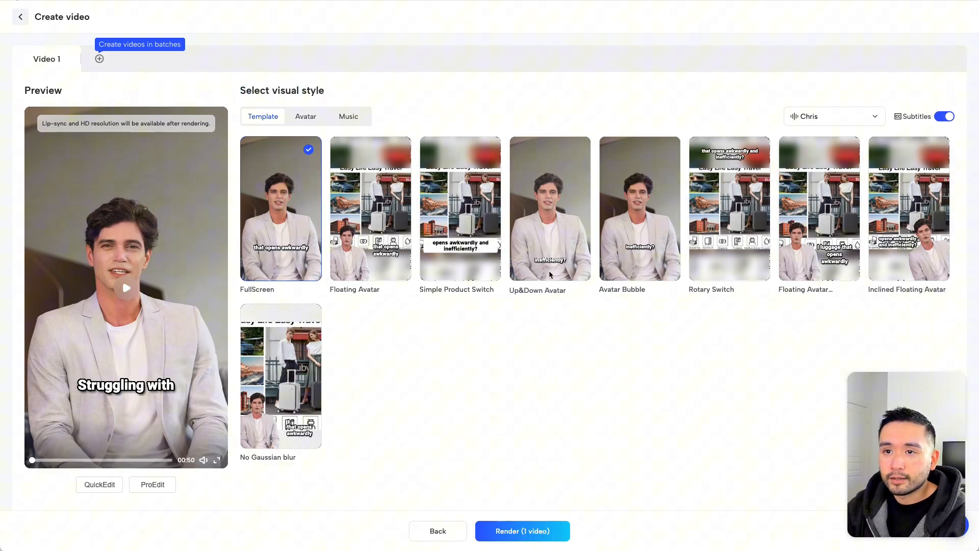
pyautogui.moveTo(766, 189)
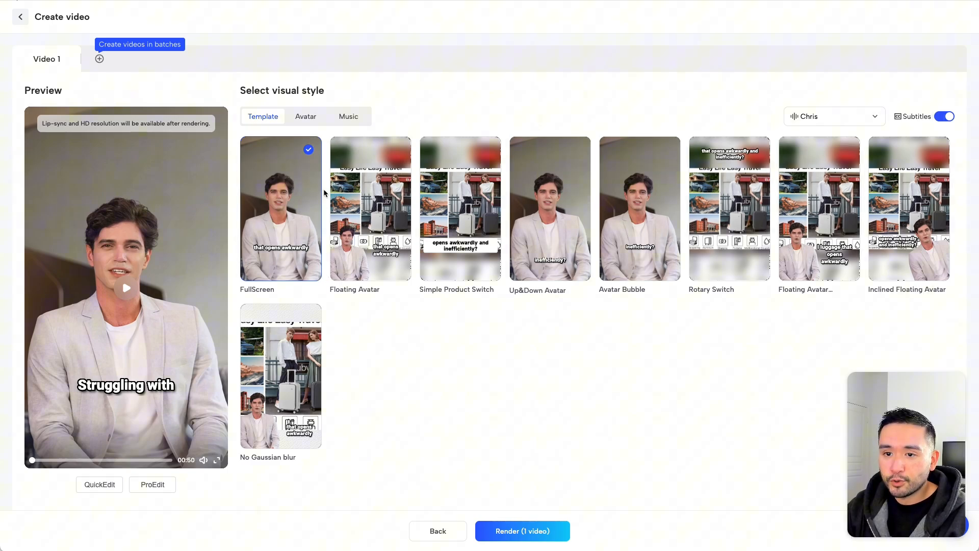
pyautogui.moveTo(174, 286)
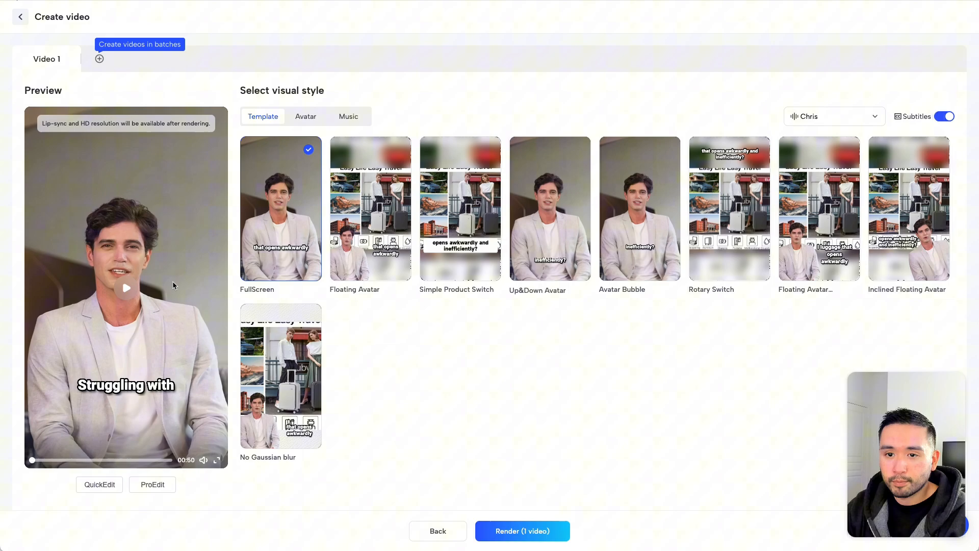
pyautogui.click(125, 287)
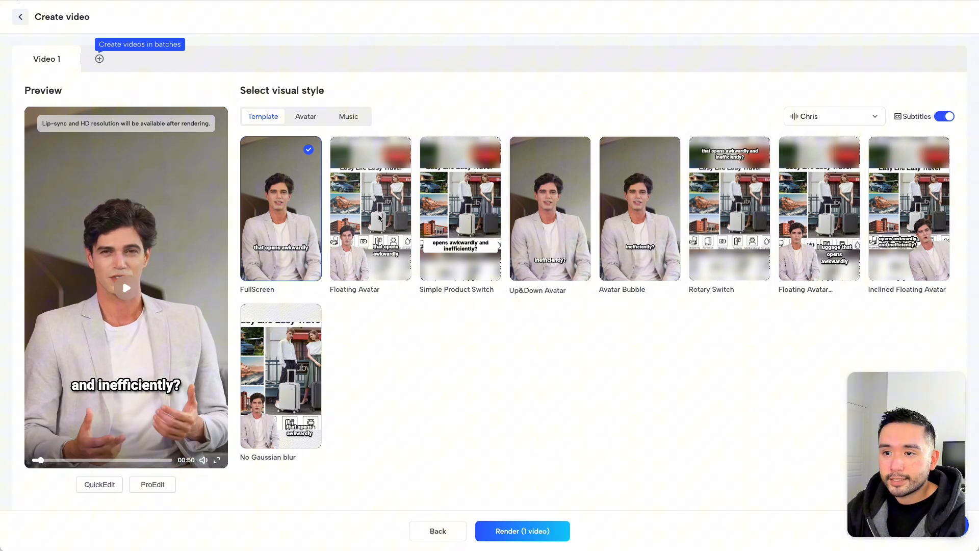
pyautogui.click(370, 209)
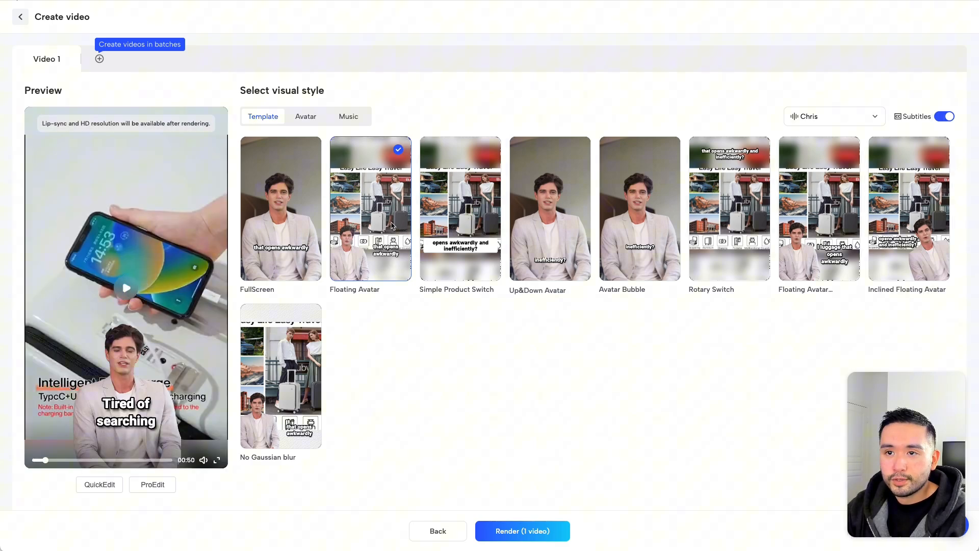
pyautogui.click(306, 117)
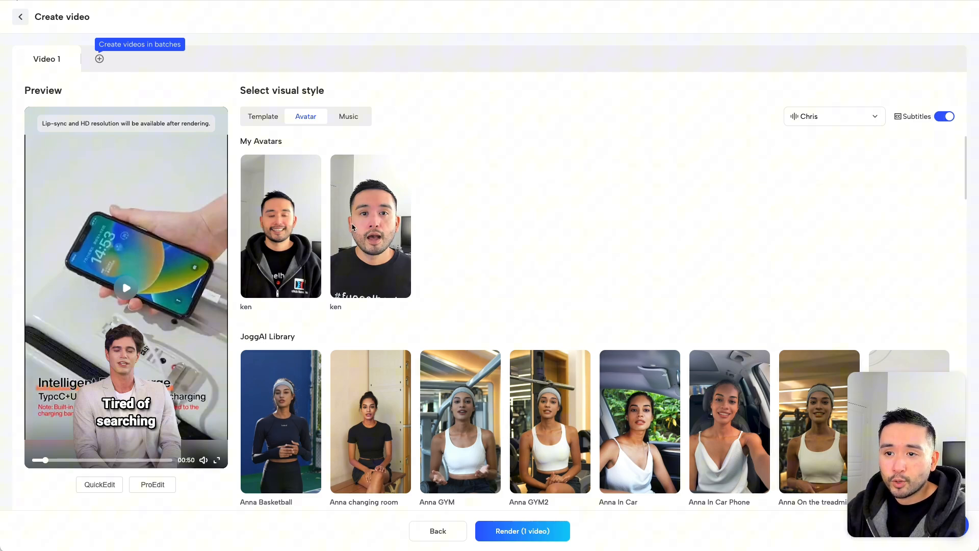
# Try both personal avatars in the preview and keep the first one as the presenter
pyautogui.click(280, 225)
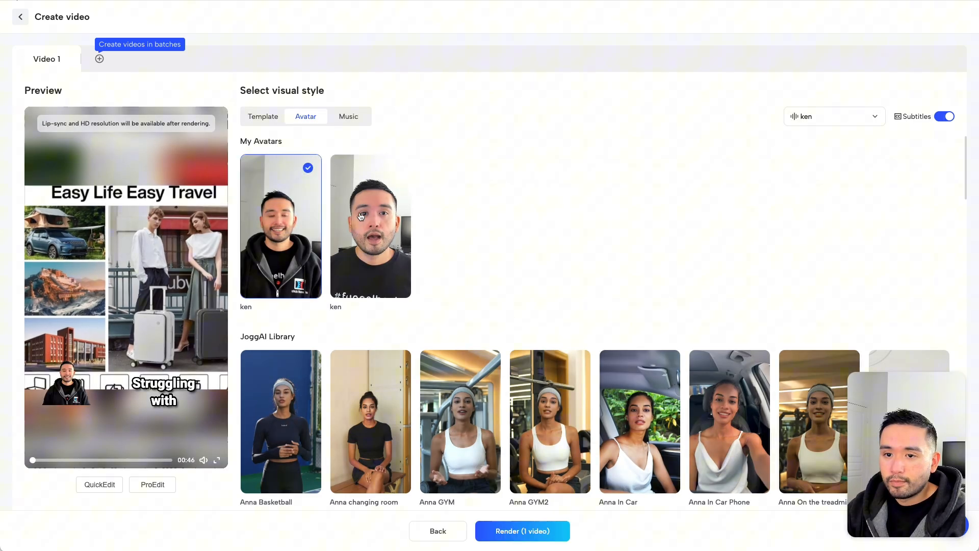
pyautogui.click(126, 288)
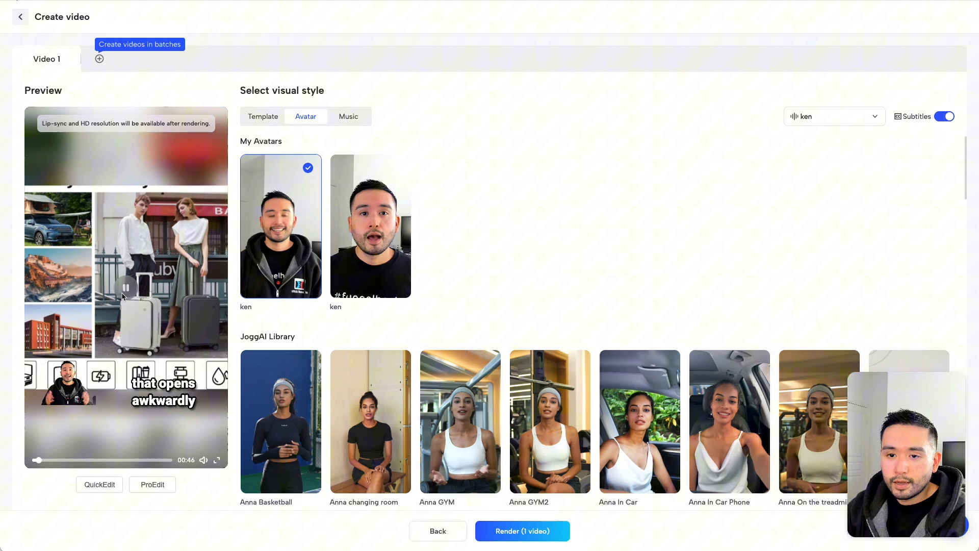
pyautogui.click(125, 287)
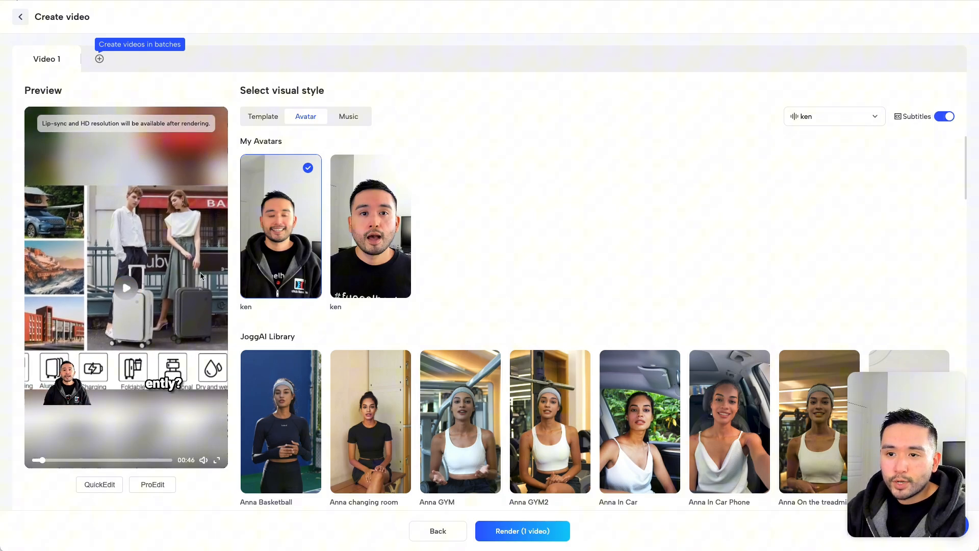
pyautogui.moveTo(90, 381)
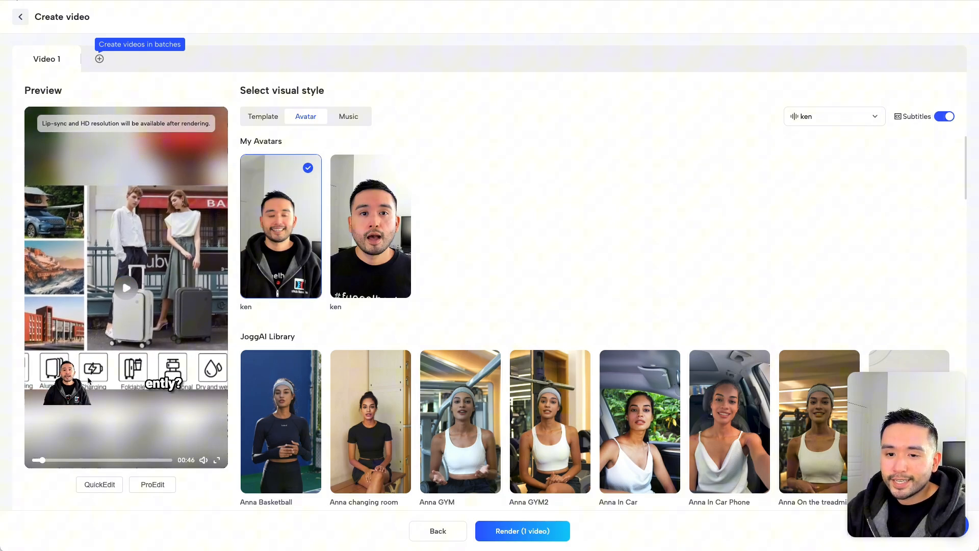
pyautogui.moveTo(379, 226)
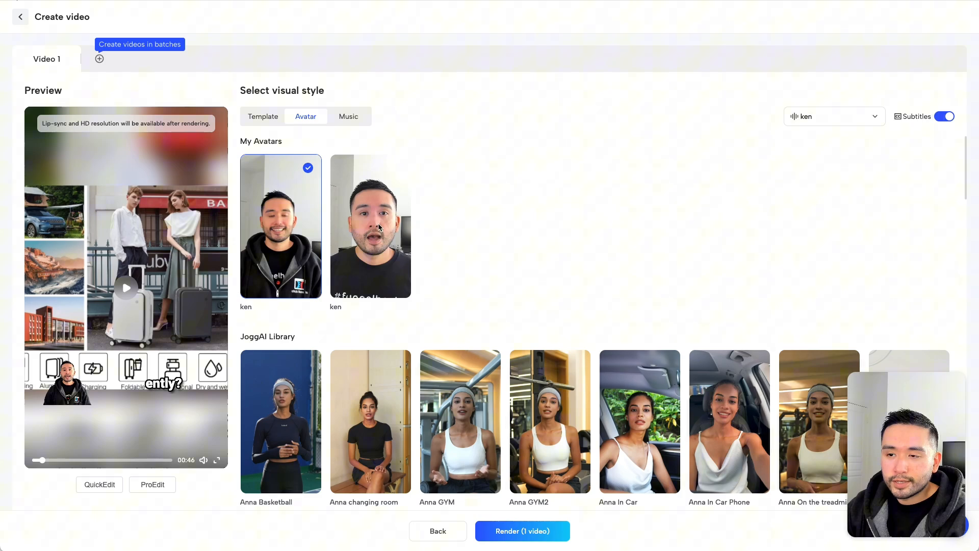
pyautogui.click(376, 223)
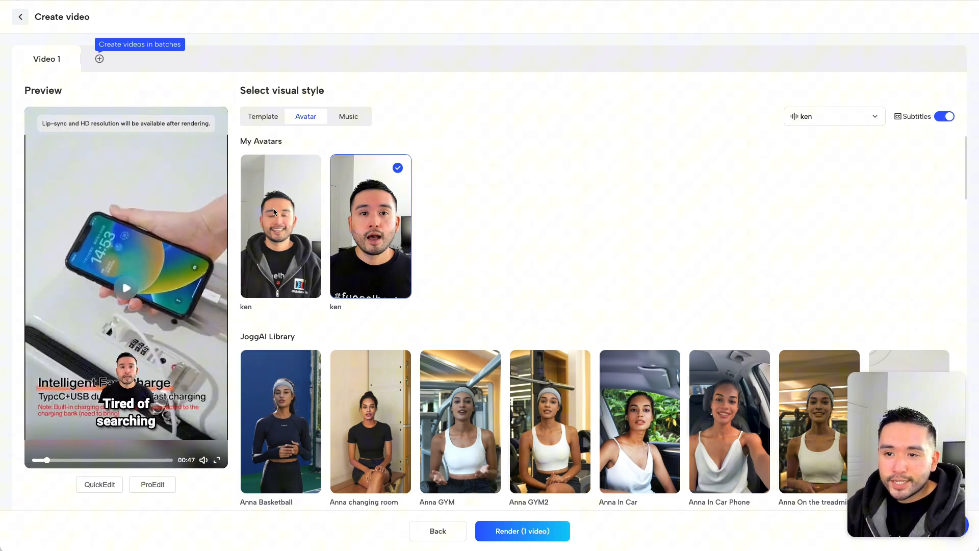
pyautogui.click(281, 226)
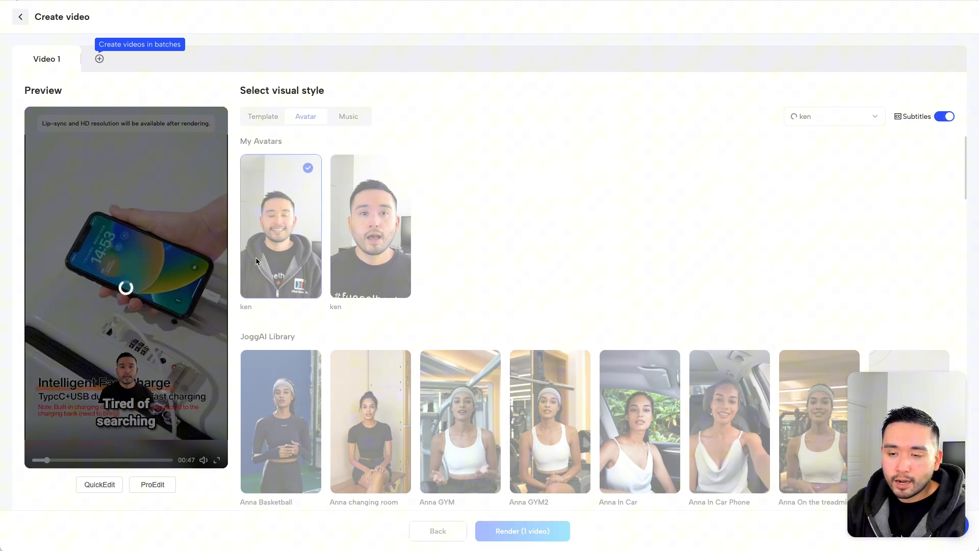
pyautogui.moveTo(283, 272)
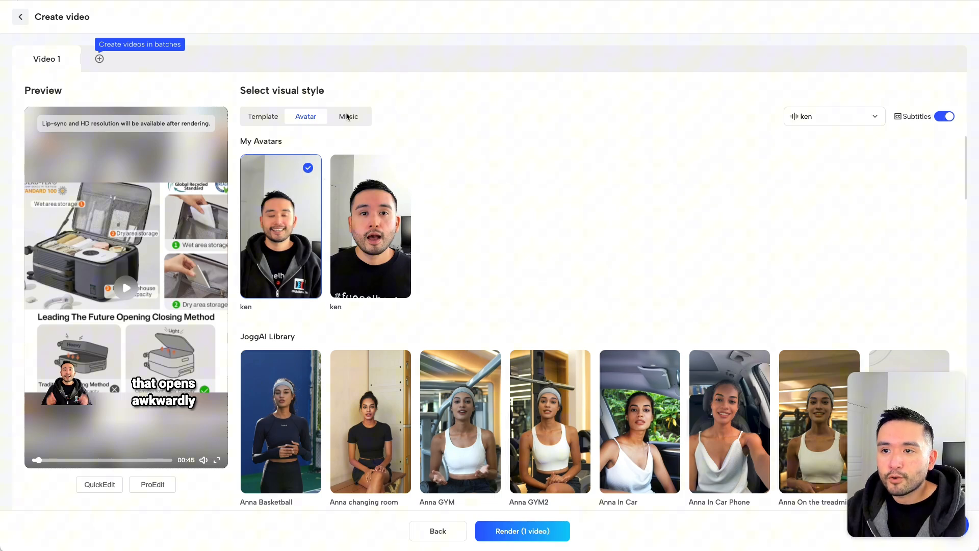
pyautogui.click(349, 116)
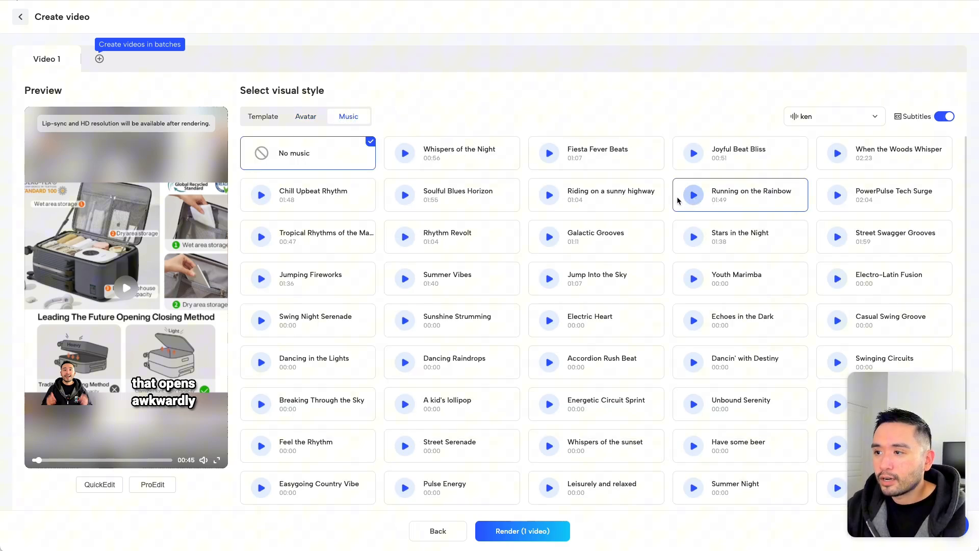
# Set the Summer Vibes track as the luggage video's background music
pyautogui.scroll(-3)
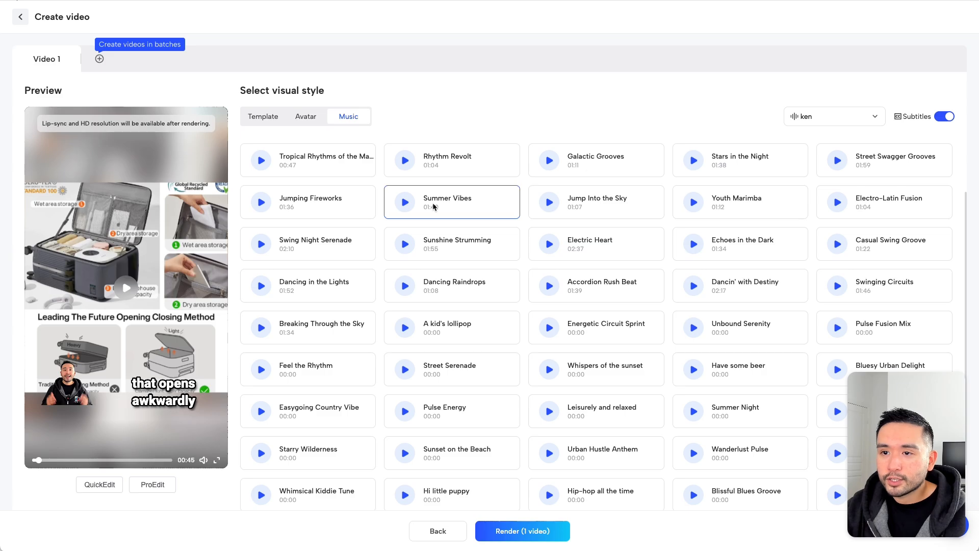
pyautogui.click(450, 202)
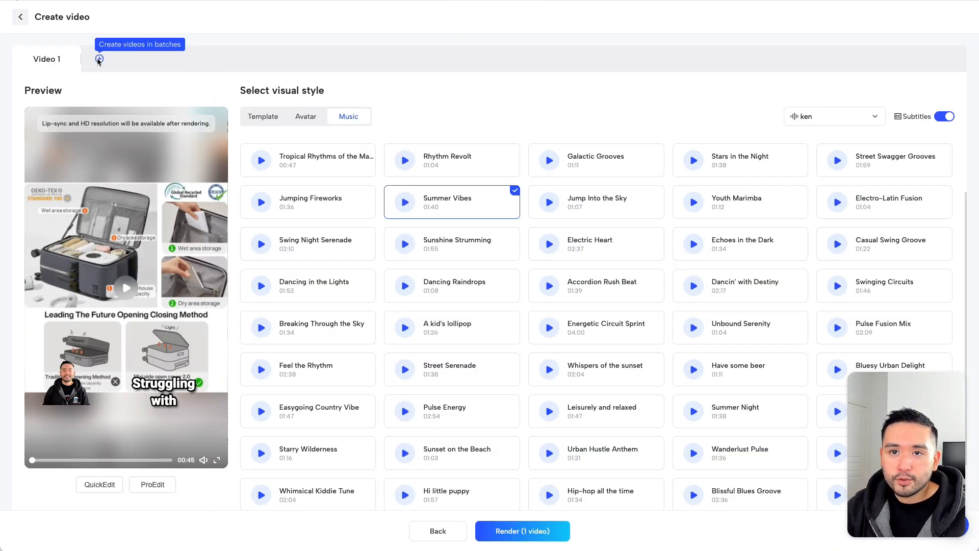
# Add a second video version using the Rotary Switch layout with Rhythm Revolt music
pyautogui.click(100, 60)
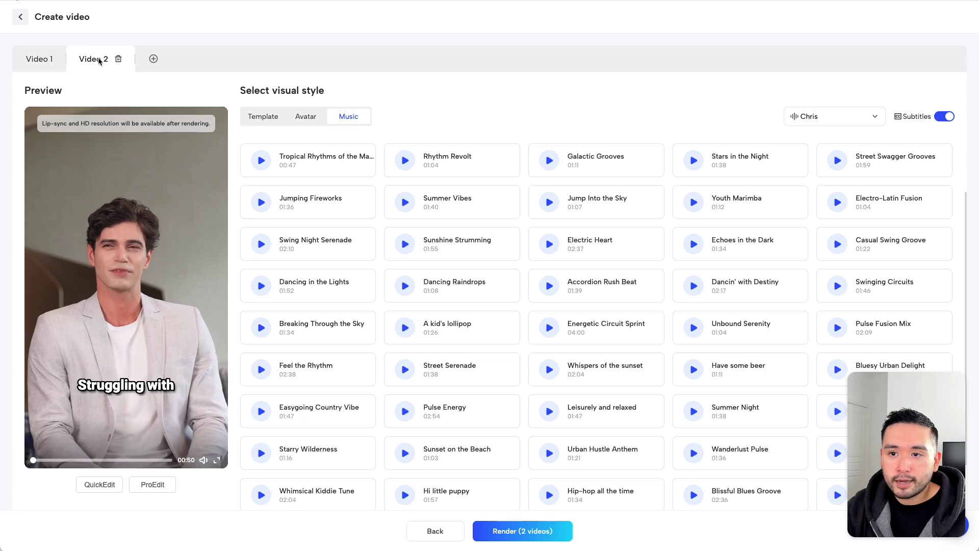
pyautogui.click(127, 288)
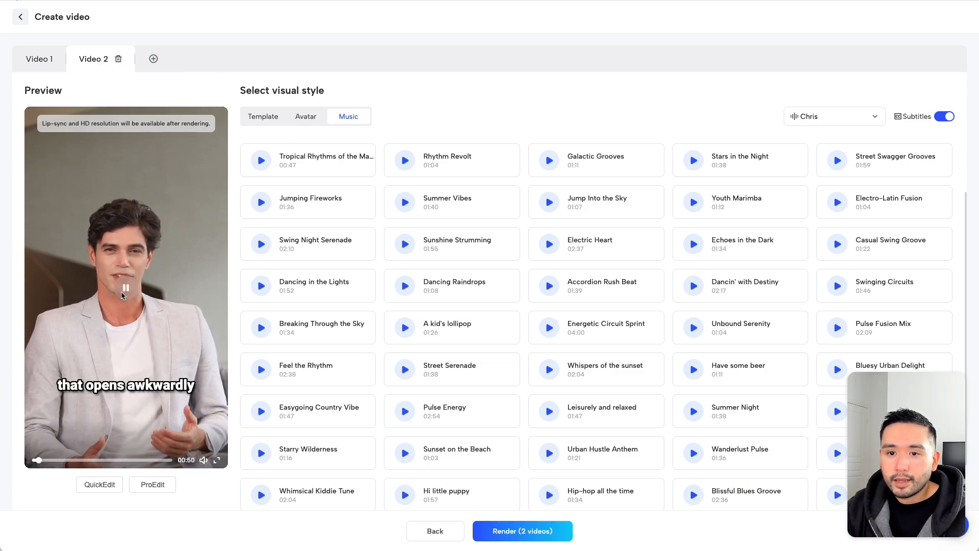
pyautogui.click(262, 116)
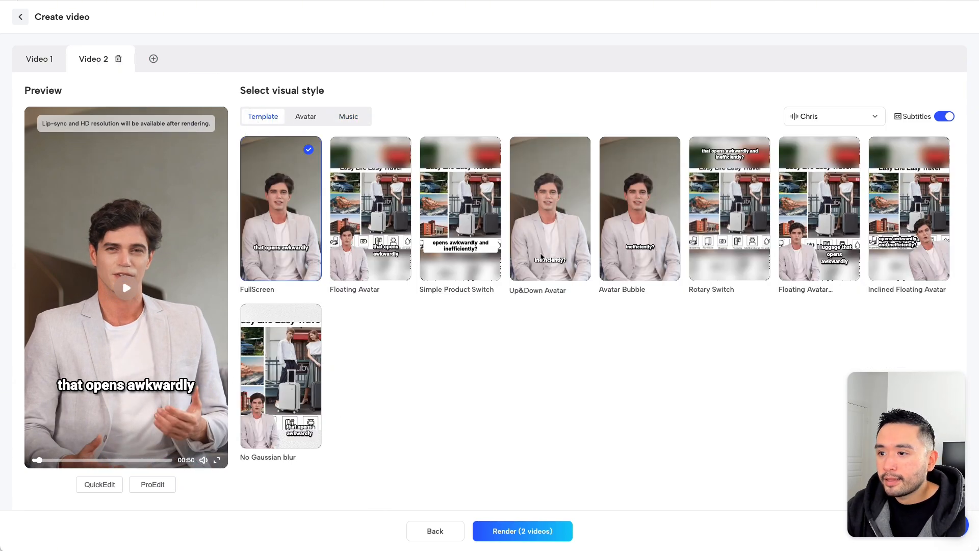
pyautogui.moveTo(735, 216)
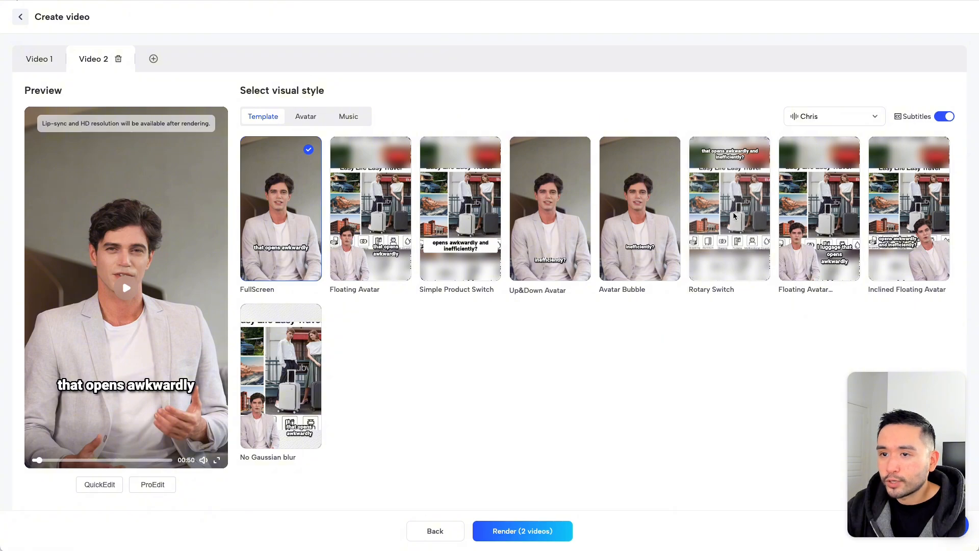
pyautogui.click(729, 208)
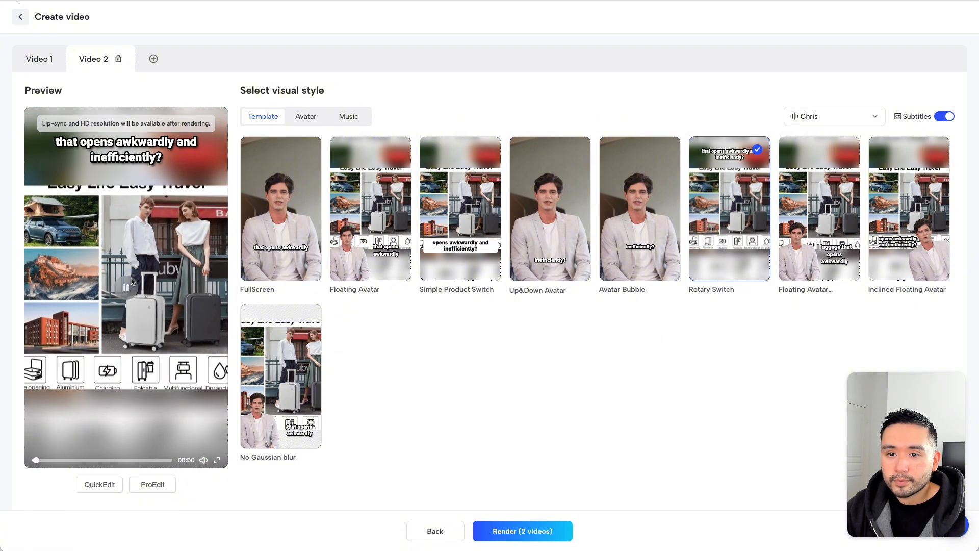
pyautogui.click(305, 116)
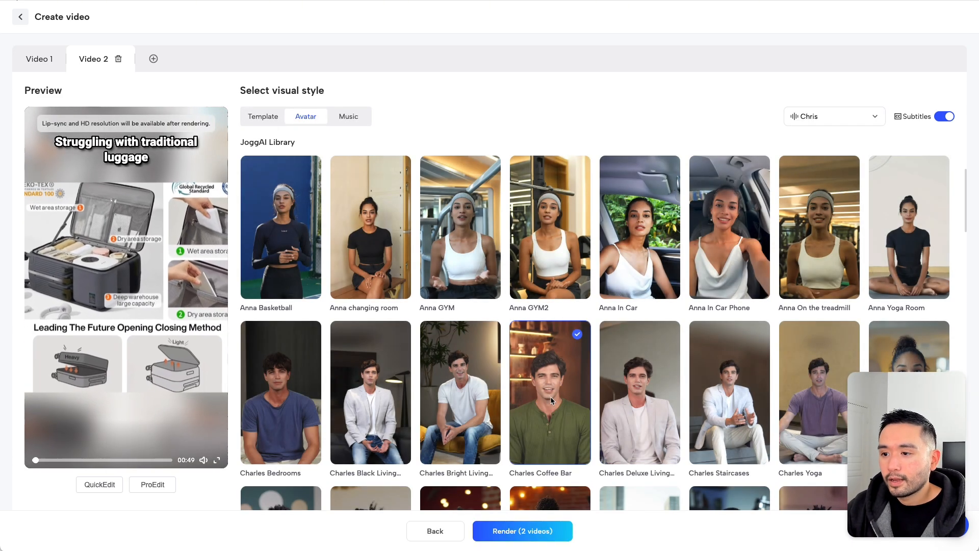
pyautogui.click(349, 116)
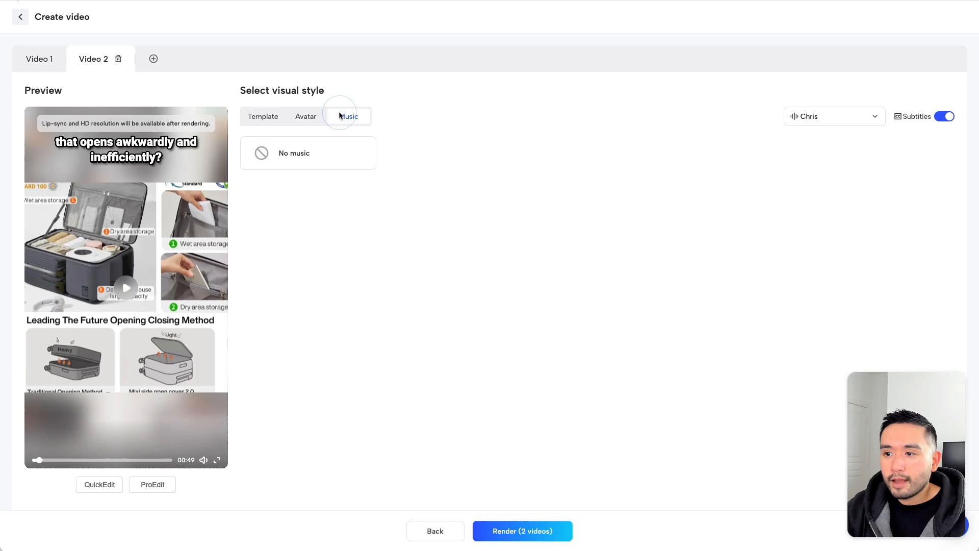
pyautogui.click(348, 116)
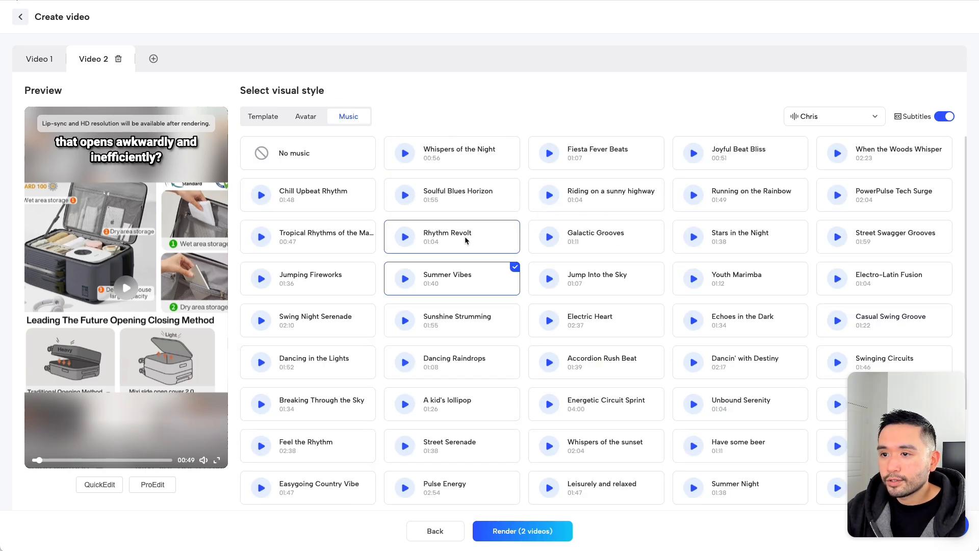
pyautogui.click(403, 236)
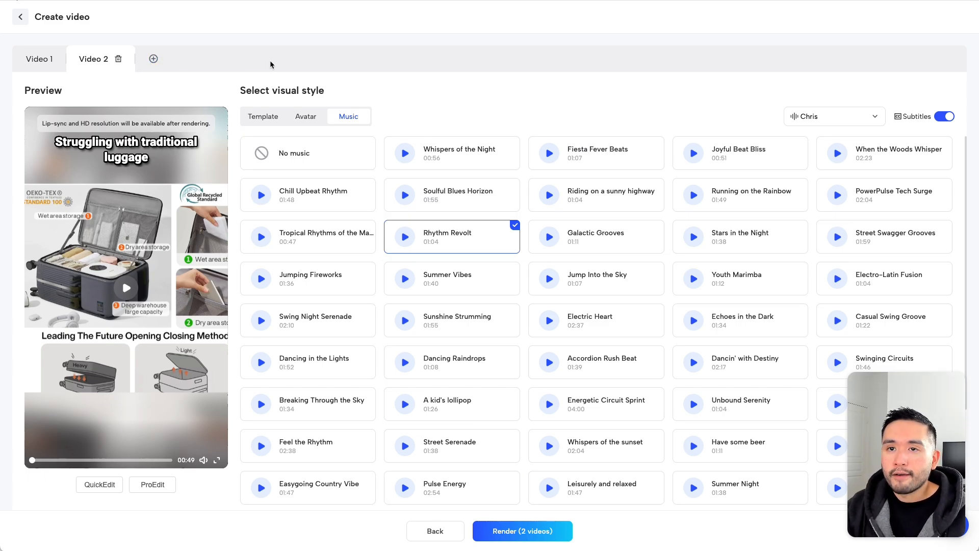
pyautogui.moveTo(182, 59)
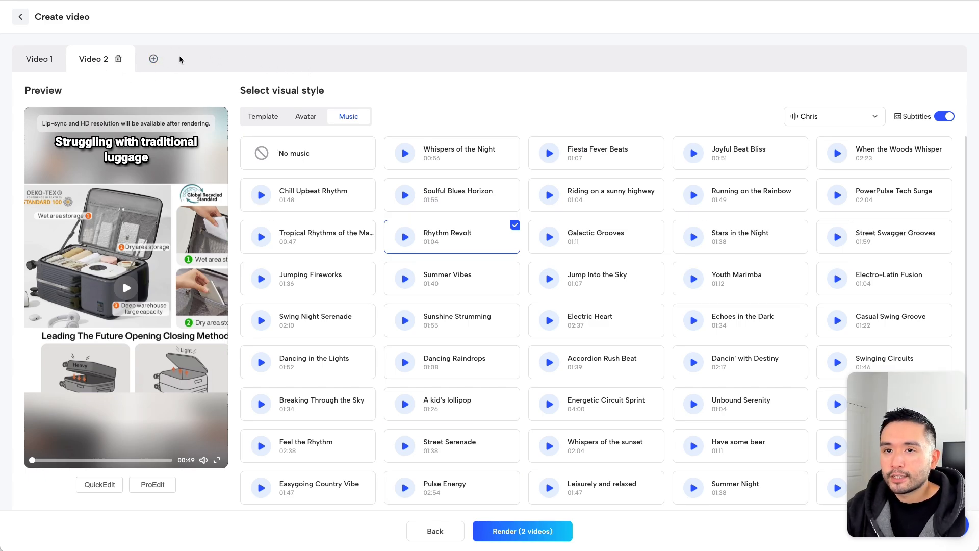
# Add a third version with No Gaussian blur layout, Henri Study avatar and Jumping Fireworks music, then render all three
pyautogui.click(153, 59)
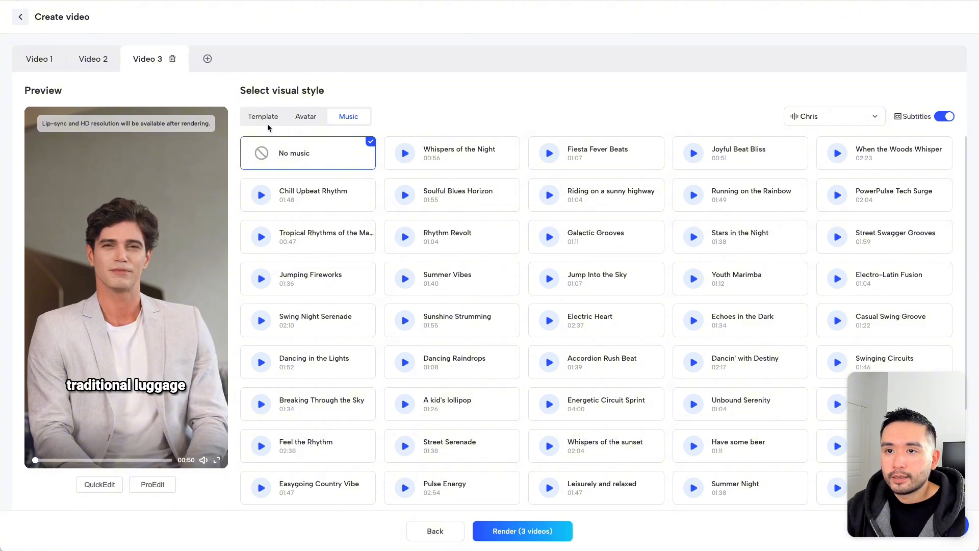
pyautogui.click(262, 117)
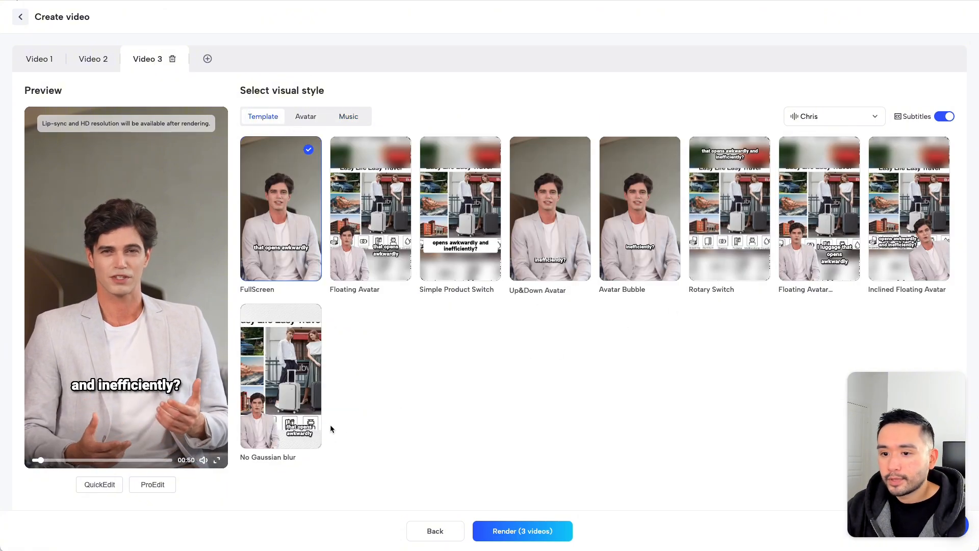
pyautogui.click(281, 375)
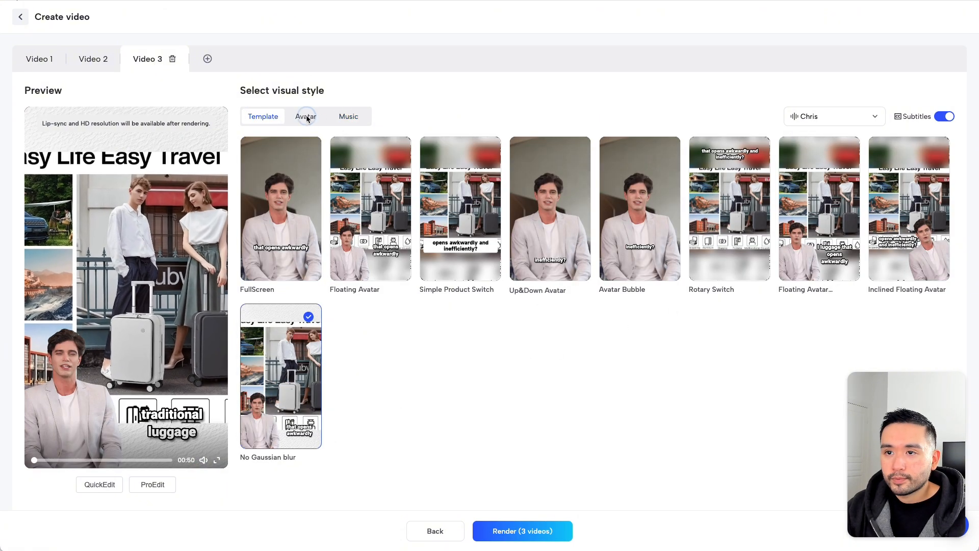
pyautogui.click(306, 117)
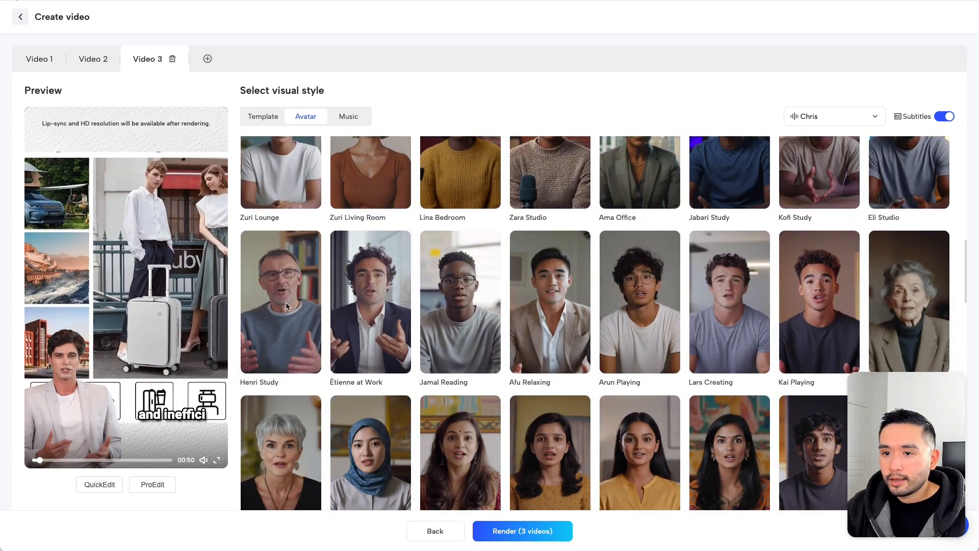
pyautogui.click(280, 302)
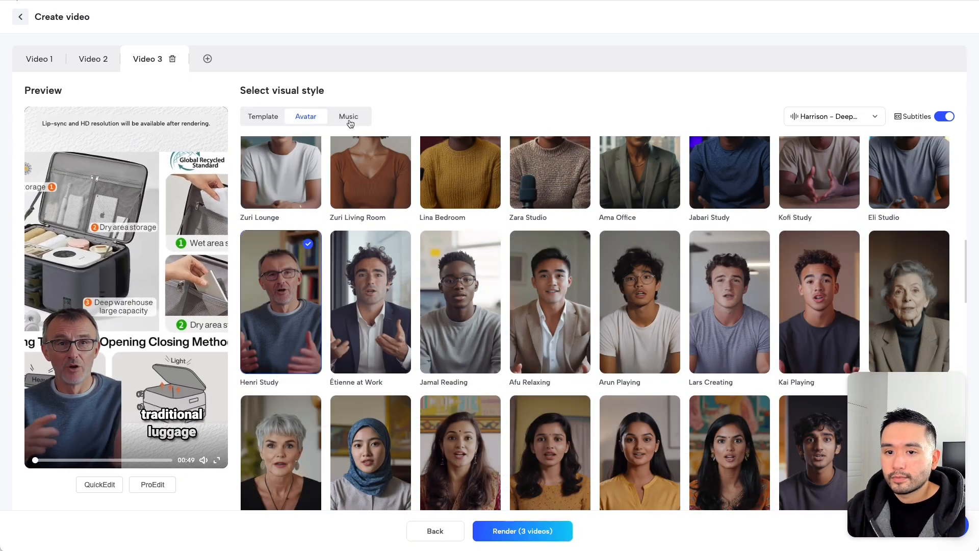
pyautogui.click(348, 116)
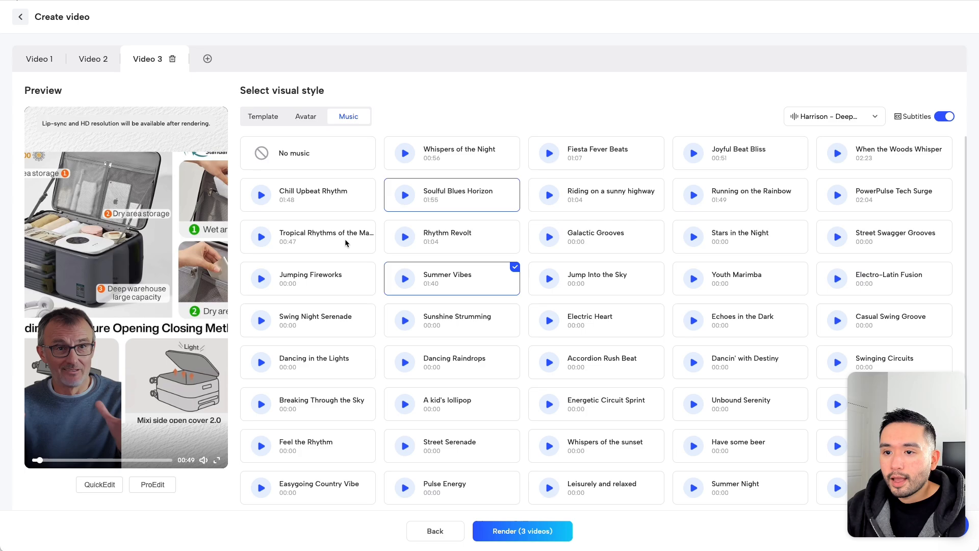
pyautogui.click(307, 279)
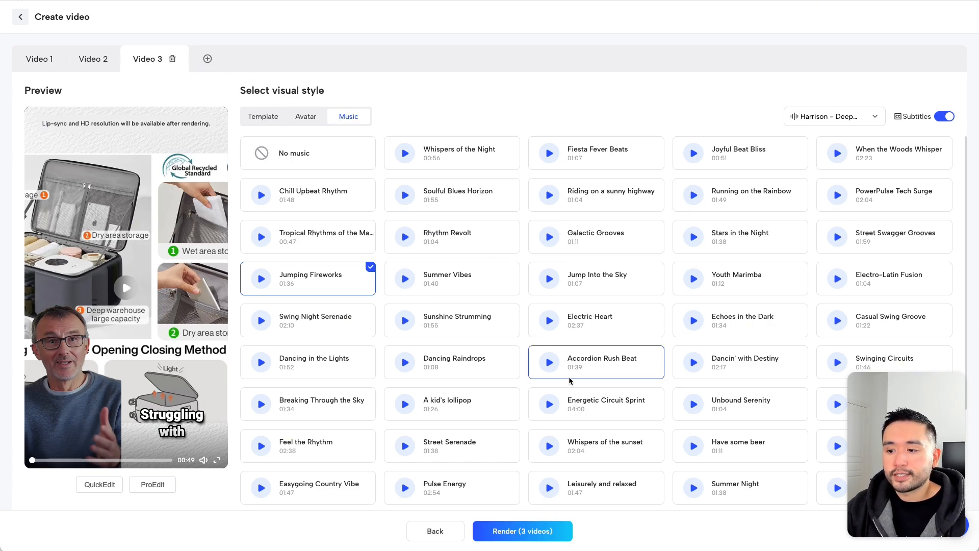
pyautogui.click(521, 530)
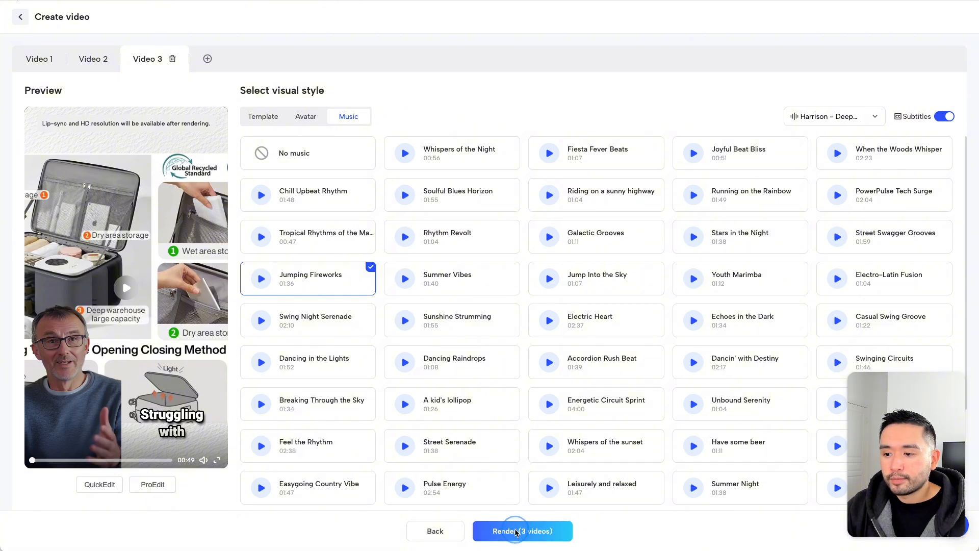
# Play two of the rendered luggage videos from the Projects list and close the player
pyautogui.click(521, 530)
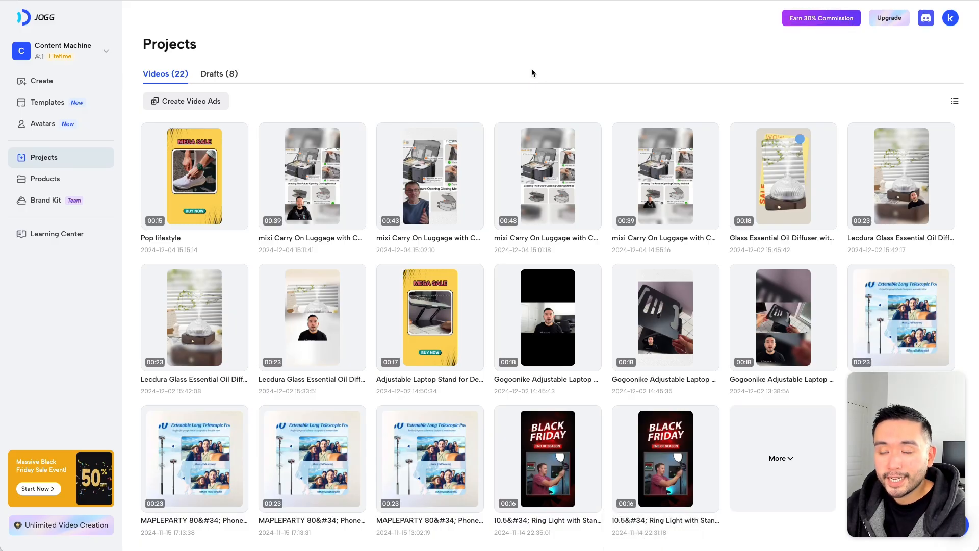
pyautogui.moveTo(429, 177)
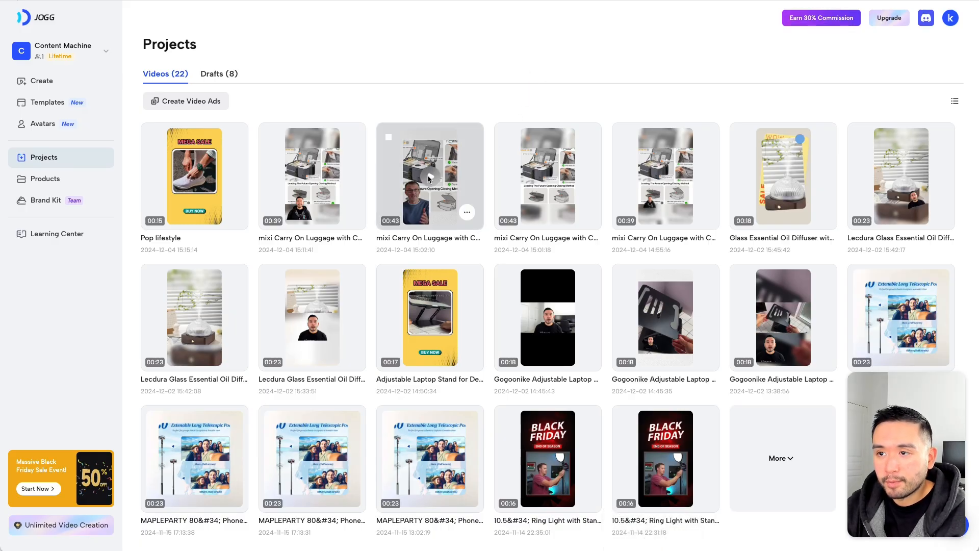
pyautogui.click(429, 176)
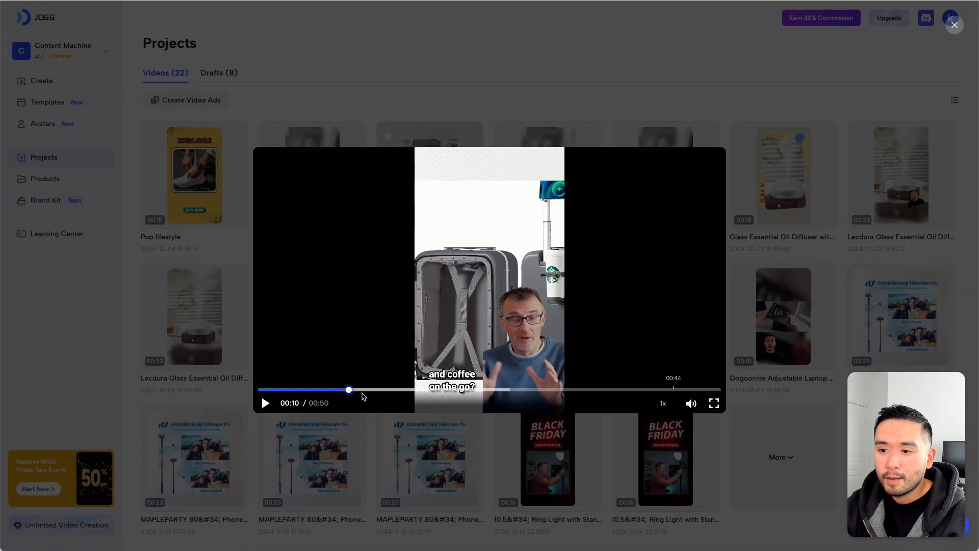
pyautogui.click(955, 24)
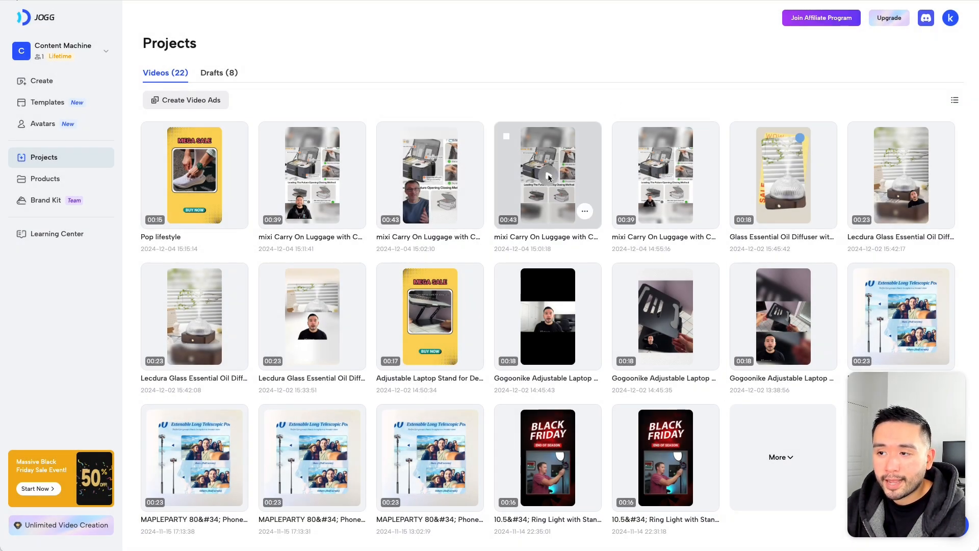
pyautogui.click(548, 176)
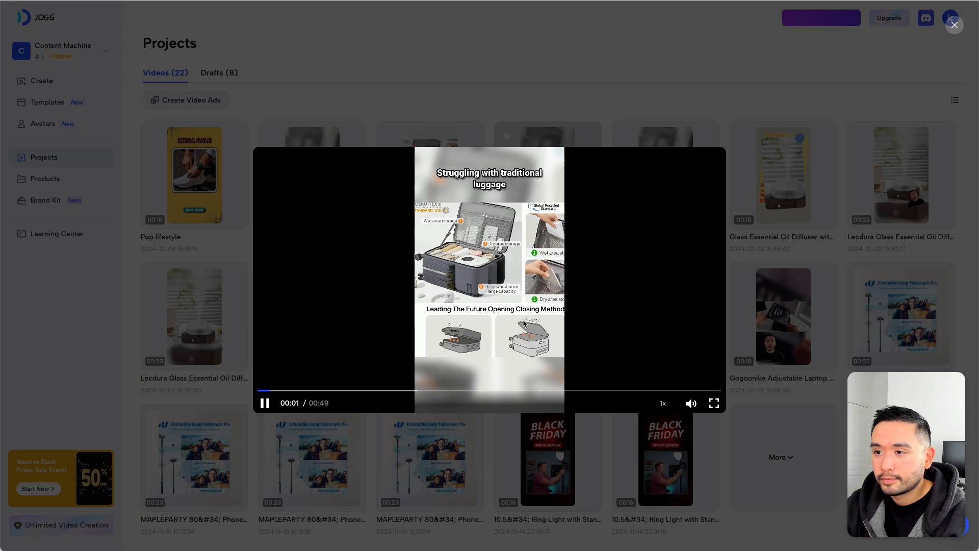
pyautogui.click(714, 403)
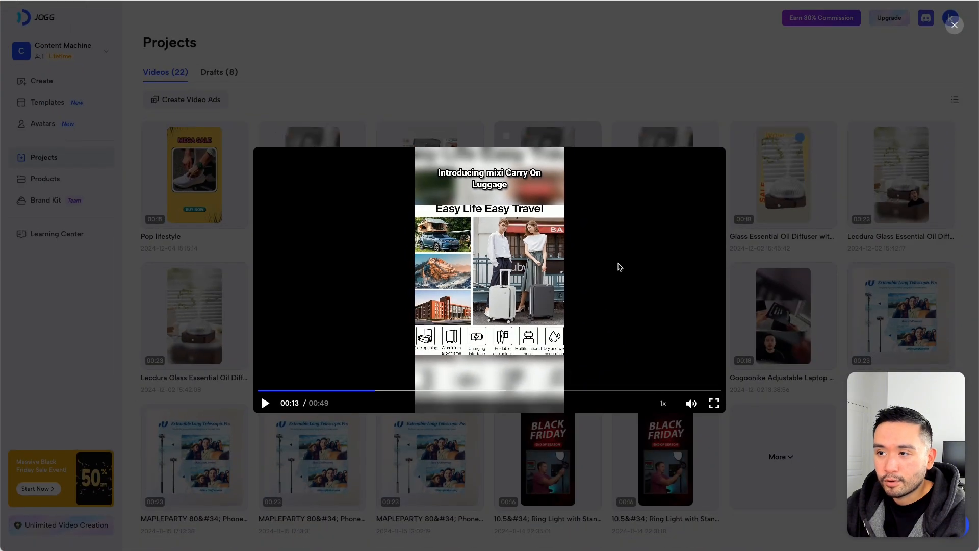
pyautogui.click(955, 24)
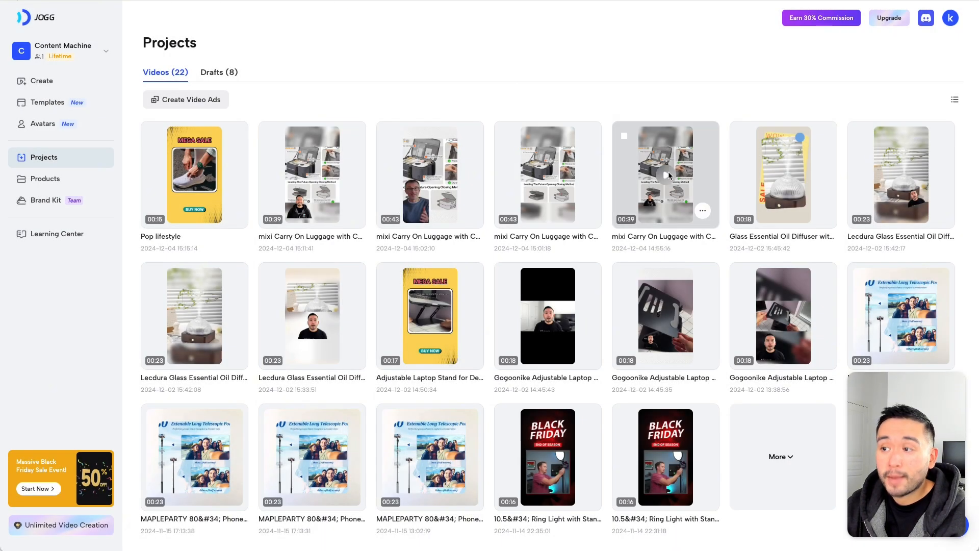
# Play the fifth luggage video full screen, then pause it
pyautogui.click(664, 176)
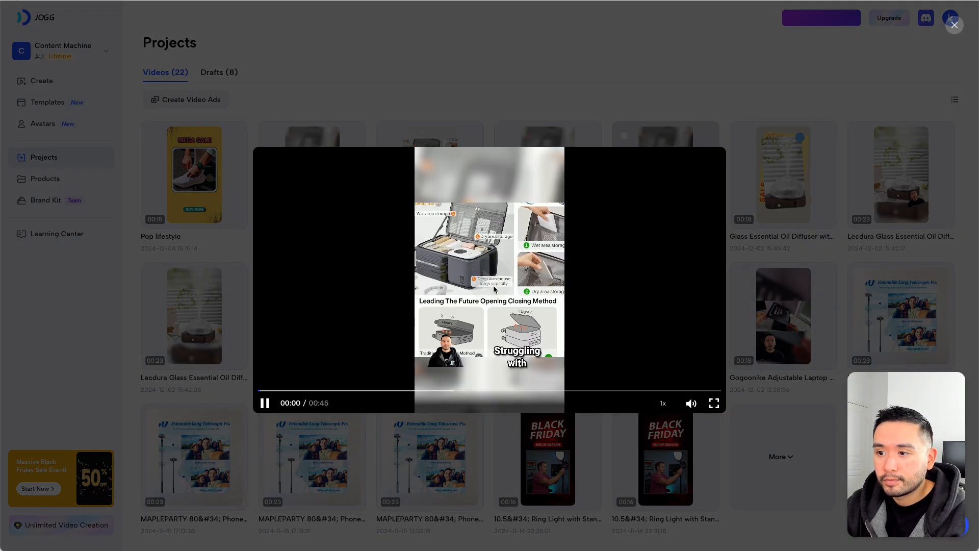
pyautogui.click(714, 404)
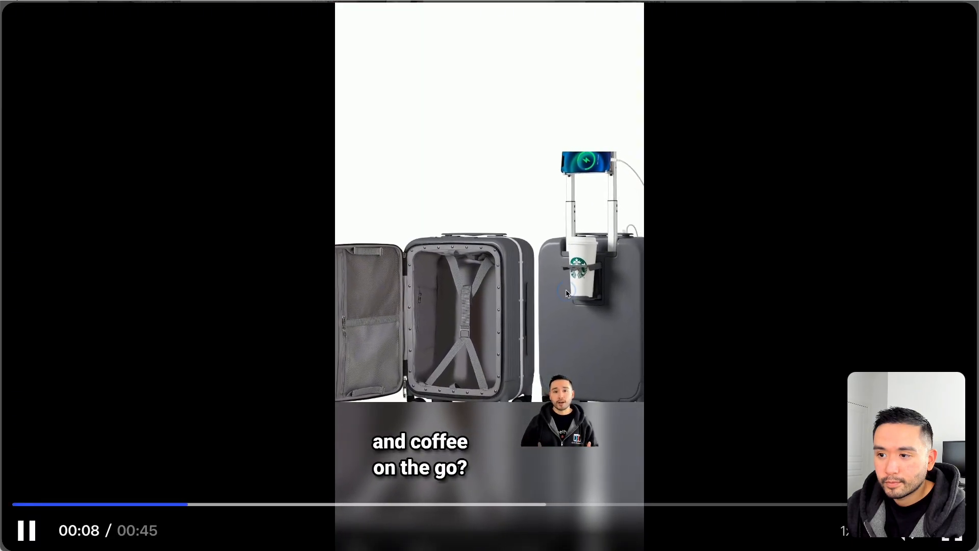
pyautogui.click(27, 531)
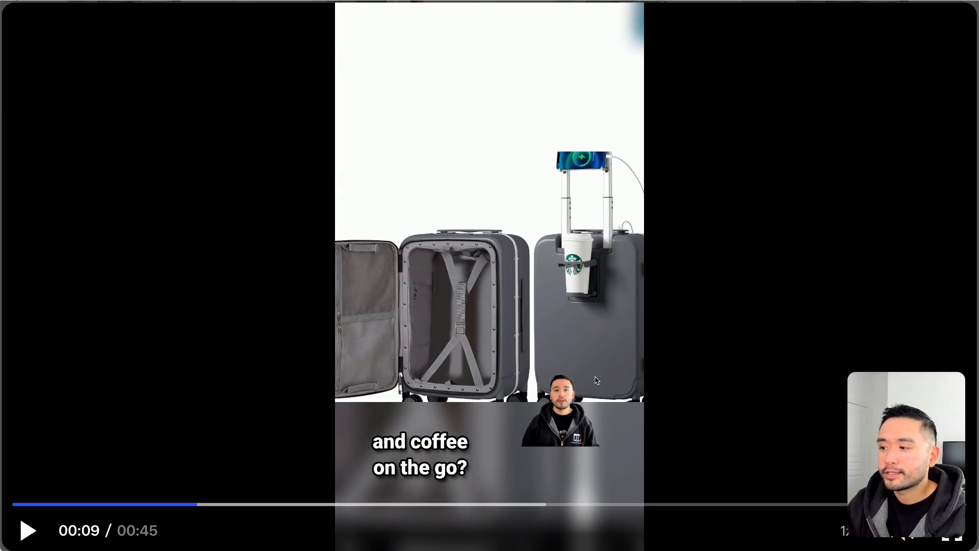
pyautogui.moveTo(601, 268)
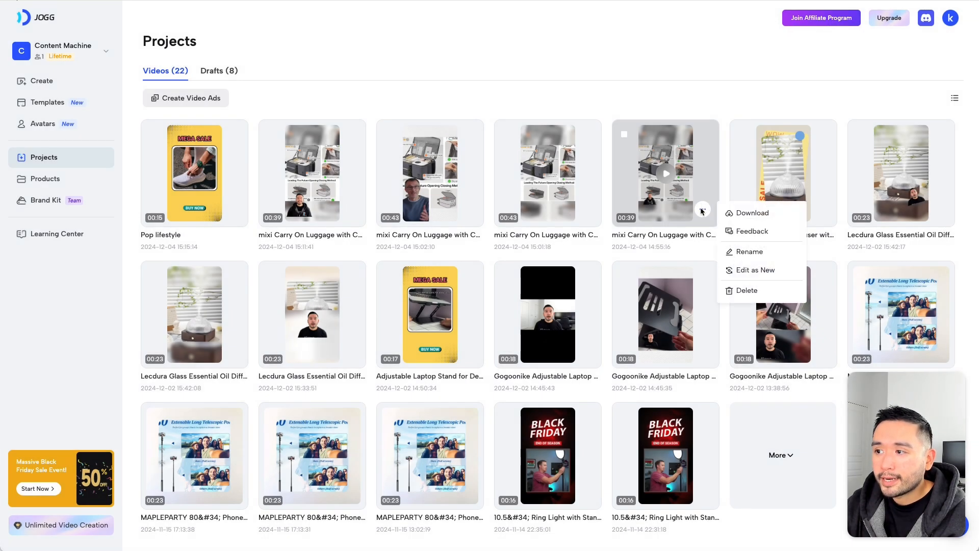
pyautogui.moveTo(736, 217)
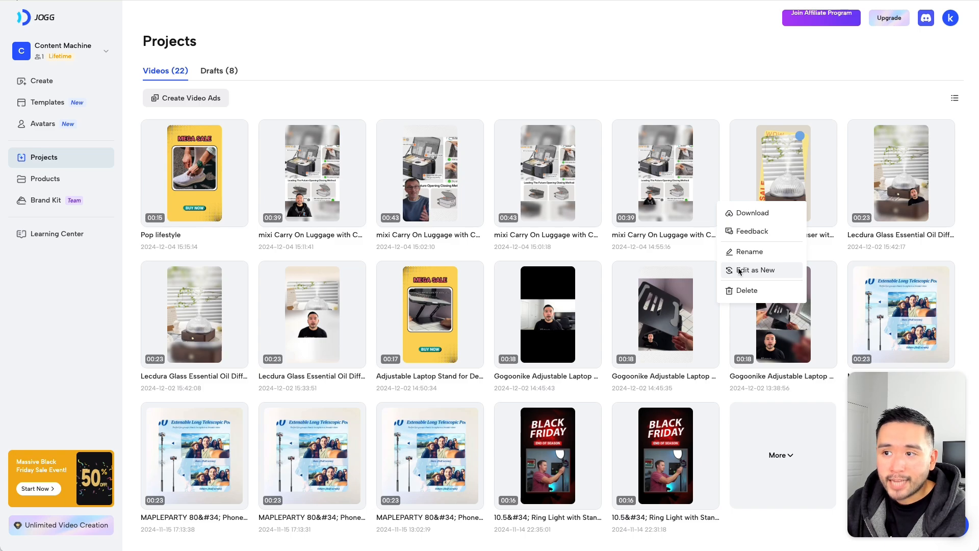
# Reopen a rendered luggage ad for editing and check the background clip's None/Fit/Fill settings
pyautogui.click(755, 270)
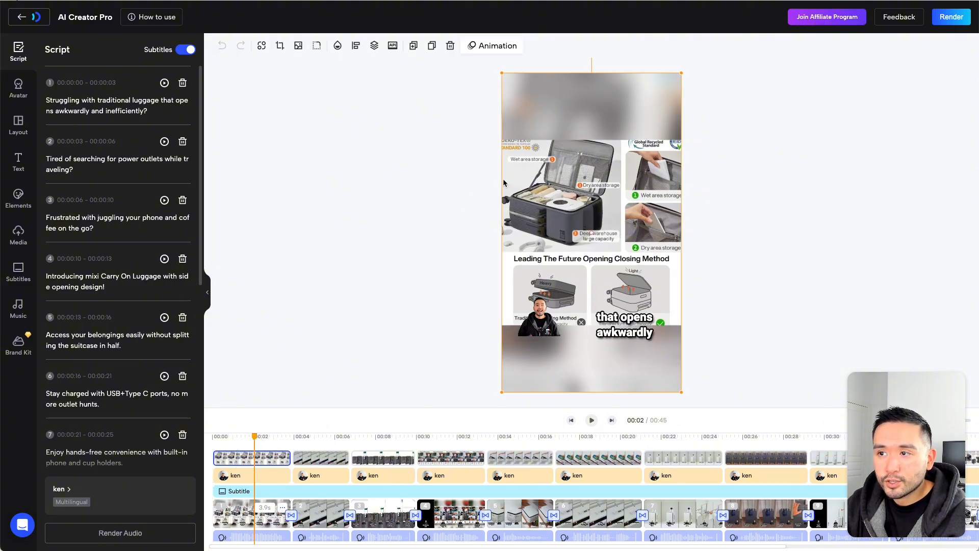
pyautogui.click(320, 457)
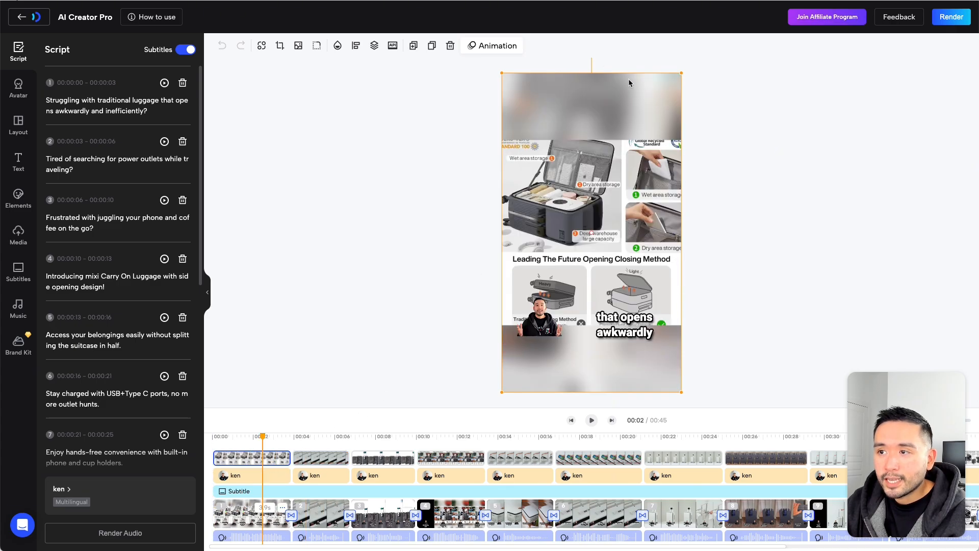
pyautogui.moveTo(279, 46)
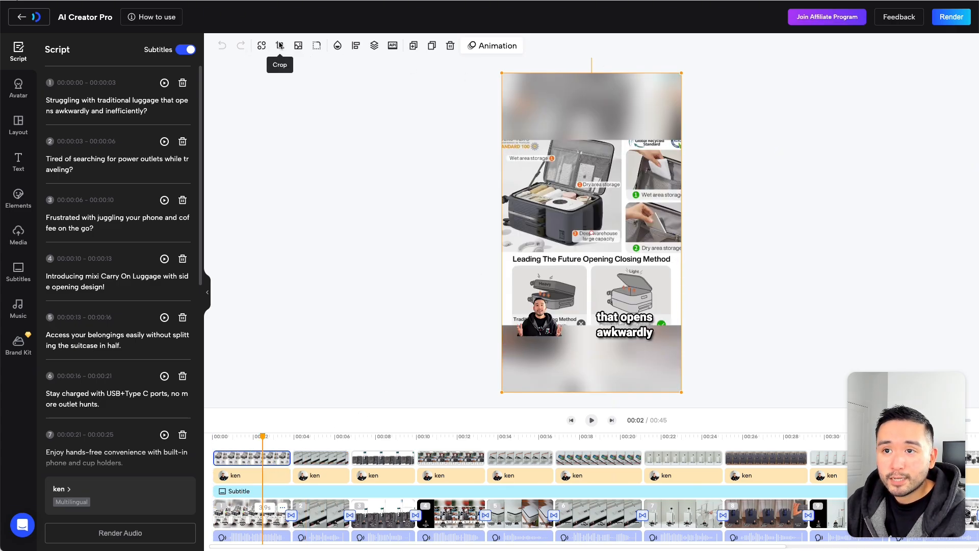
pyautogui.click(298, 45)
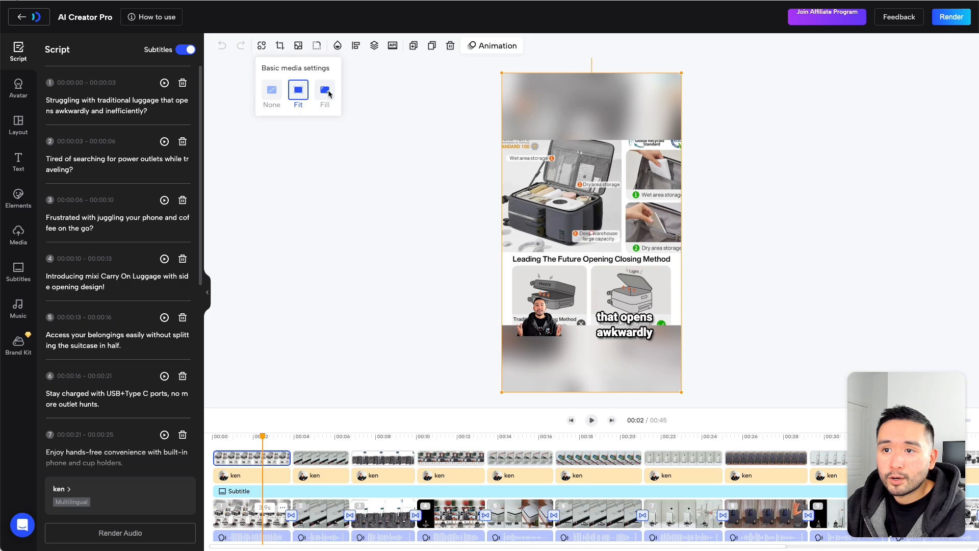
pyautogui.click(324, 90)
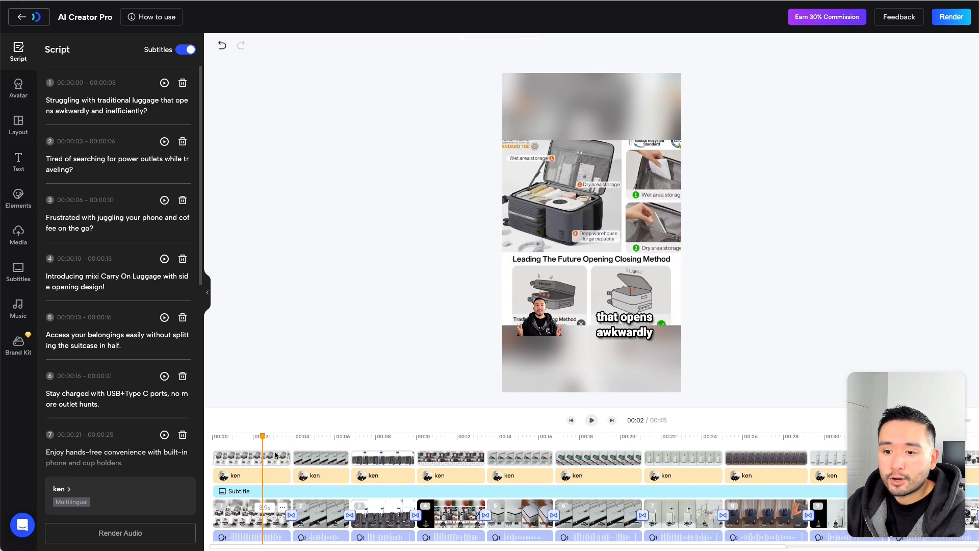
pyautogui.click(251, 458)
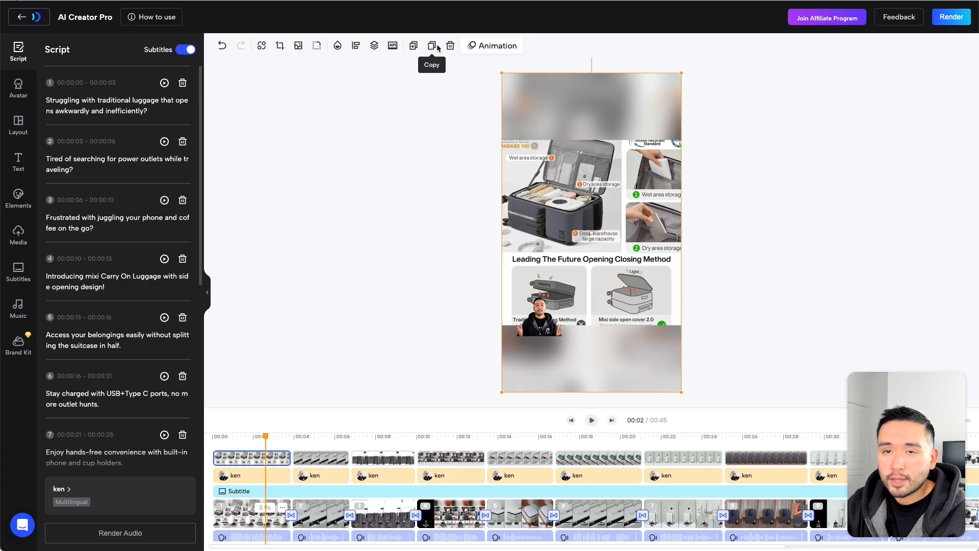
pyautogui.click(19, 86)
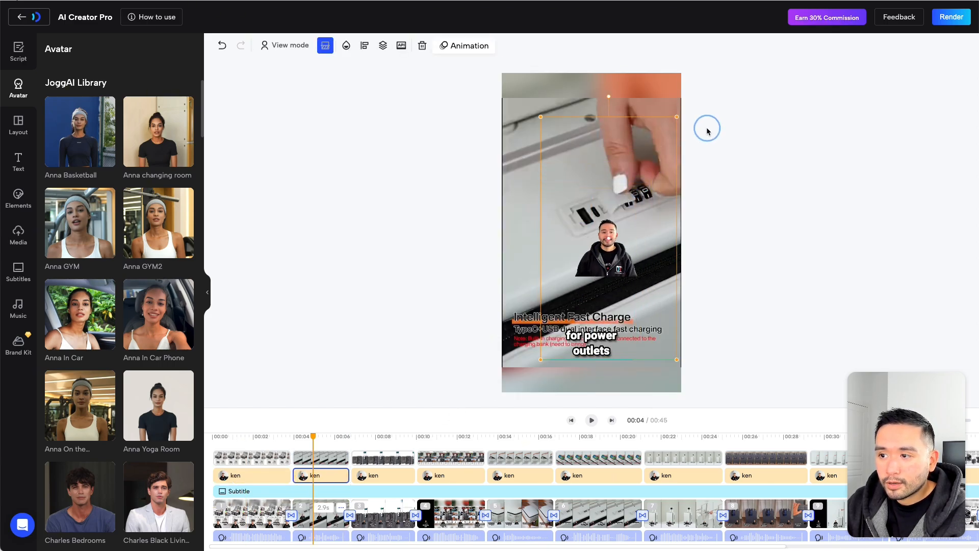
# Step through the scenes' avatar clips, adjusting the presenter avatar's size and placement
pyautogui.click(383, 457)
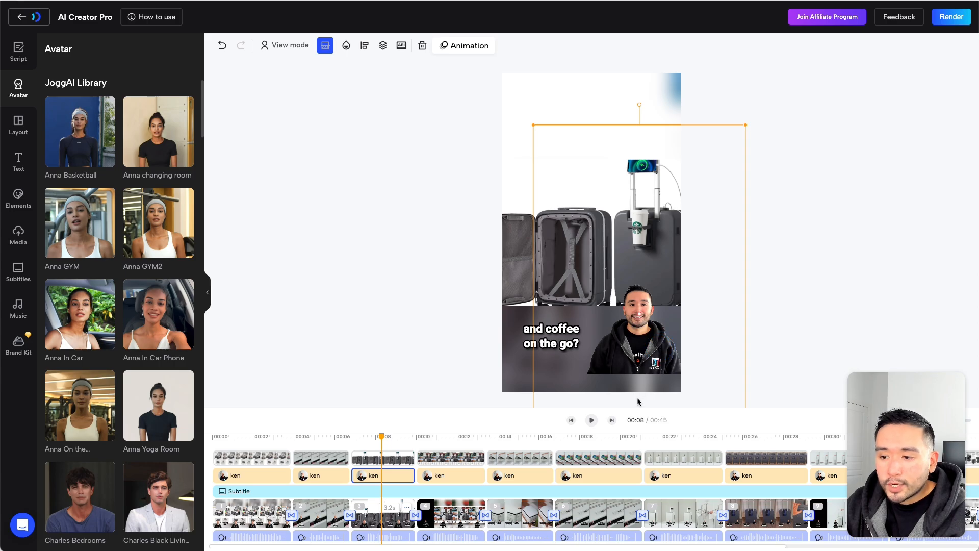
pyautogui.click(445, 482)
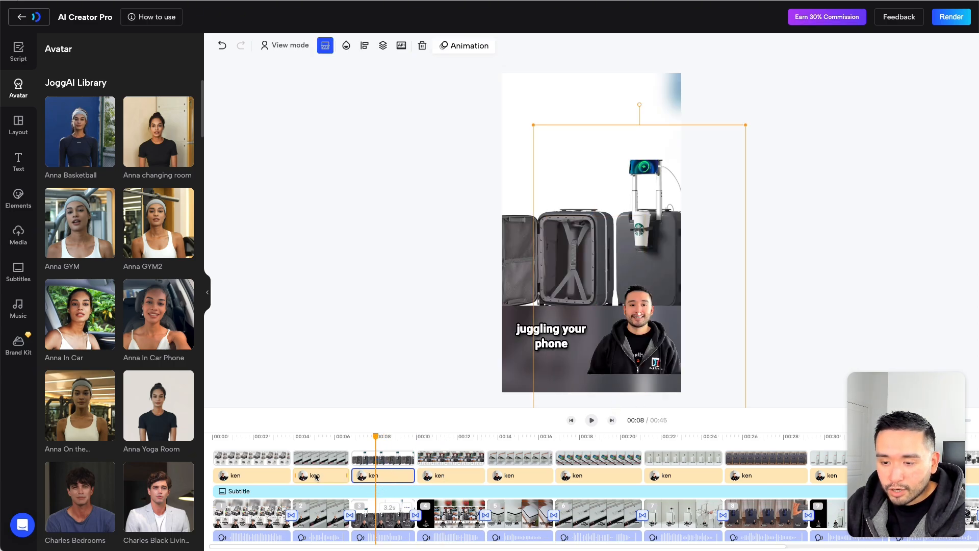
pyautogui.click(251, 474)
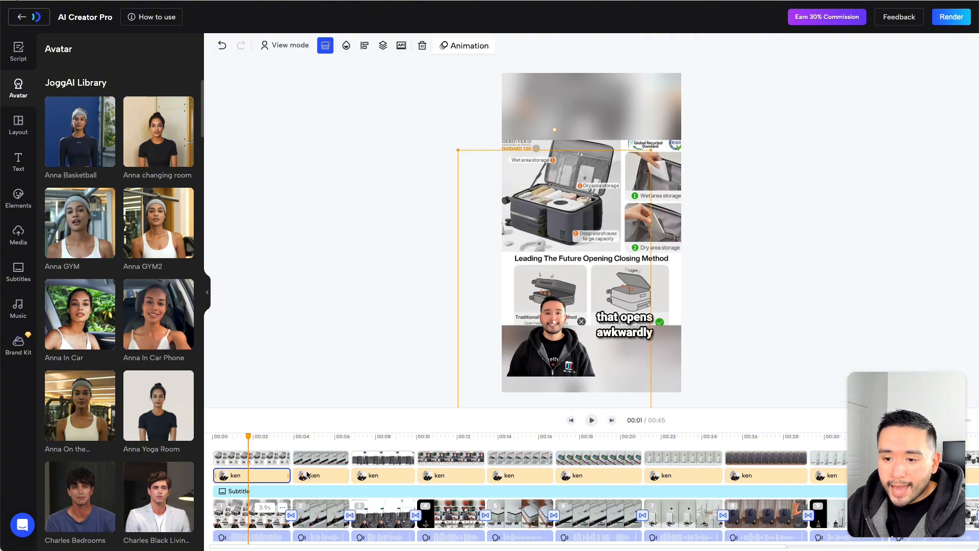
pyautogui.click(450, 457)
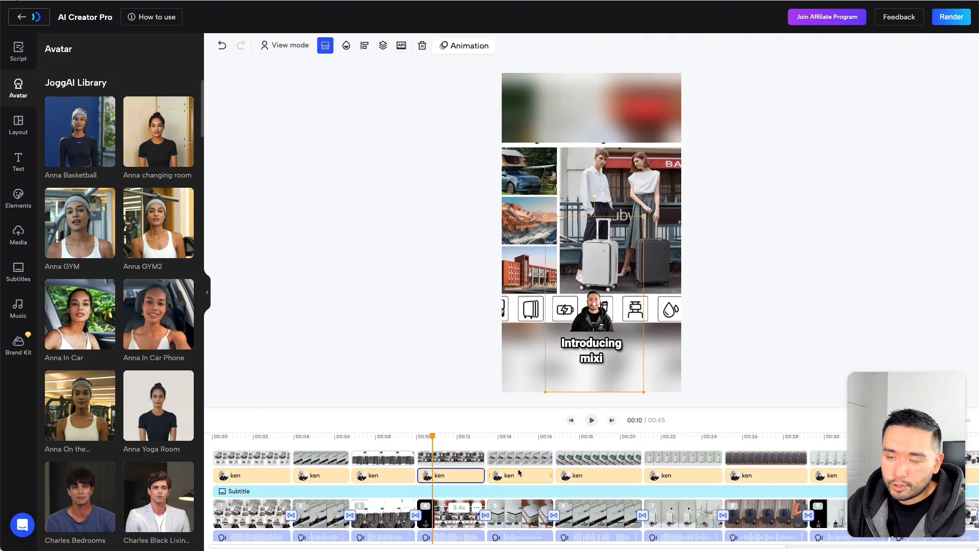
pyautogui.click(19, 49)
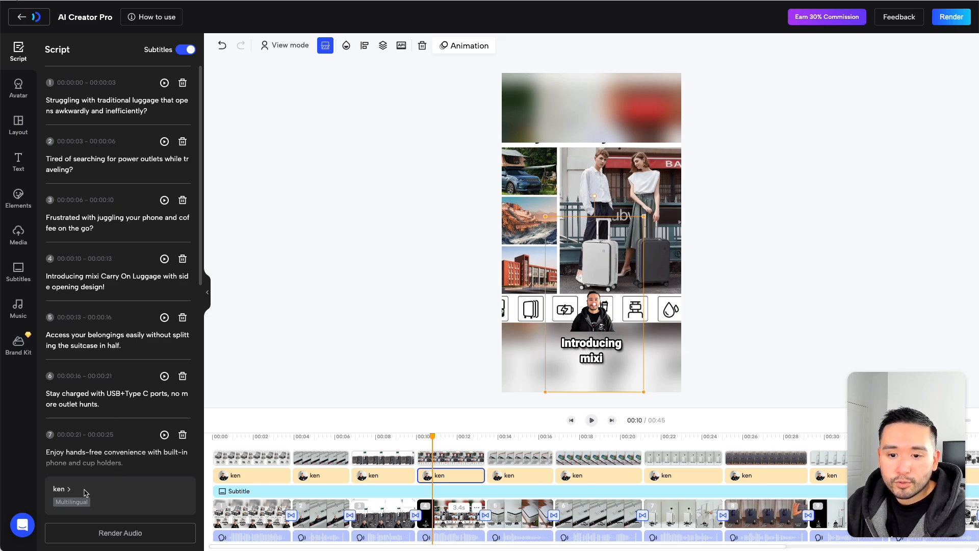
# Browse the Layout, Text, Elements, Media, Subtitles, Music and Brand Kit sections
pyautogui.click(60, 490)
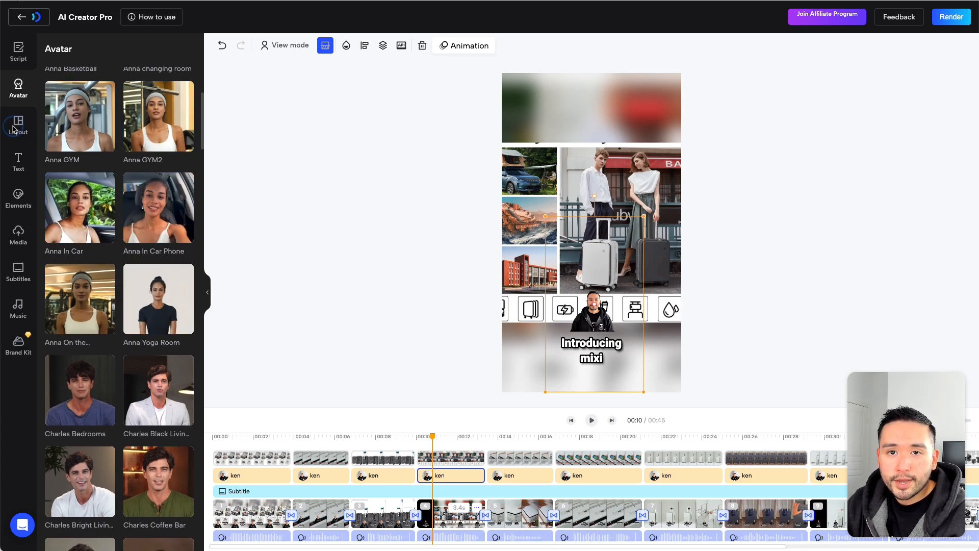
pyautogui.click(18, 127)
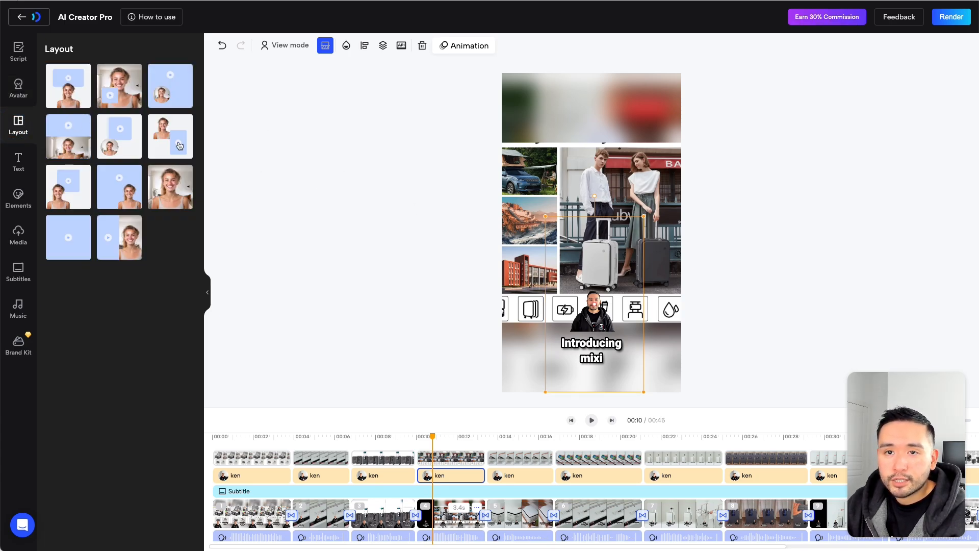
pyautogui.click(18, 161)
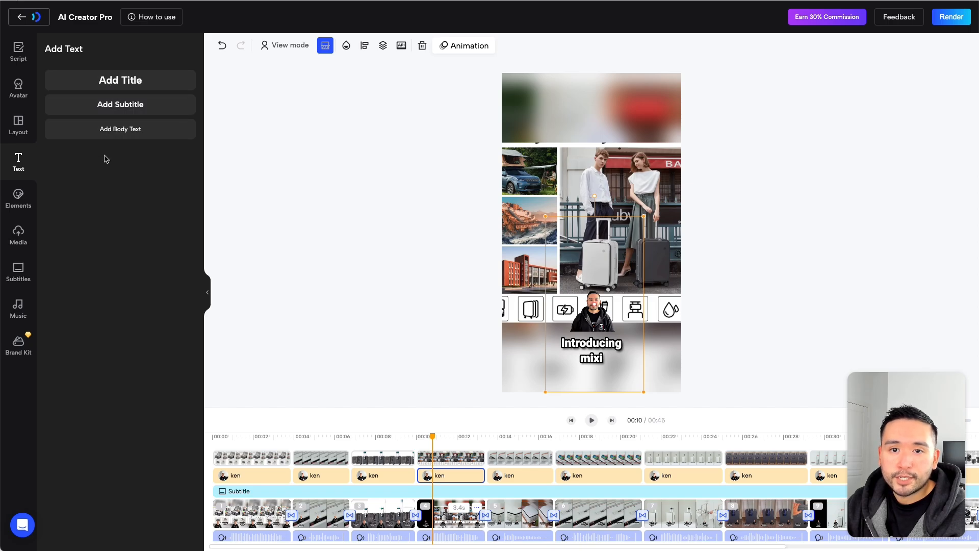
pyautogui.click(19, 198)
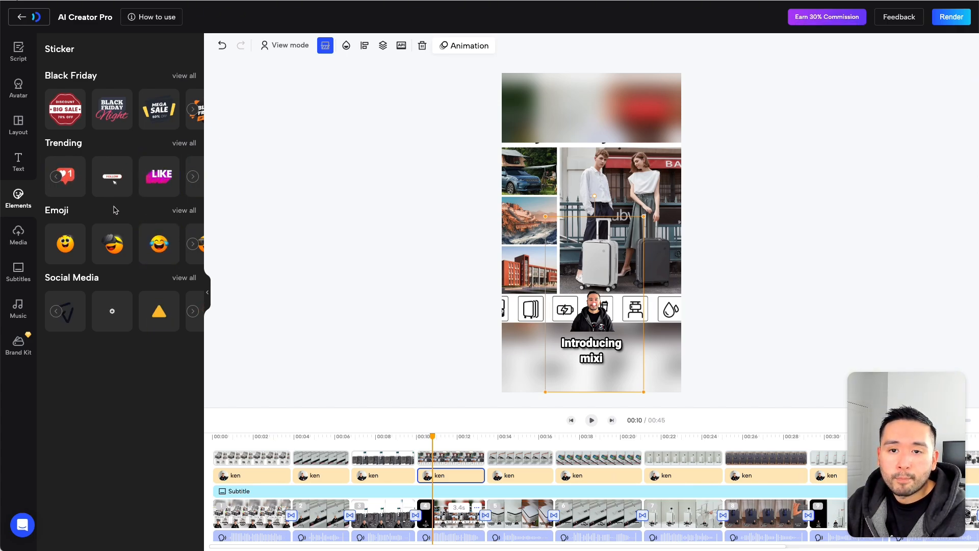
pyautogui.click(18, 236)
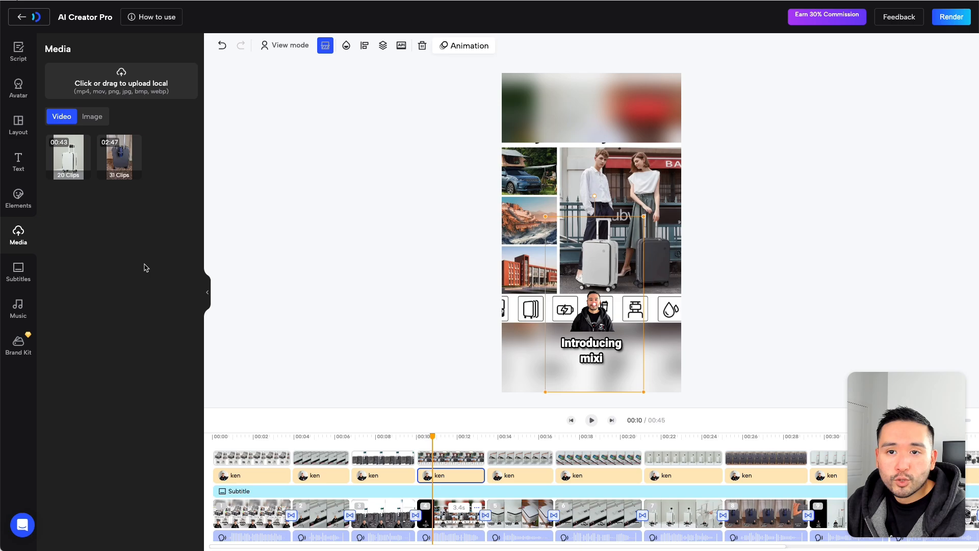
pyautogui.click(19, 269)
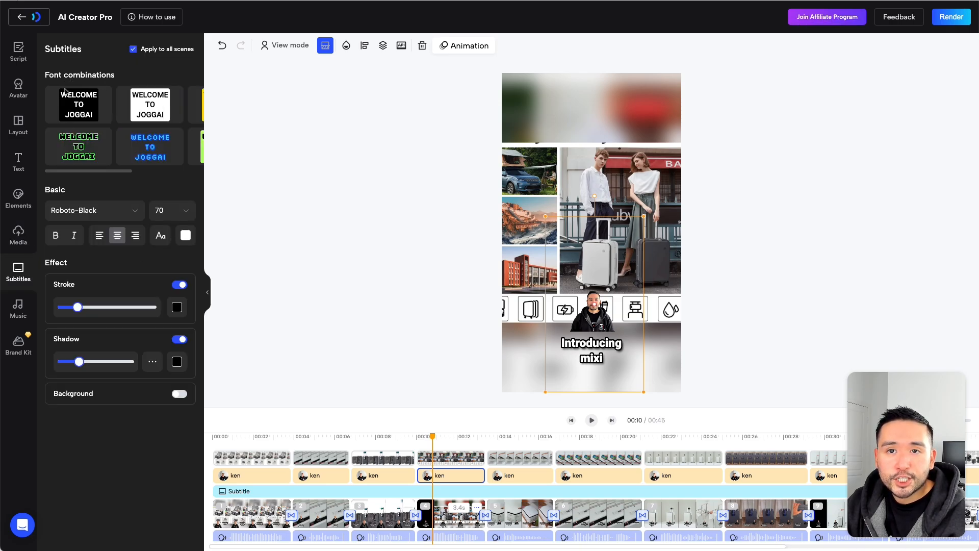
pyautogui.click(19, 304)
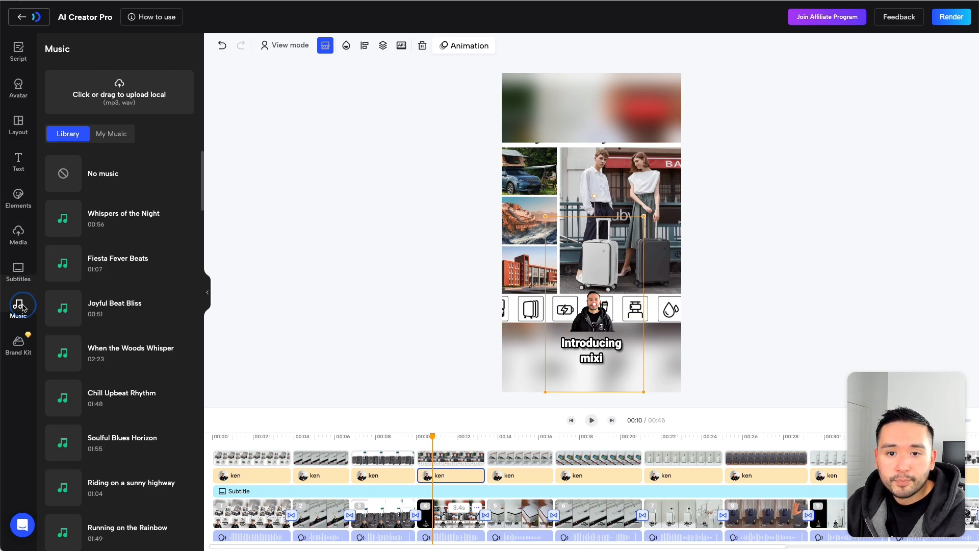
pyautogui.click(18, 343)
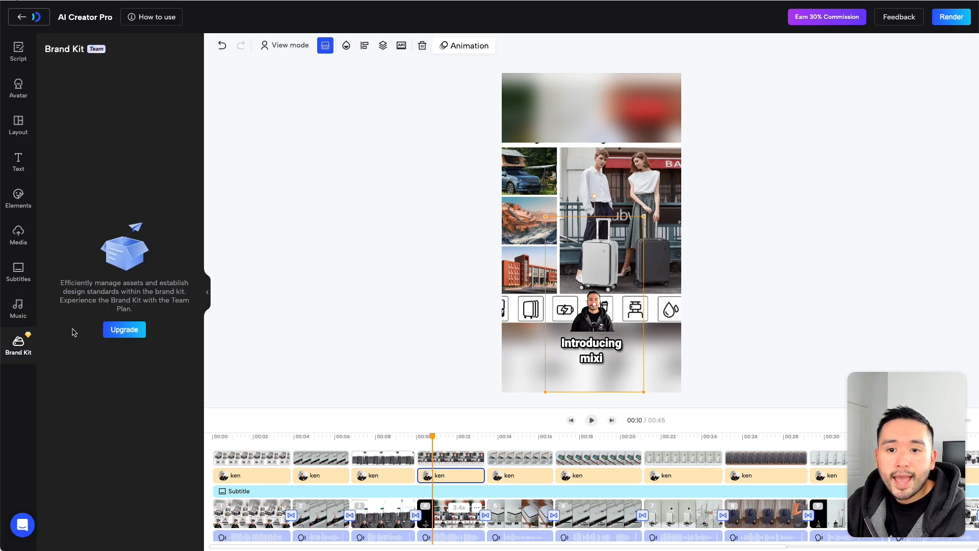
pyautogui.moveTo(157, 220)
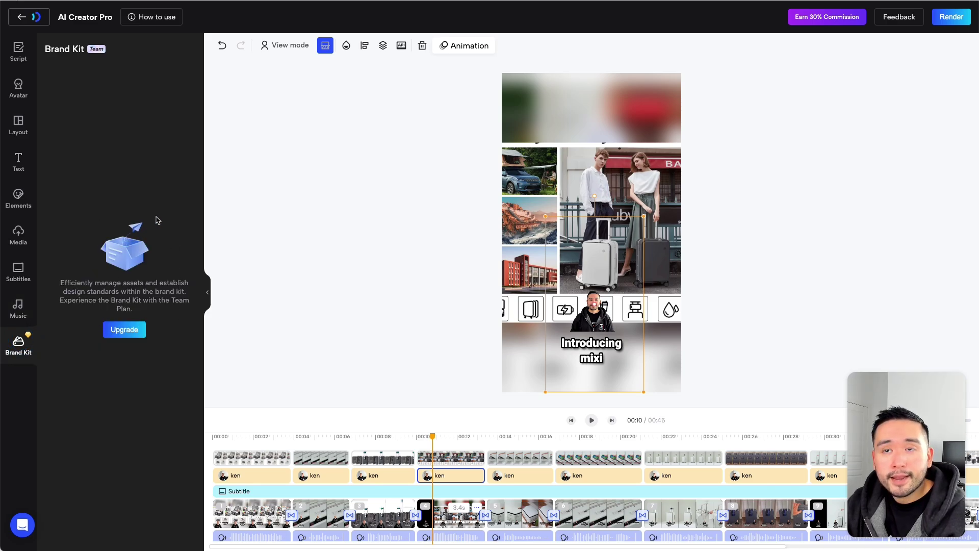
pyautogui.moveTo(196, 255)
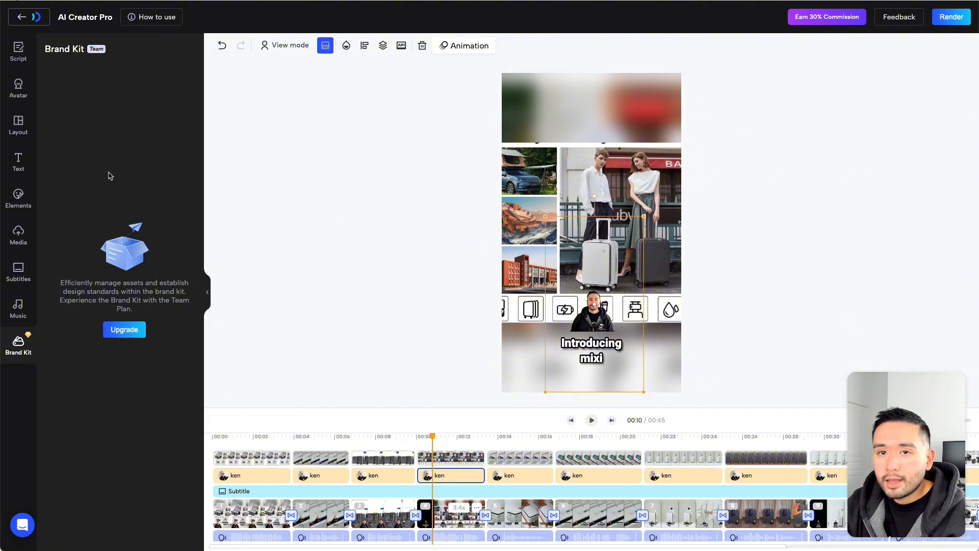
# Return to the script and submit the luggage ad for re-rendering
pyautogui.click(19, 47)
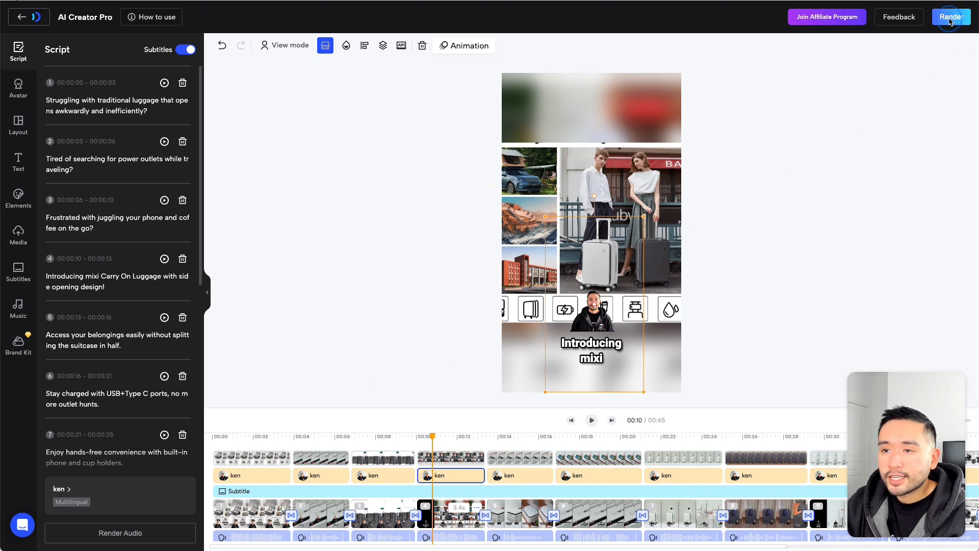
pyautogui.click(951, 16)
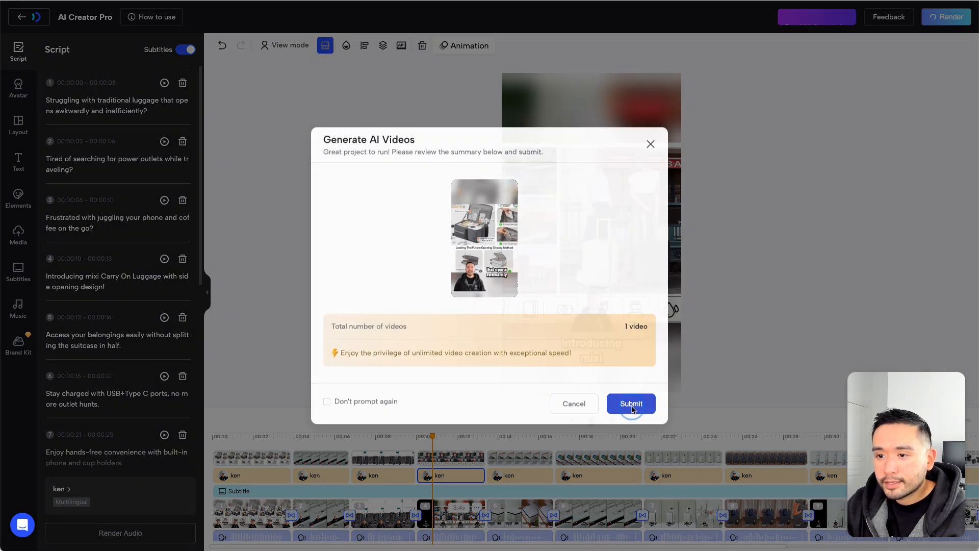
pyautogui.click(631, 404)
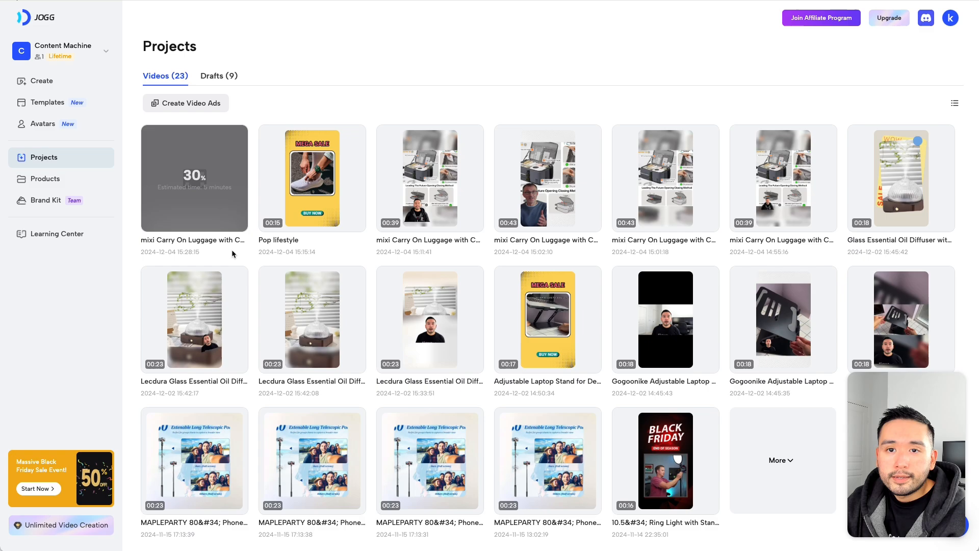
# Preview the 'Let's get active together!' sneaker template in the gallery and start a new ad from it
pyautogui.click(47, 102)
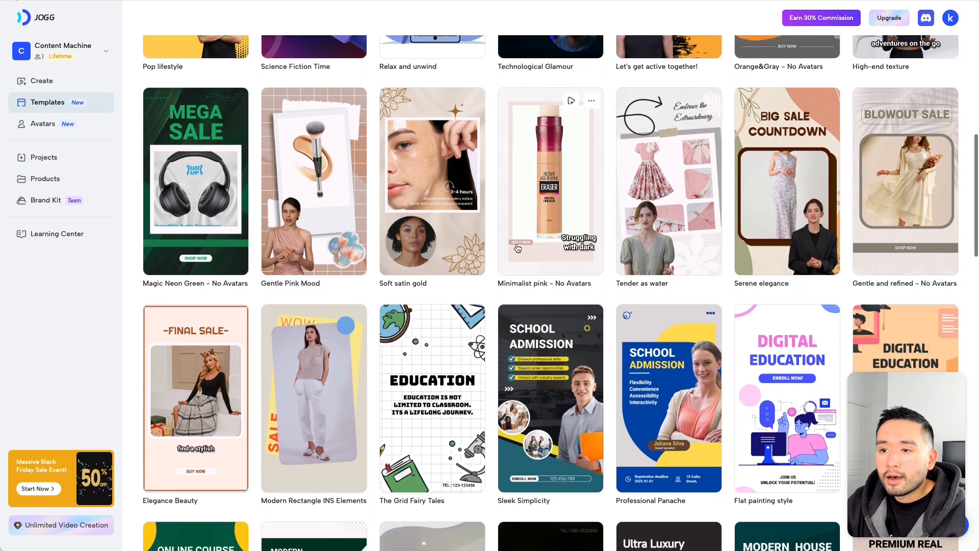
pyautogui.click(44, 157)
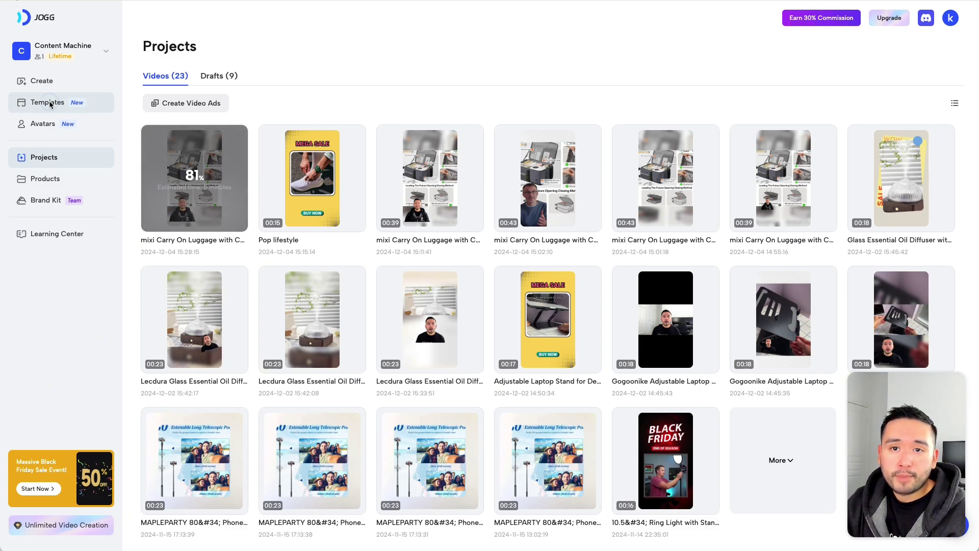
pyautogui.click(47, 102)
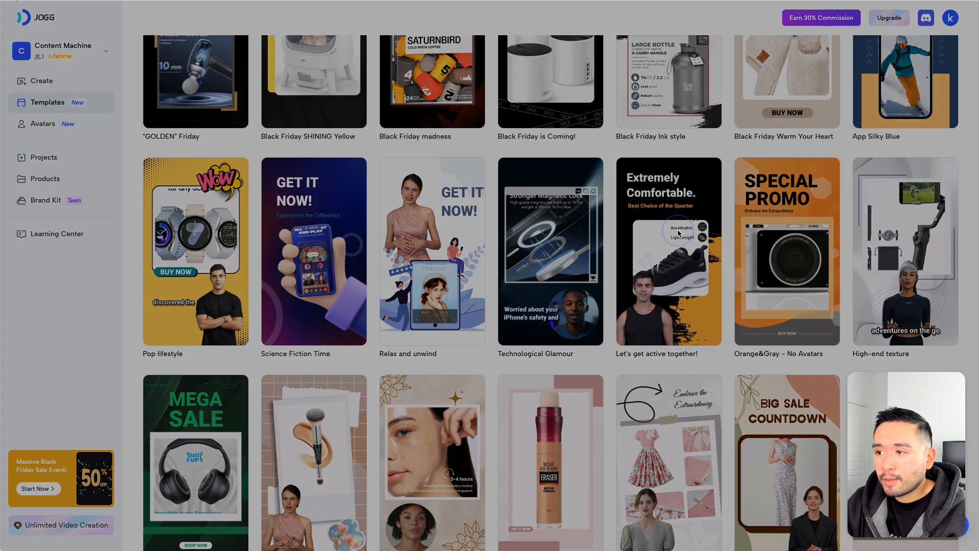
pyautogui.click(668, 252)
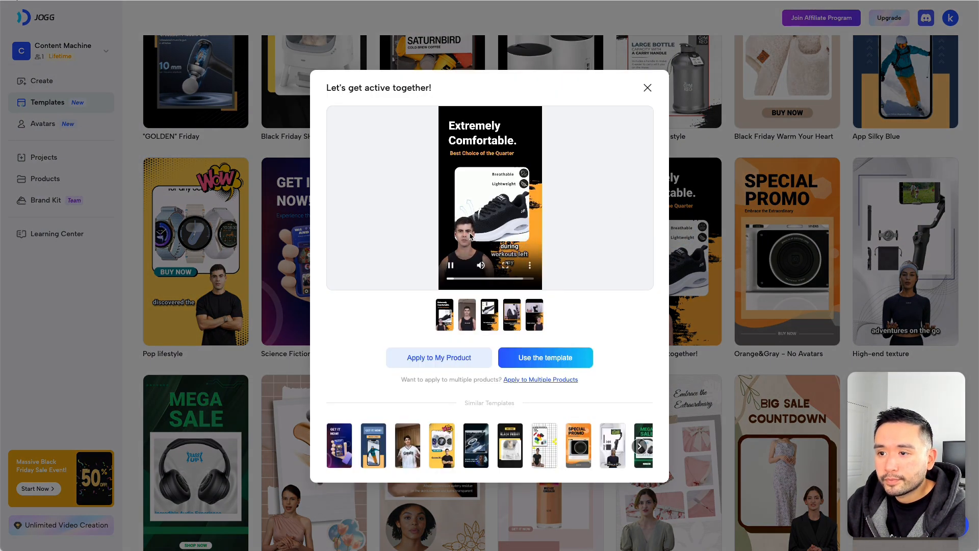
pyautogui.click(451, 265)
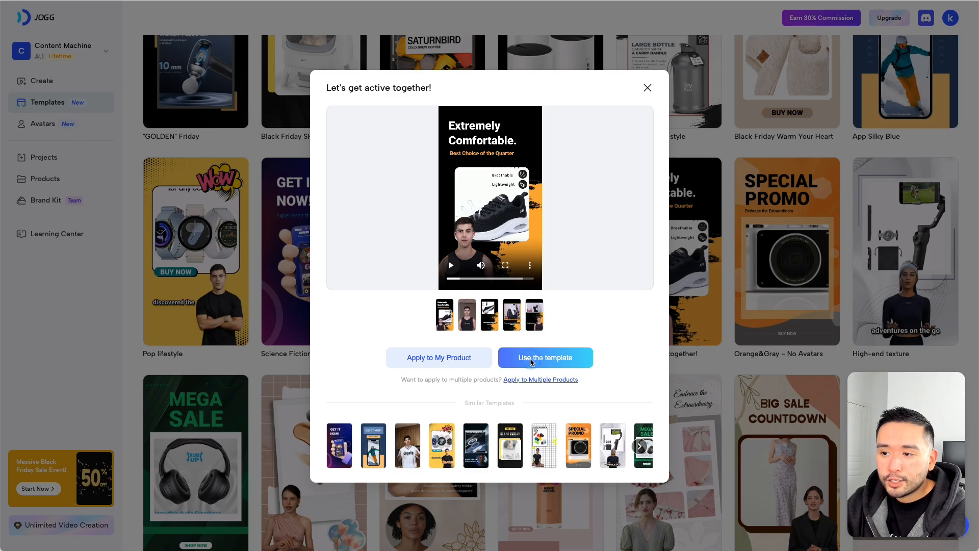
pyautogui.click(544, 358)
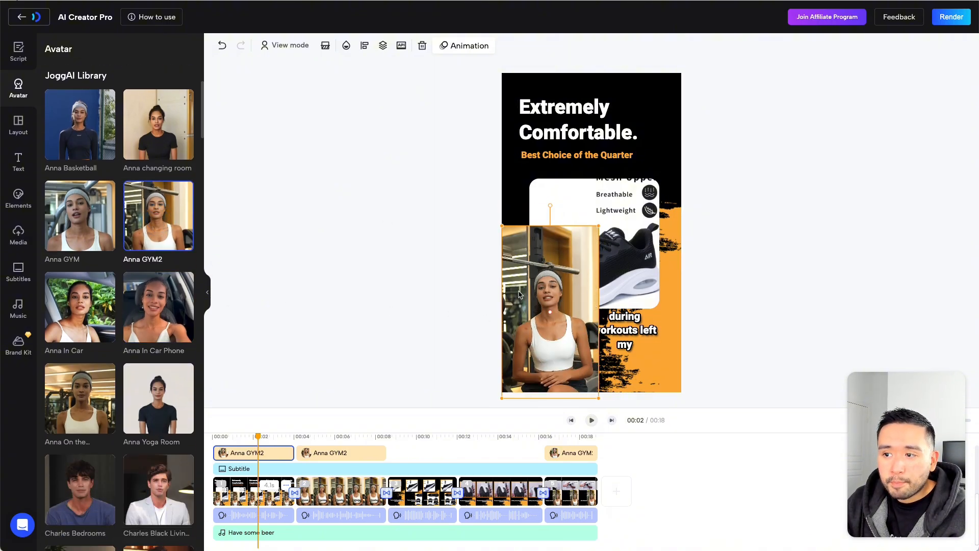
pyautogui.moveTo(324, 46)
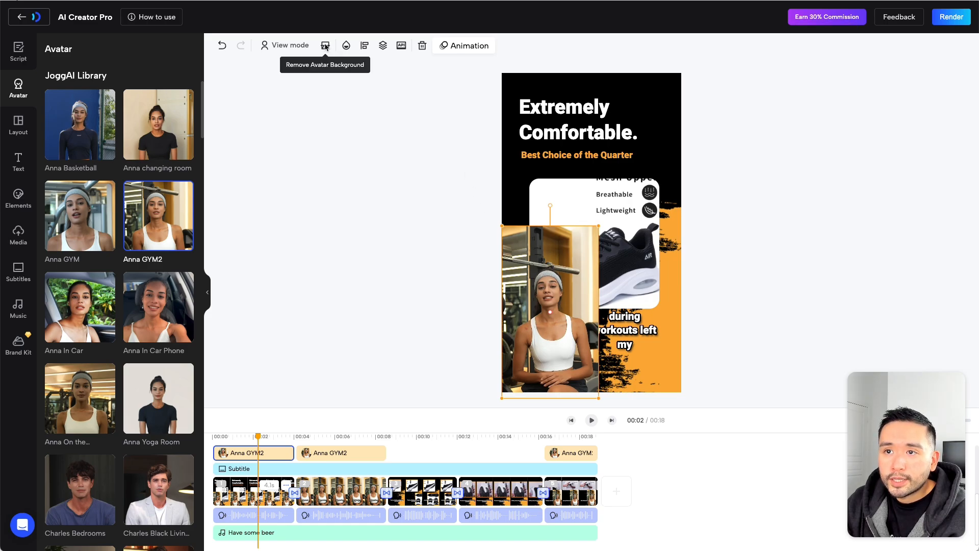
# Remove the avatar background, give the remaining clips the Anna GYM2 avatar, and preview the ad
pyautogui.click(324, 46)
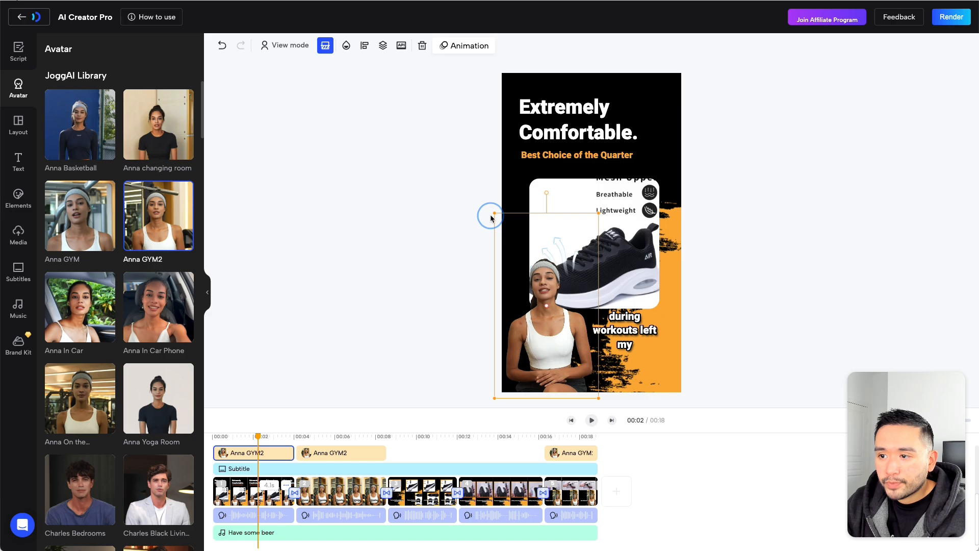
pyautogui.click(340, 453)
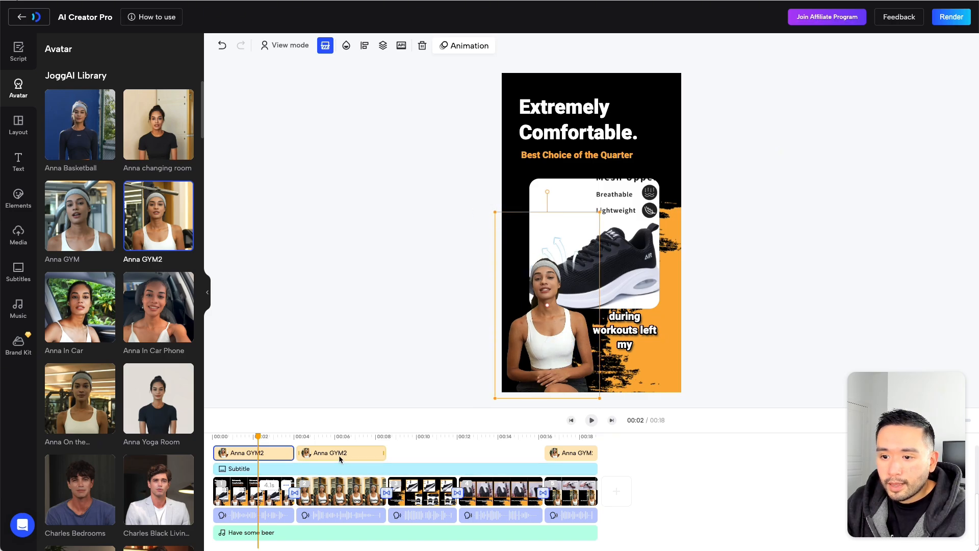
pyautogui.click(341, 453)
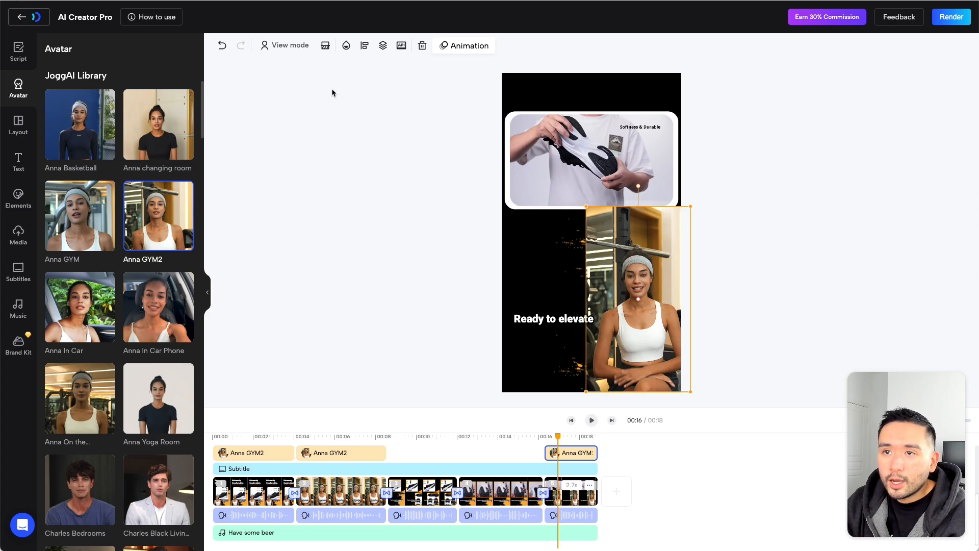
pyautogui.click(325, 46)
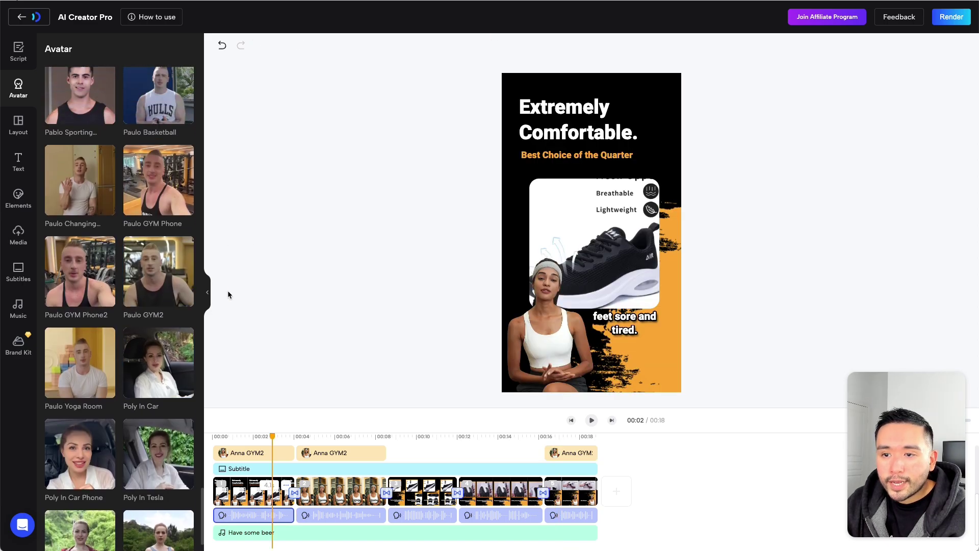
pyautogui.click(591, 420)
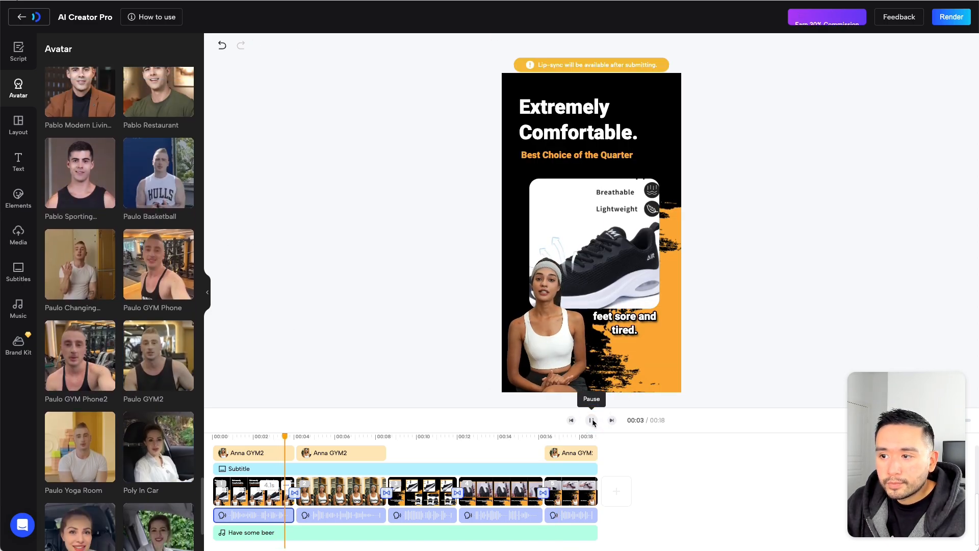
pyautogui.click(592, 420)
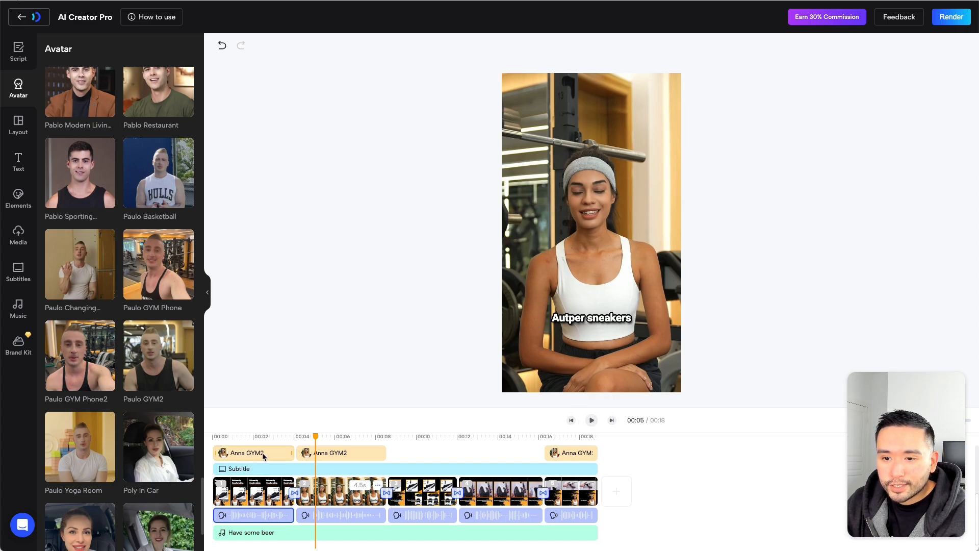
pyautogui.click(19, 46)
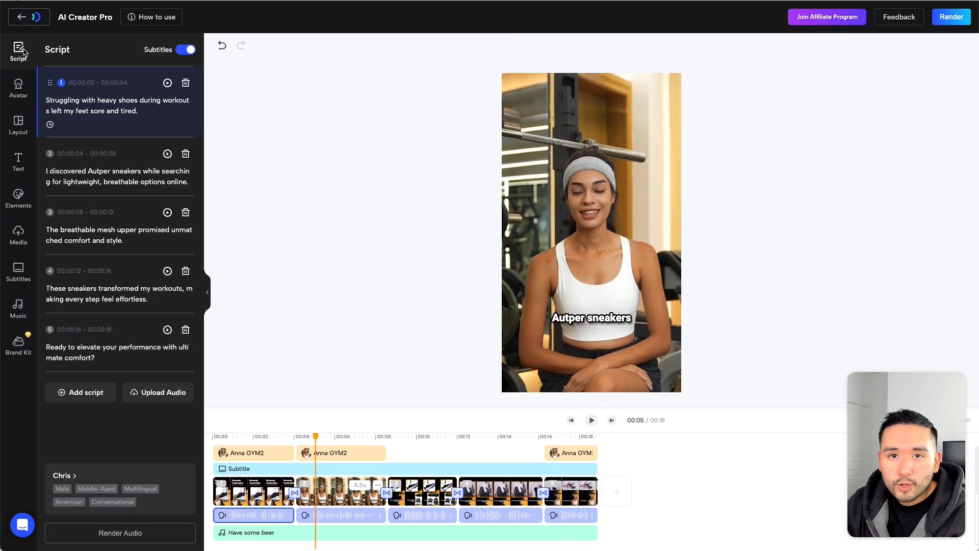
# Filter the AI voice library to young female English voices
pyautogui.click(66, 475)
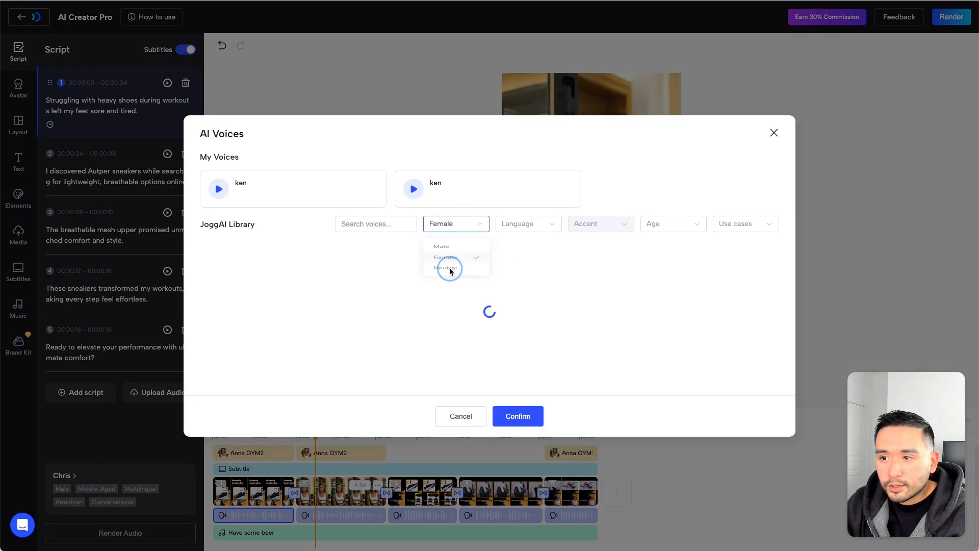
pyautogui.write('eng')
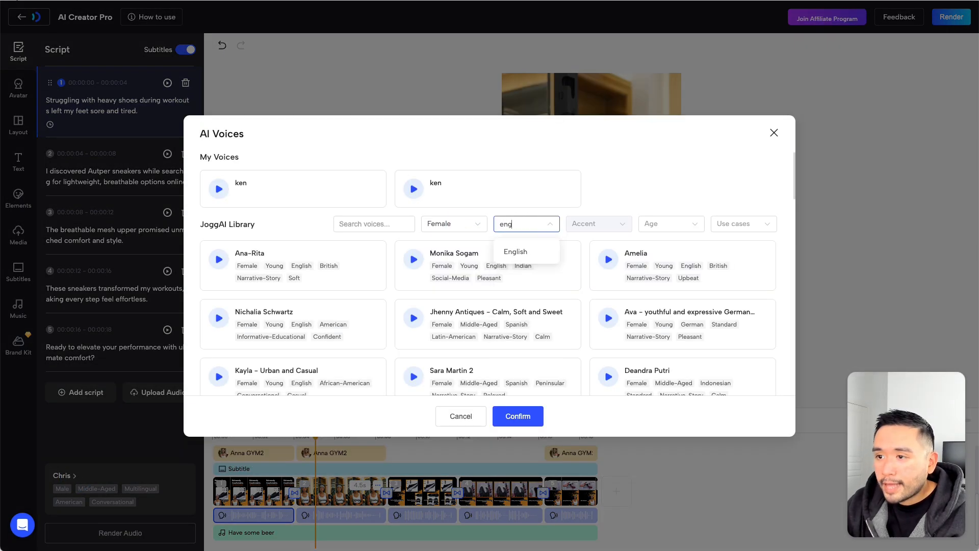
pyautogui.click(669, 224)
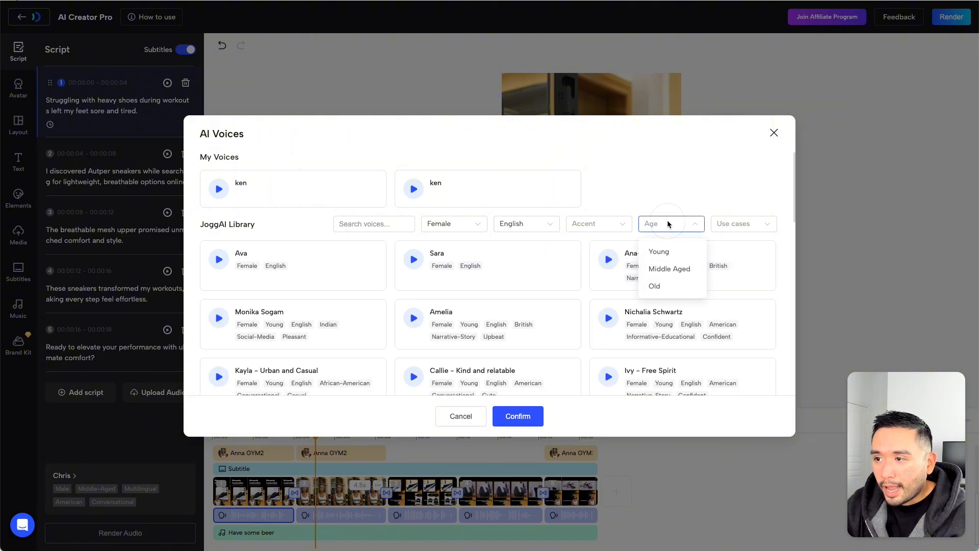
pyautogui.click(658, 251)
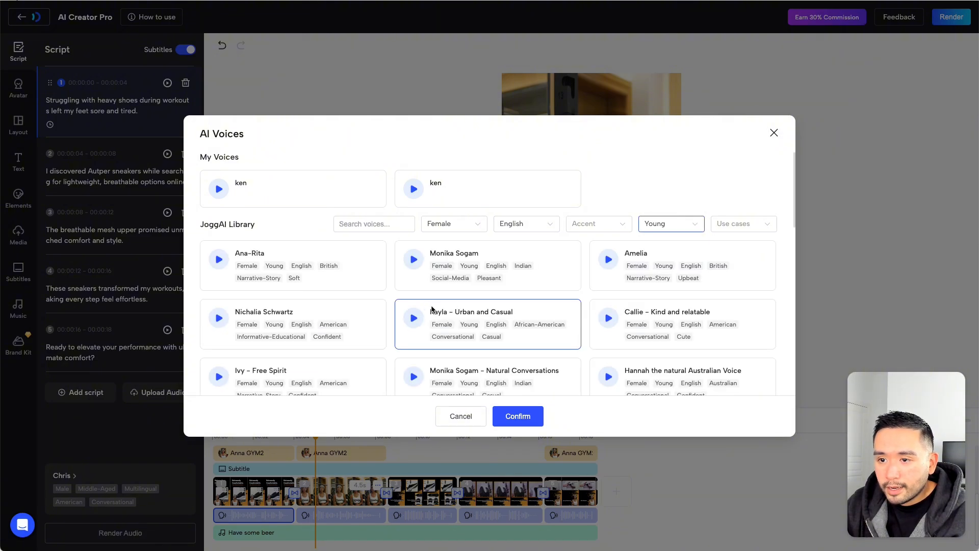
# Sample several voices and confirm the informative American voice as narrator
pyautogui.click(219, 318)
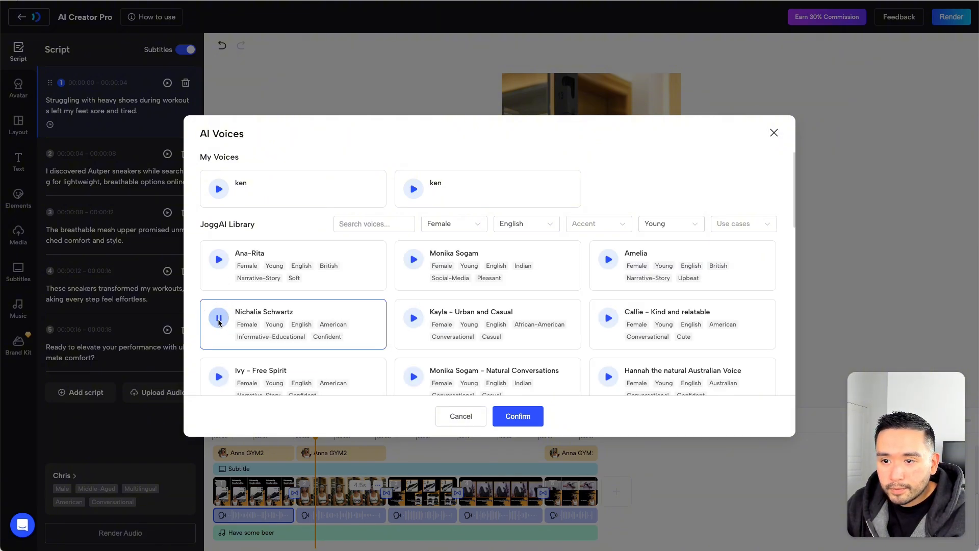
pyautogui.click(413, 319)
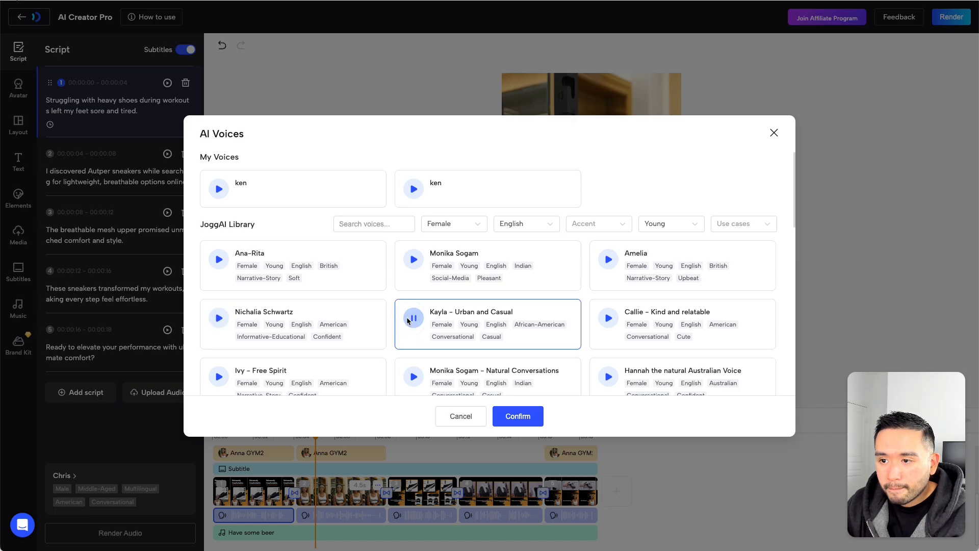
pyautogui.click(413, 319)
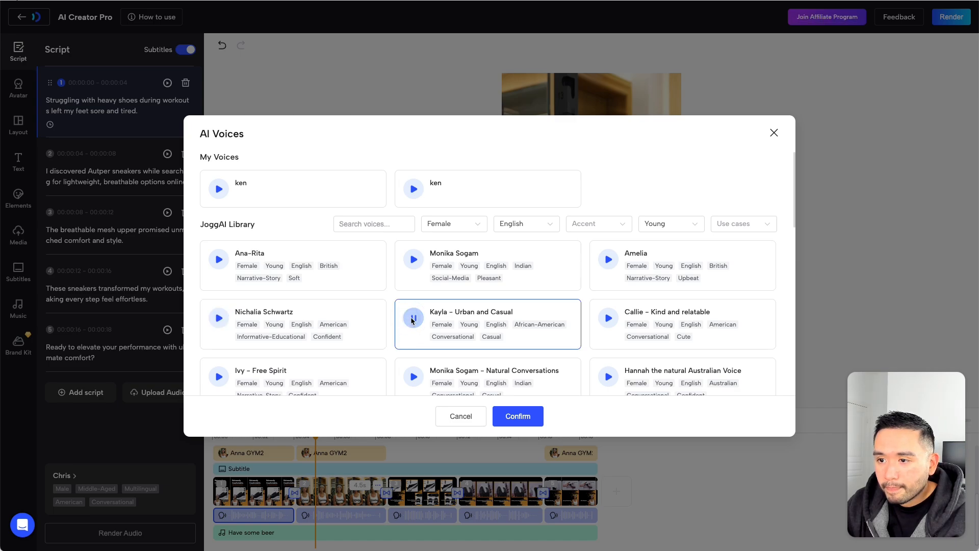
pyautogui.click(608, 317)
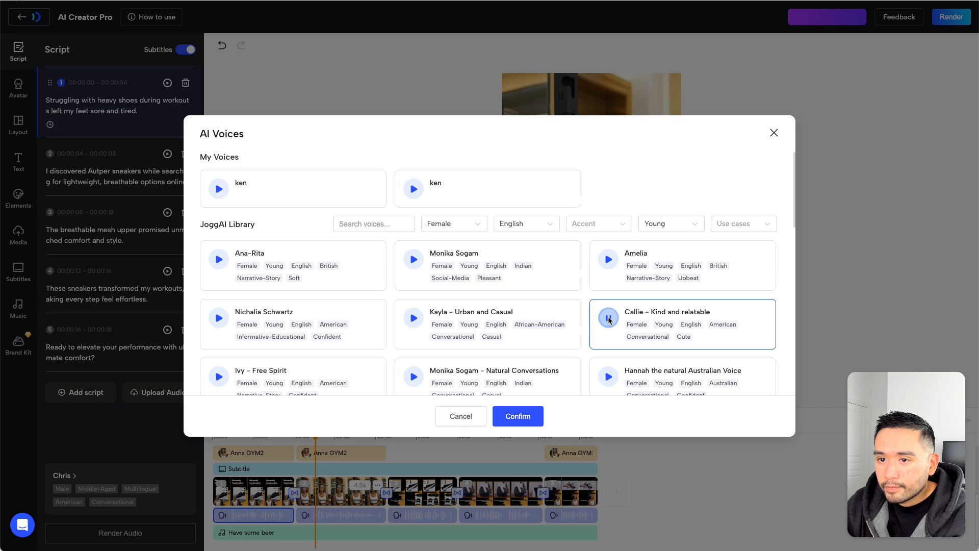
pyautogui.click(293, 324)
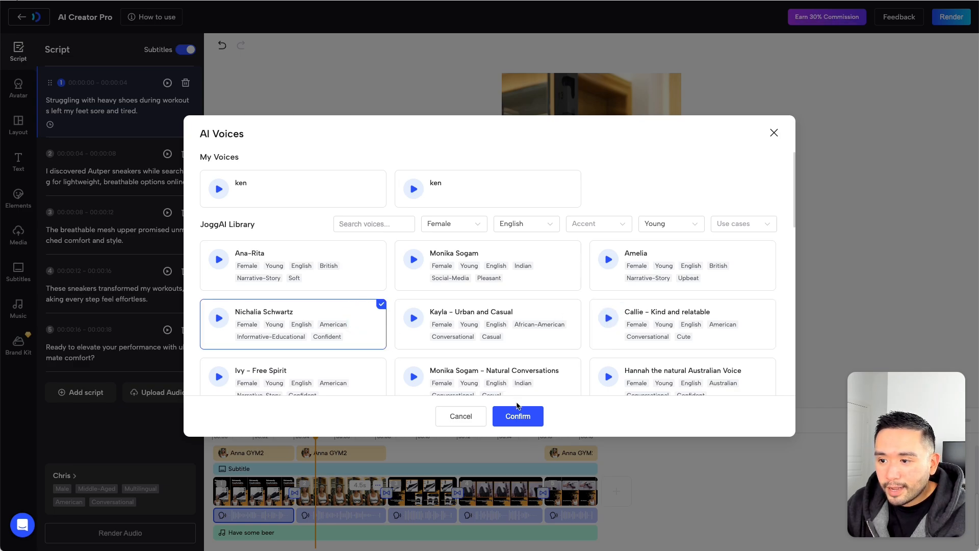
pyautogui.click(517, 416)
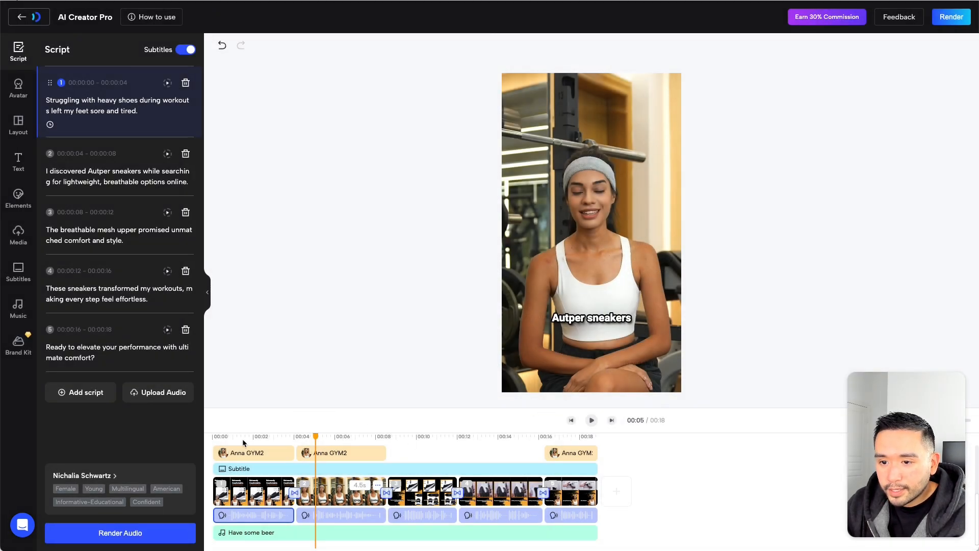
# Regenerate the narration audio with the new voice and pause the preview
pyautogui.click(571, 420)
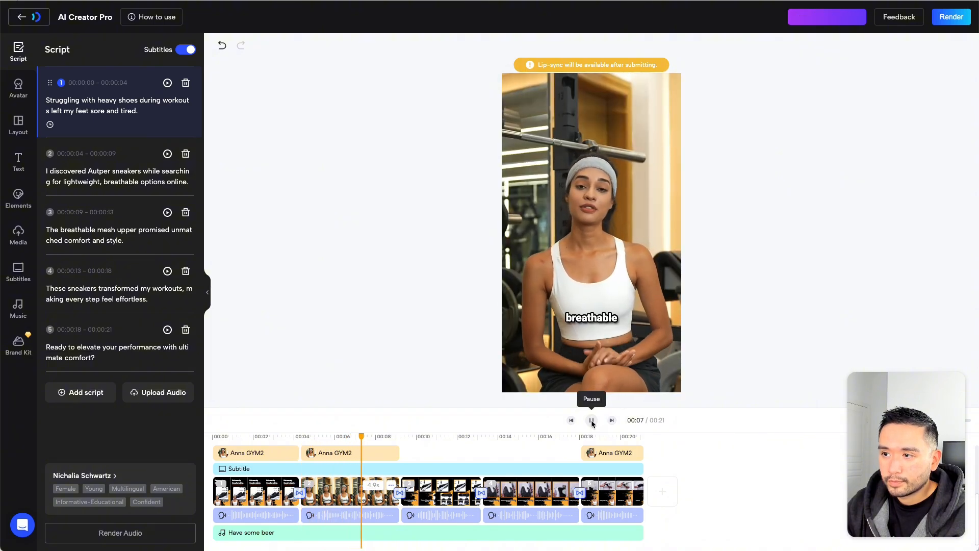
pyautogui.click(592, 420)
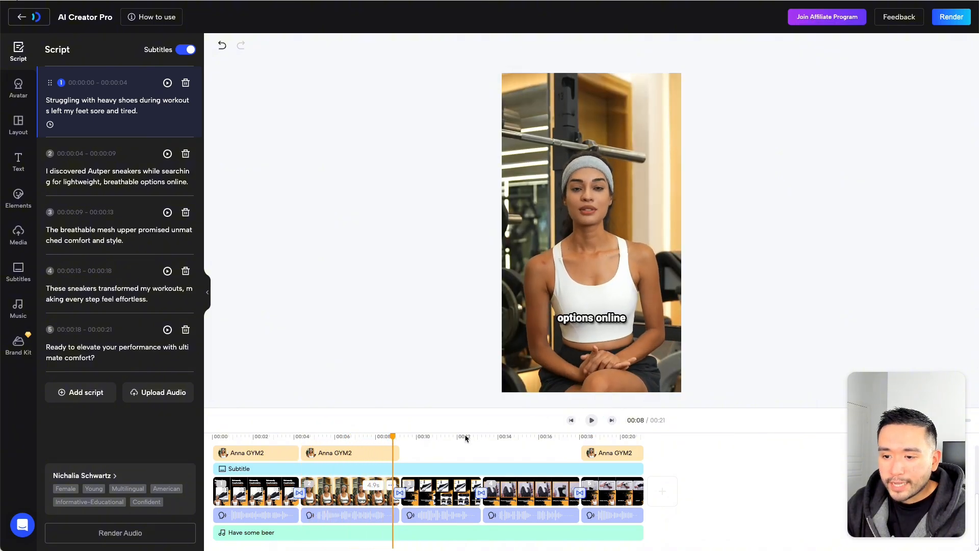
pyautogui.click(18, 269)
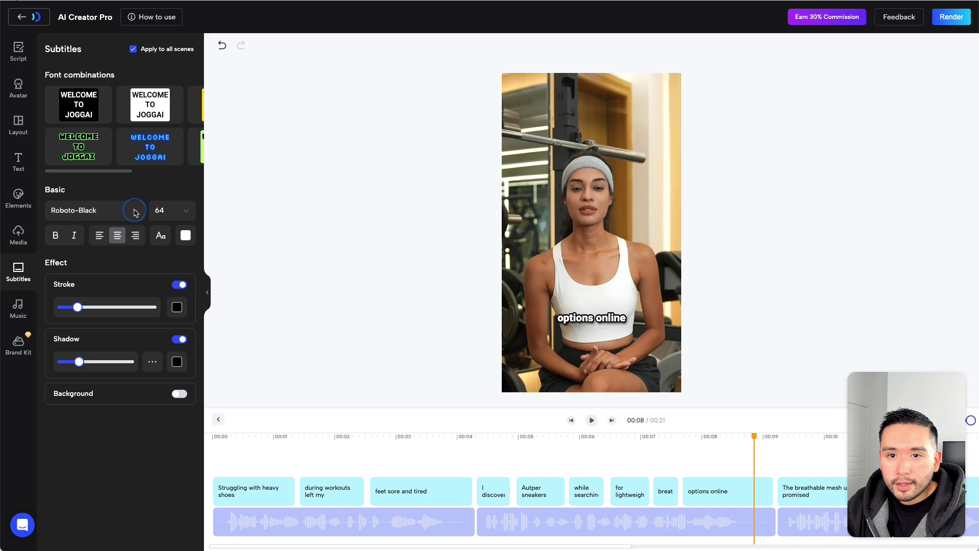
# Apply the Signwood-Regular subtitle font at size 80, preview the ad, and send it to render
pyautogui.click(94, 210)
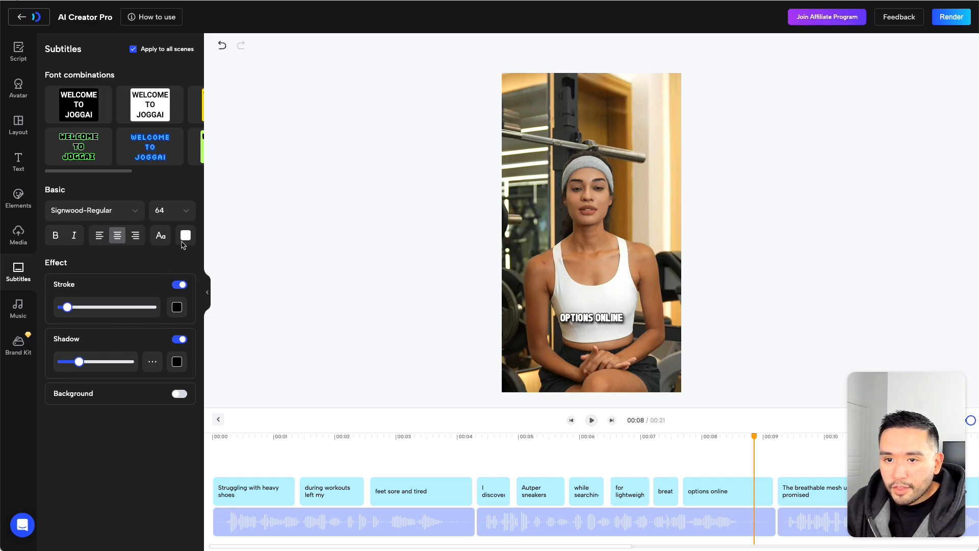
pyautogui.click(185, 210)
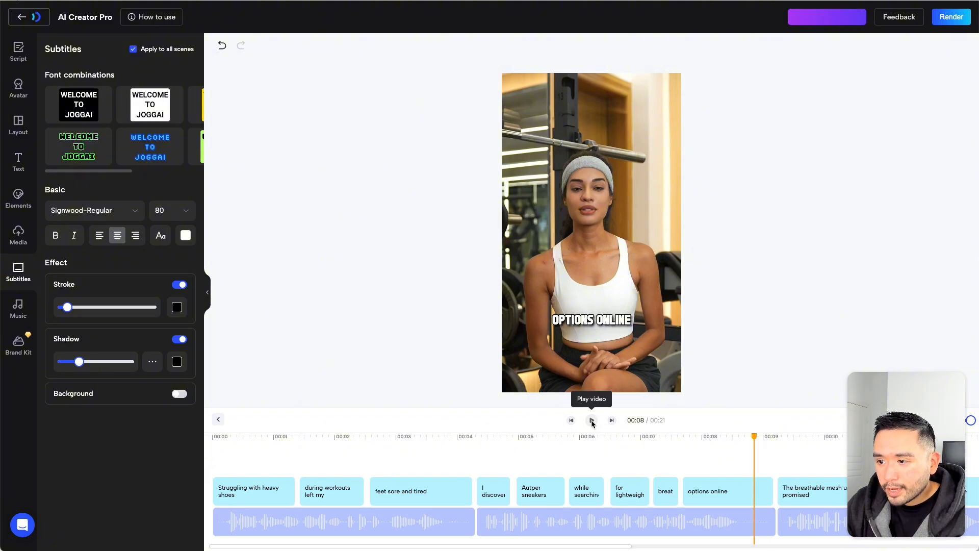
pyautogui.click(591, 421)
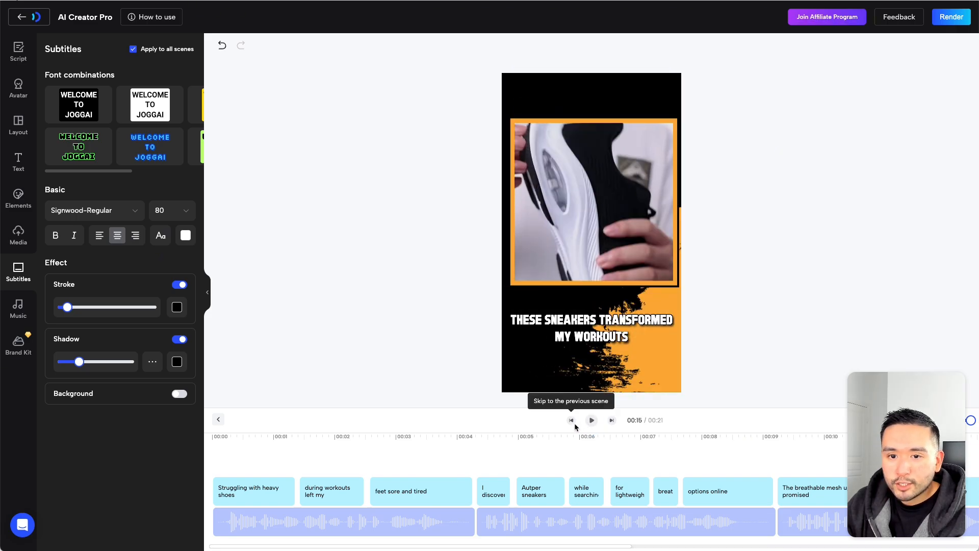
pyautogui.click(951, 16)
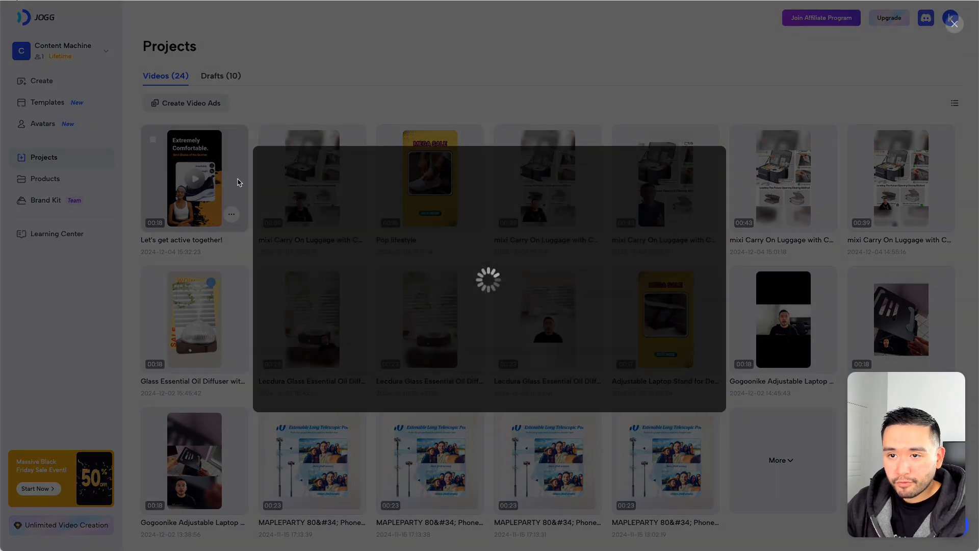
# Play the newly rendered sneaker ad from the Projects list through to the end
pyautogui.click(194, 177)
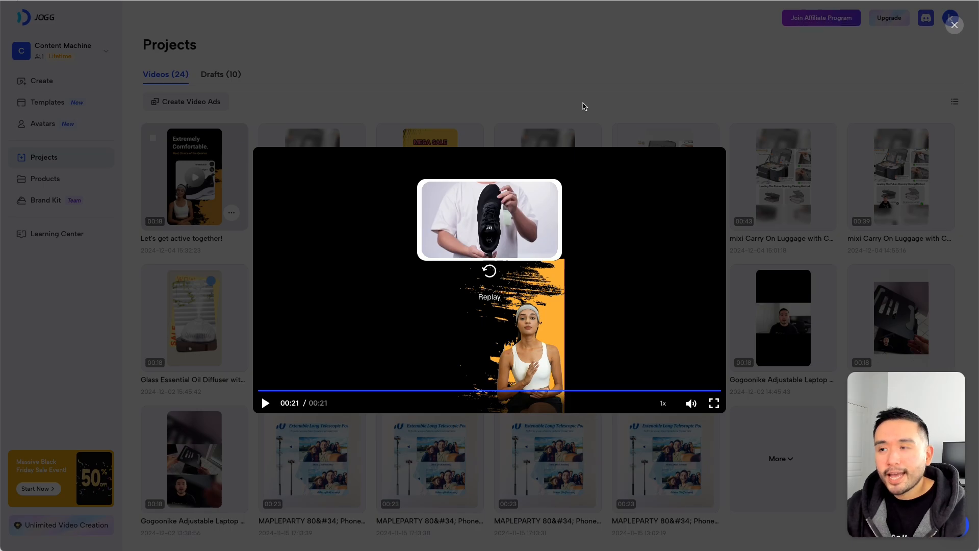
pyautogui.click(954, 24)
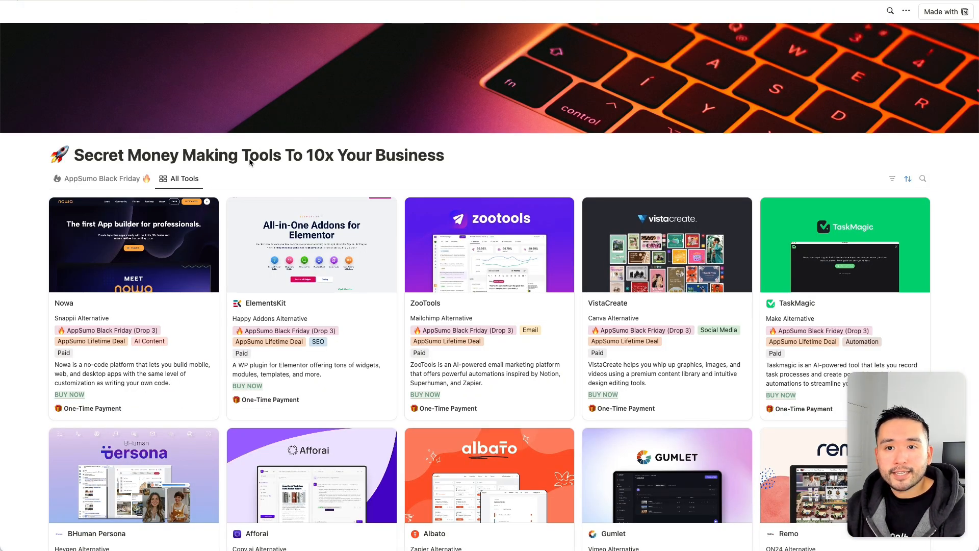
# Scroll the tools gallery down to the rows with Mailead, GetSales, Fable and Depositphotos
pyautogui.scroll(-3)
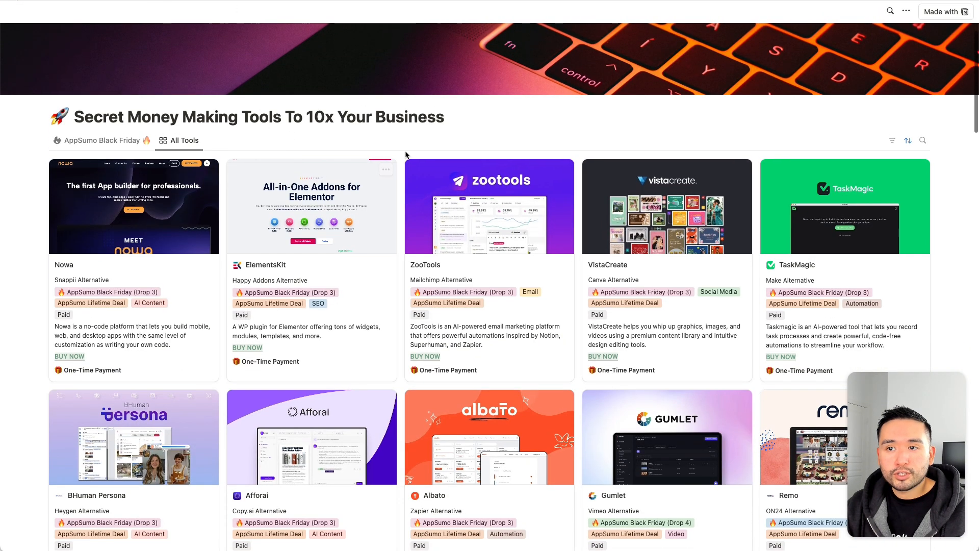
pyautogui.scroll(-3)
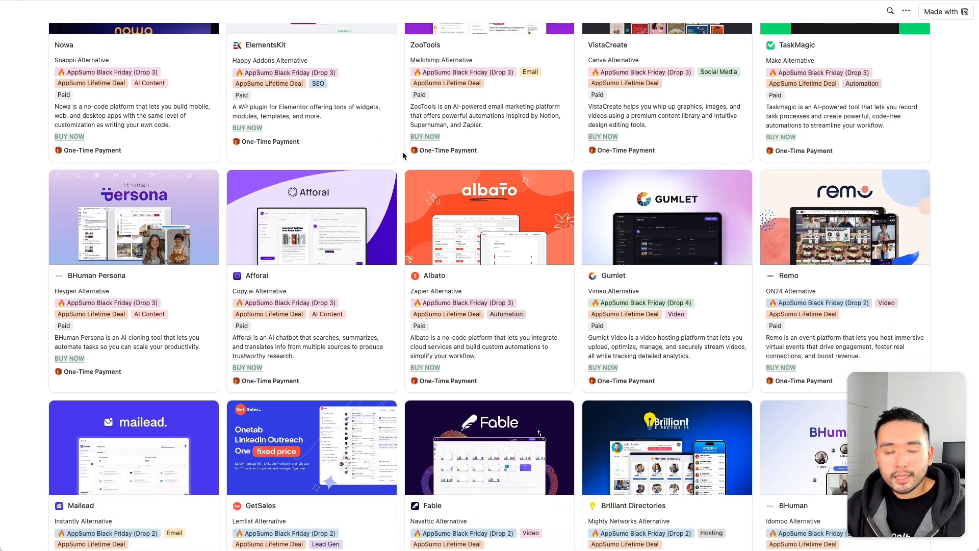
pyautogui.scroll(-3)
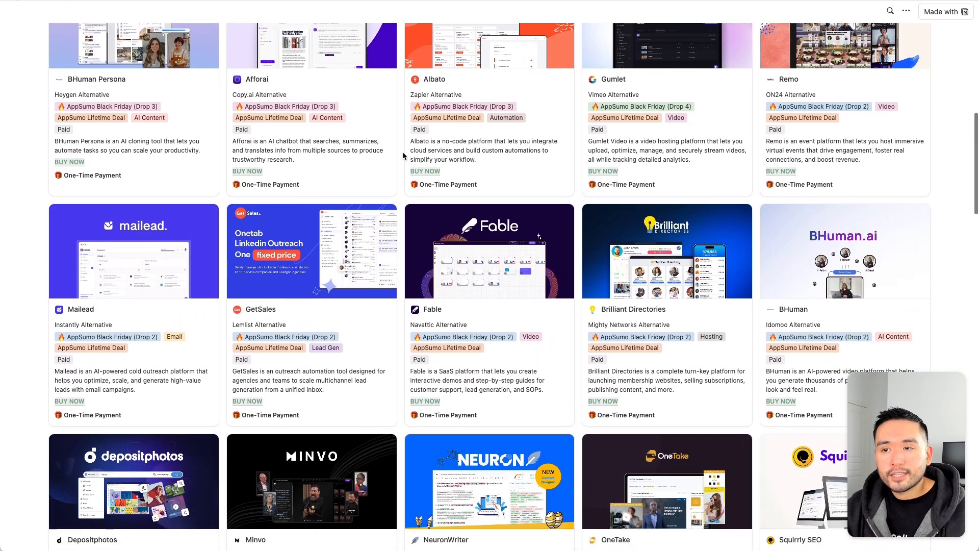